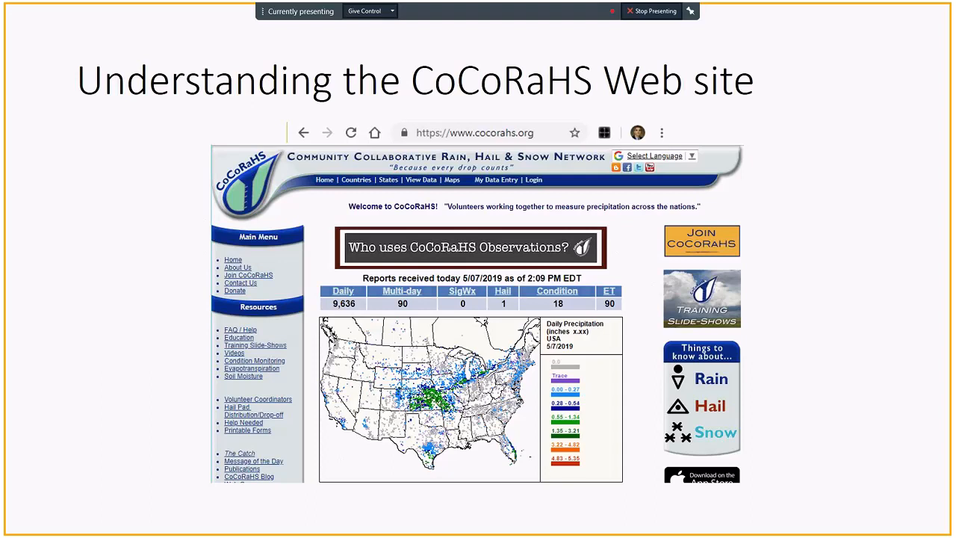
mouse_move(475, 134)
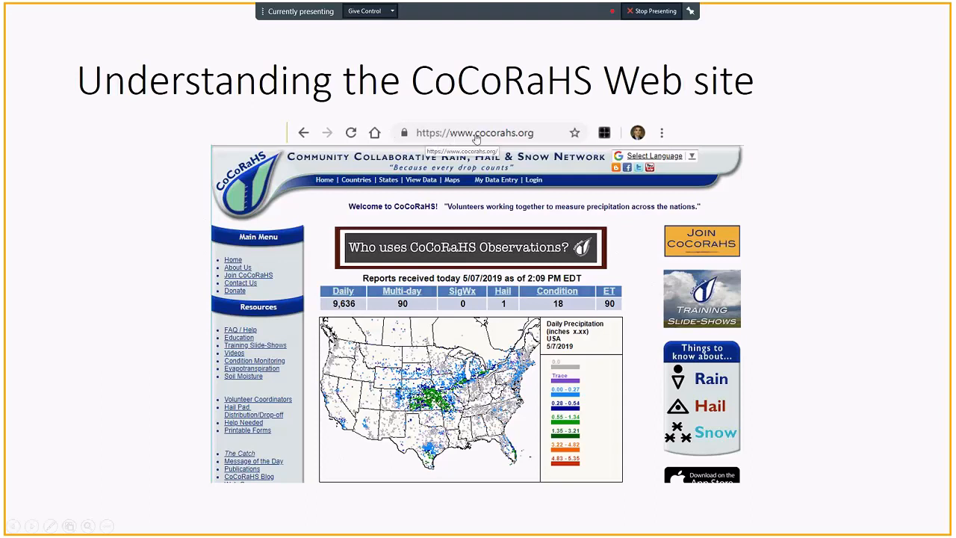
mouse_move(476, 142)
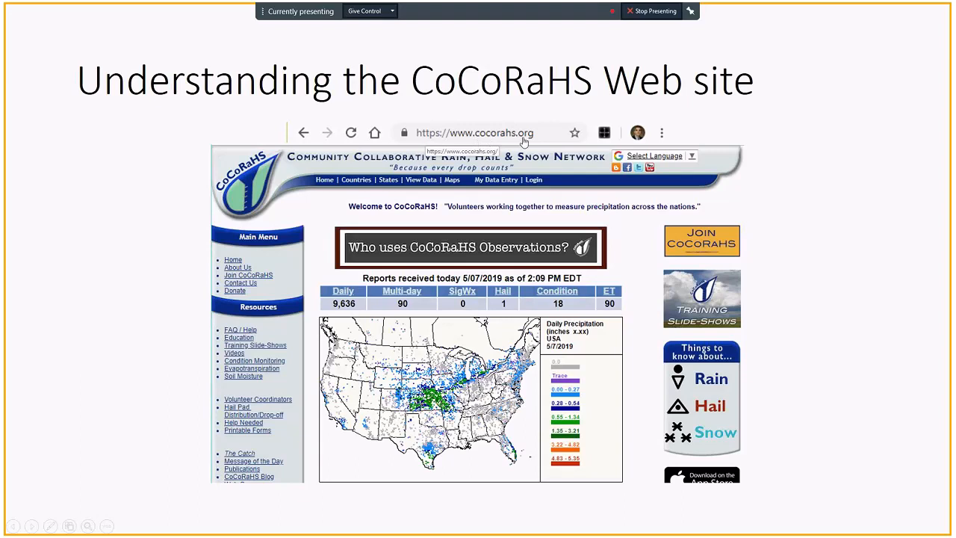
mouse_move(466, 272)
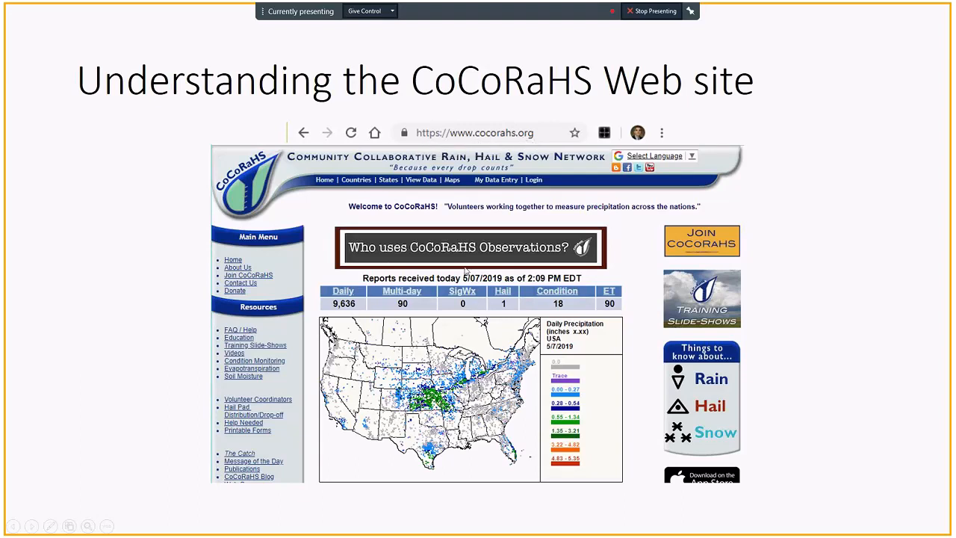
mouse_move(464, 339)
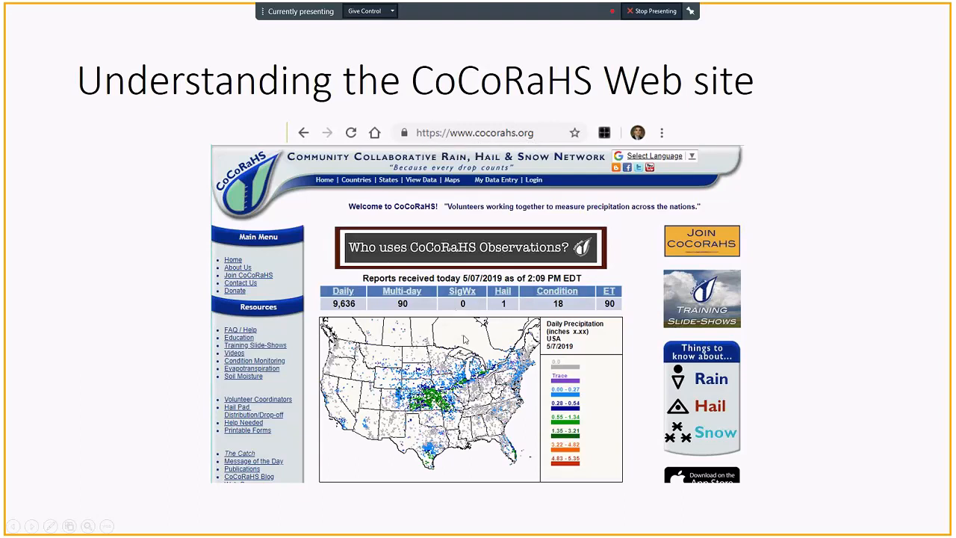
mouse_move(553, 287)
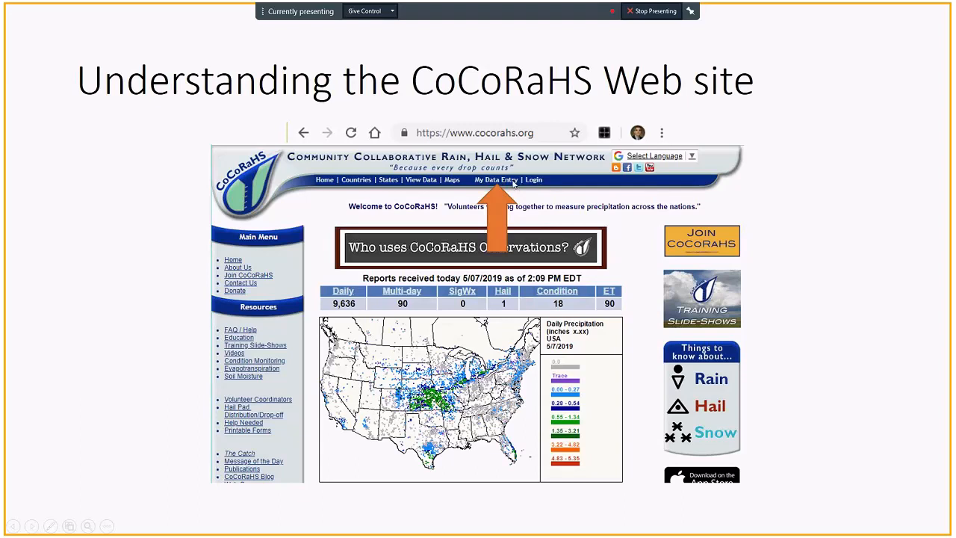
Advance to the 'Logging into the CoCoRaHS Web site' slide, revealing the arrow at Save Login.
click(535, 179)
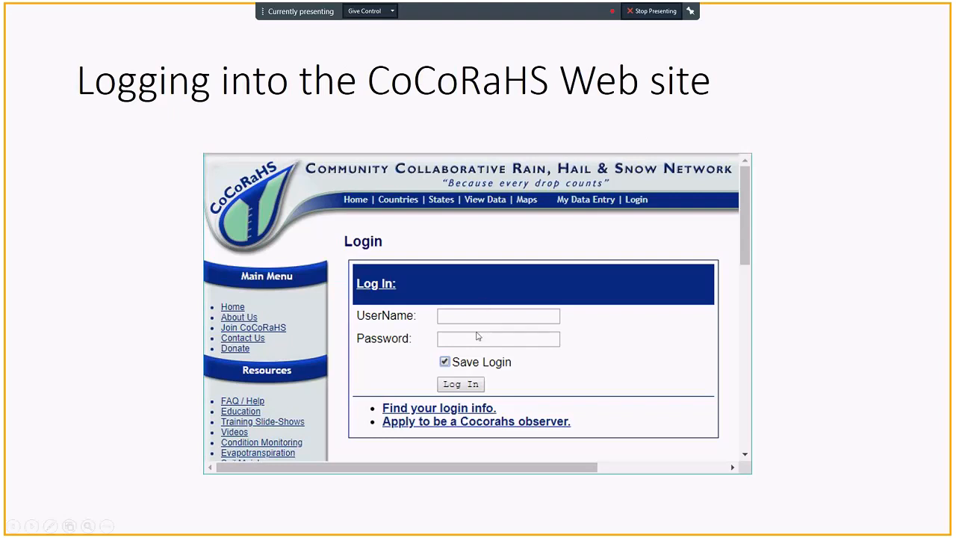
mouse_move(452, 360)
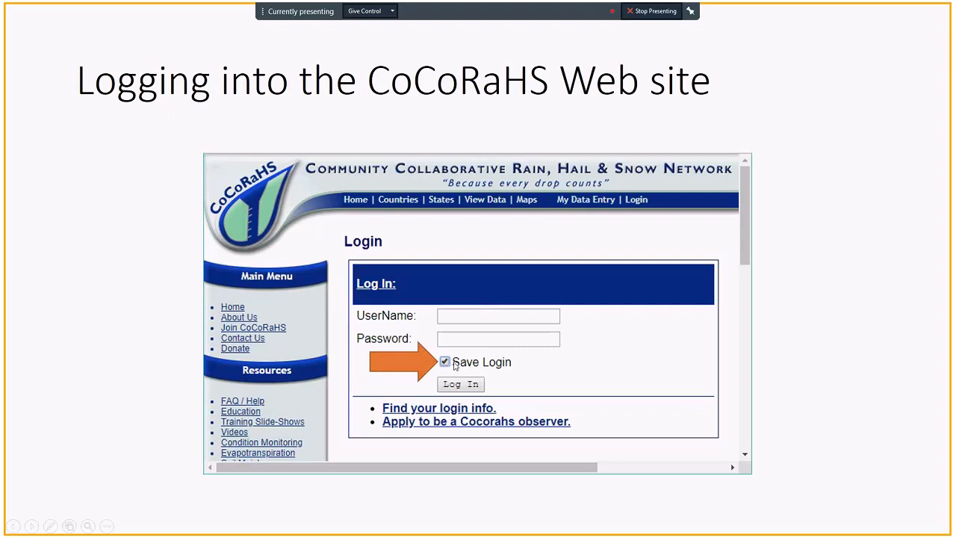
mouse_move(469, 399)
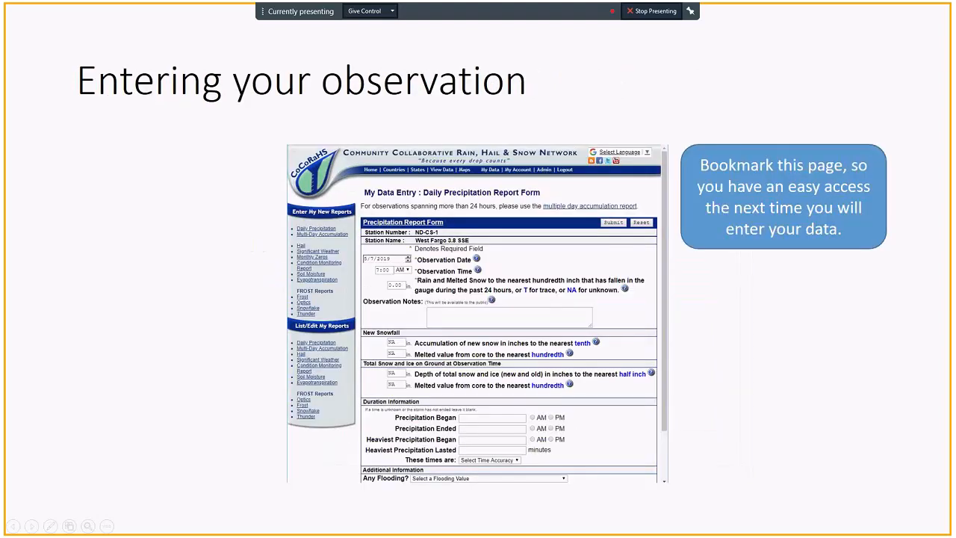
mouse_move(502, 191)
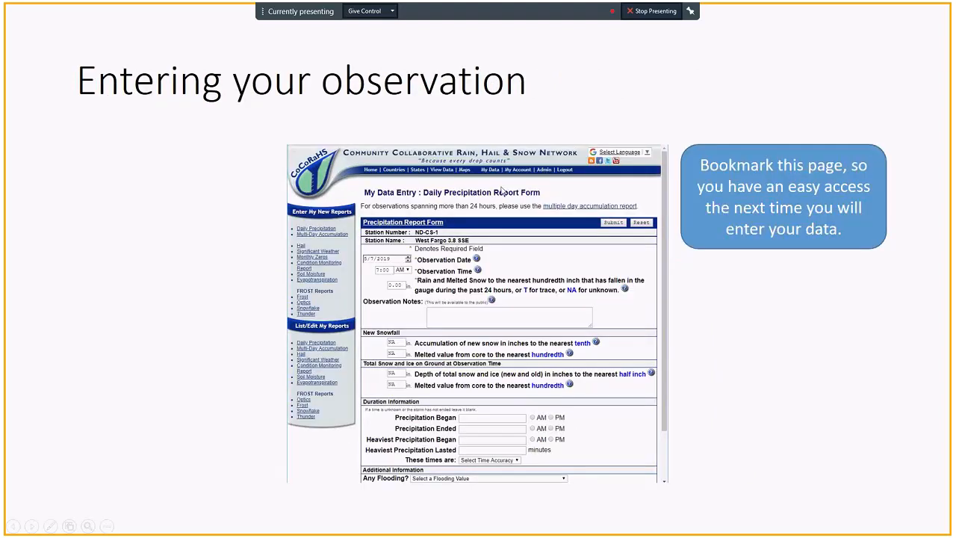
mouse_move(495, 176)
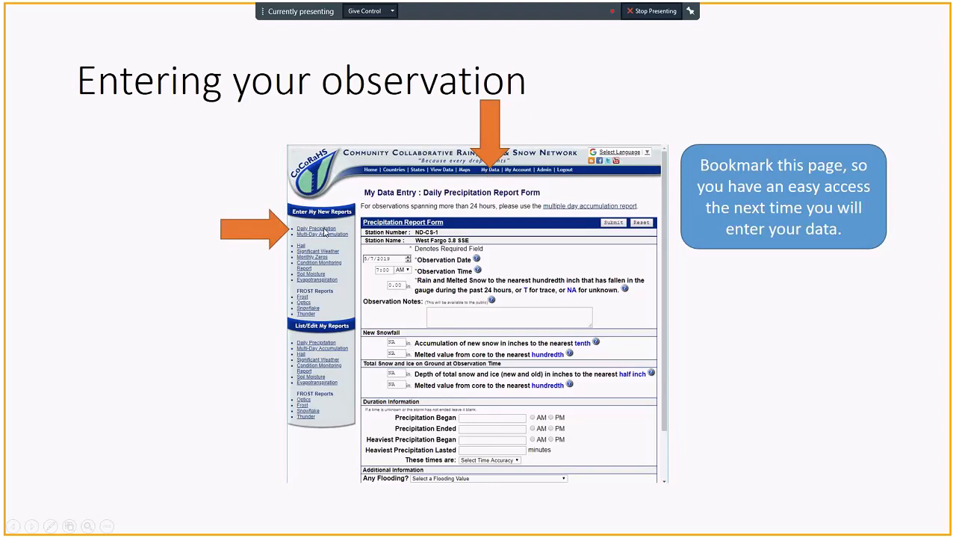
mouse_move(397, 339)
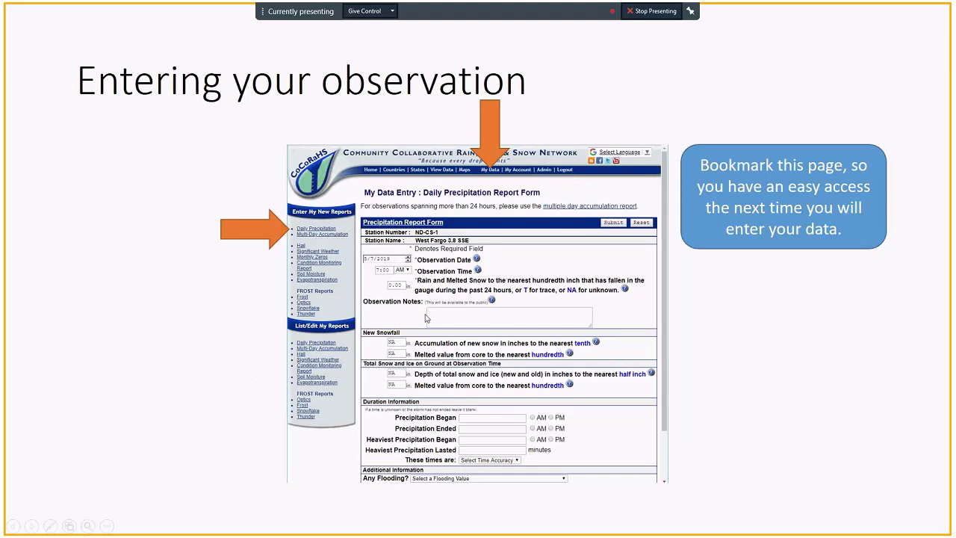
mouse_move(424, 299)
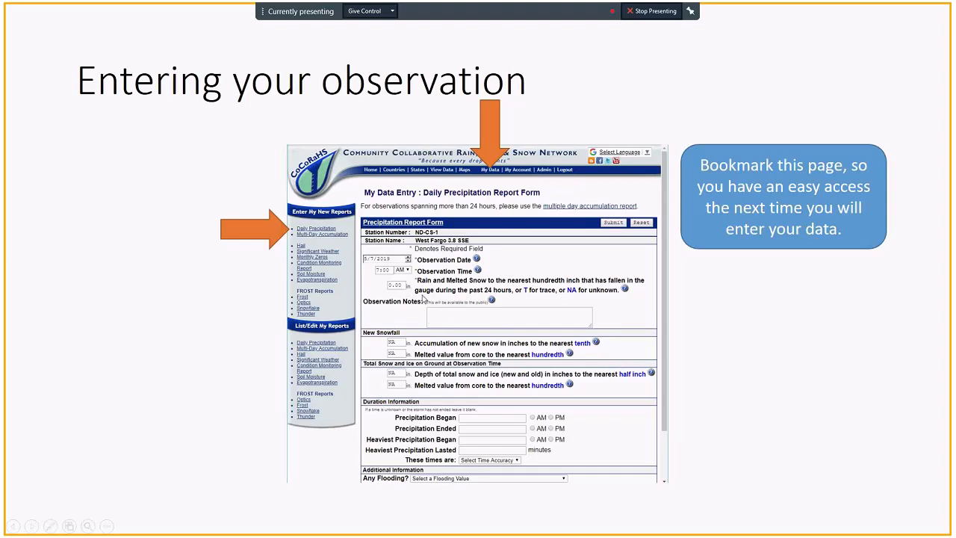
mouse_move(376, 263)
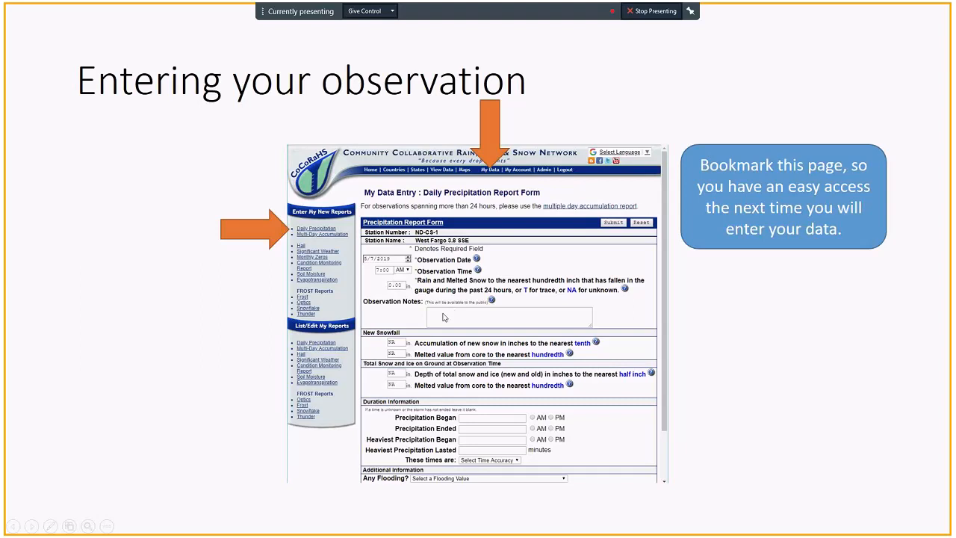
mouse_move(388, 275)
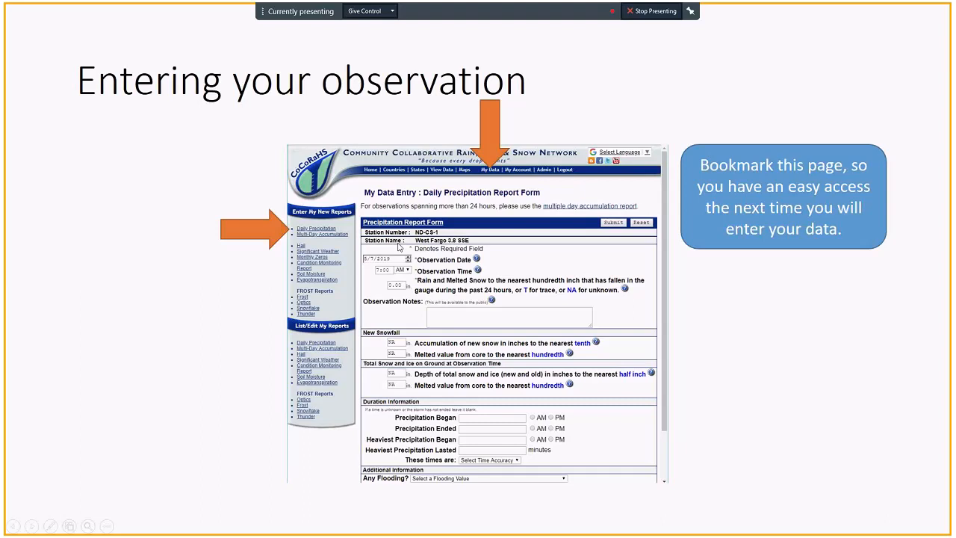
mouse_move(392, 266)
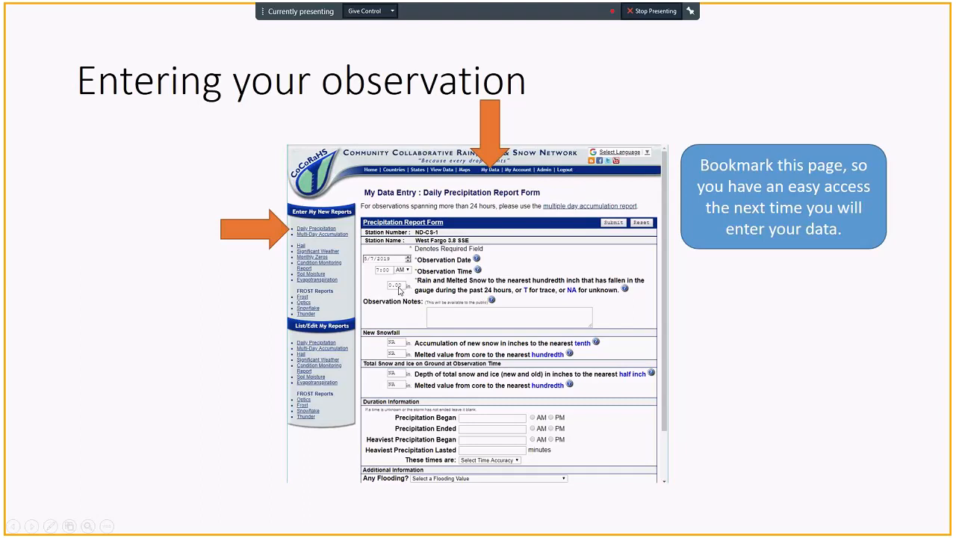
mouse_move(456, 320)
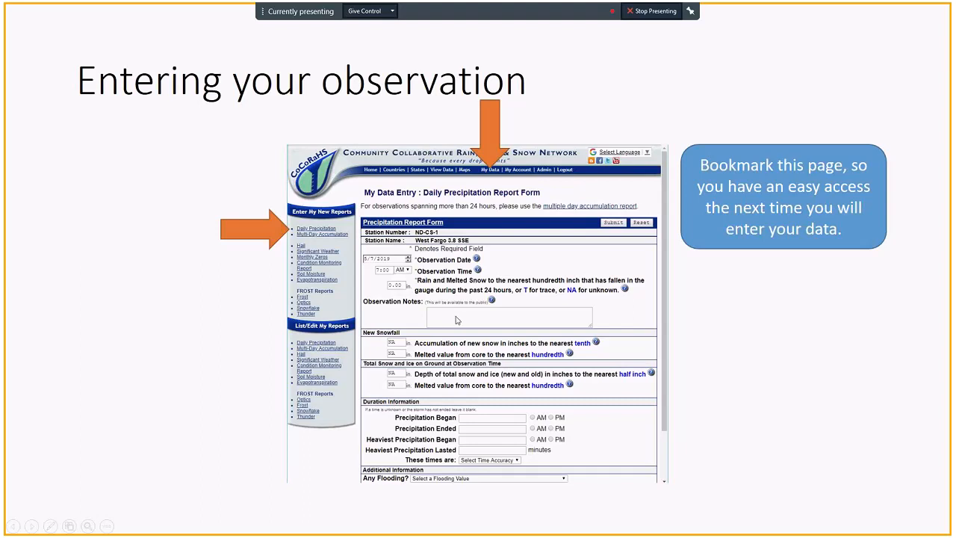
mouse_move(481, 320)
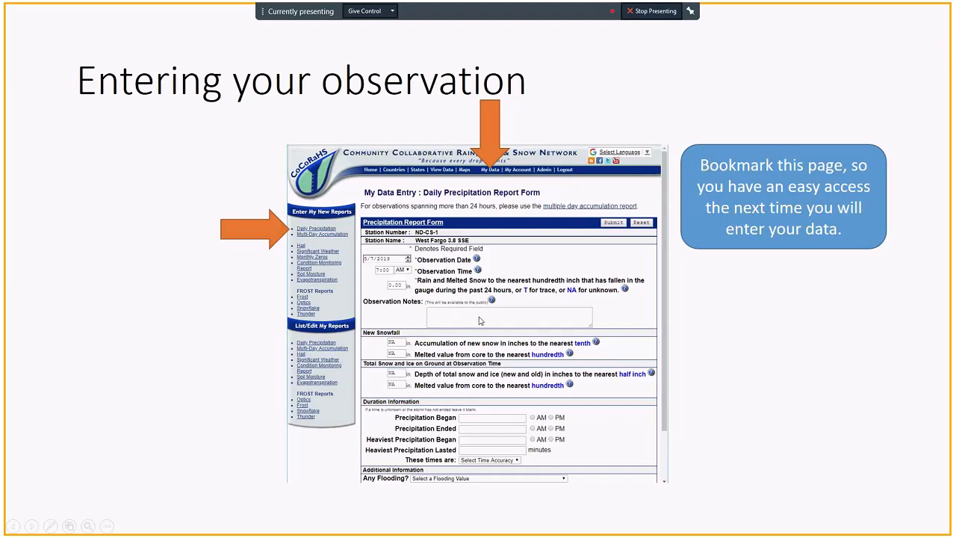
mouse_move(504, 322)
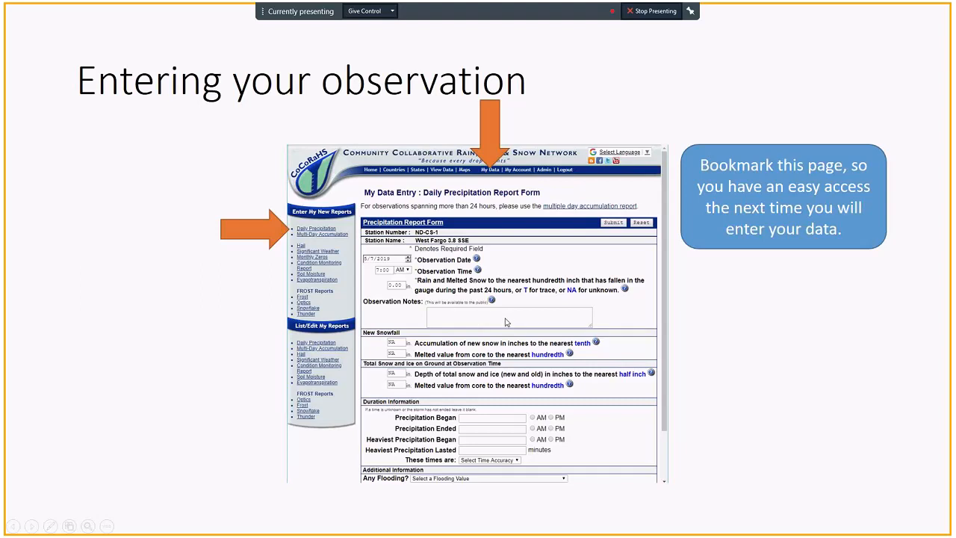
mouse_move(463, 317)
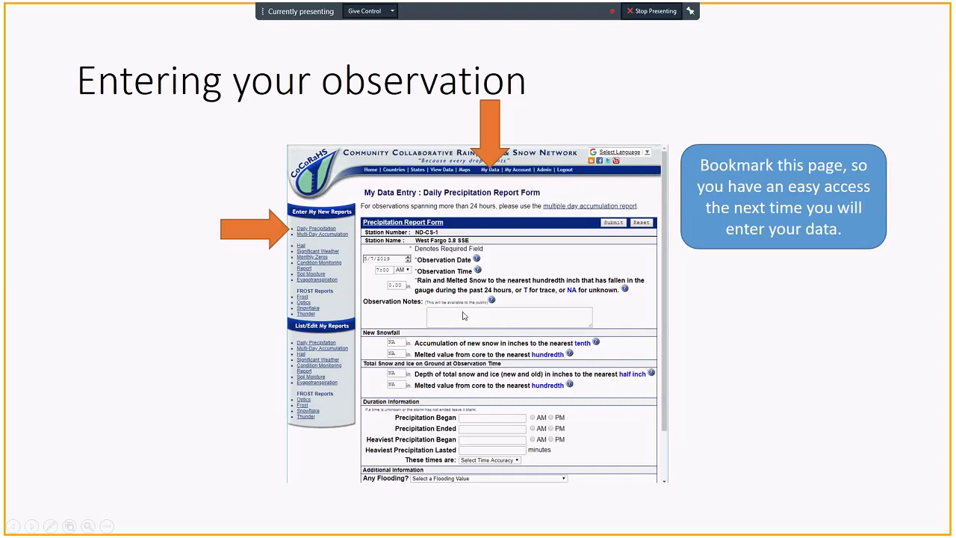
mouse_move(481, 320)
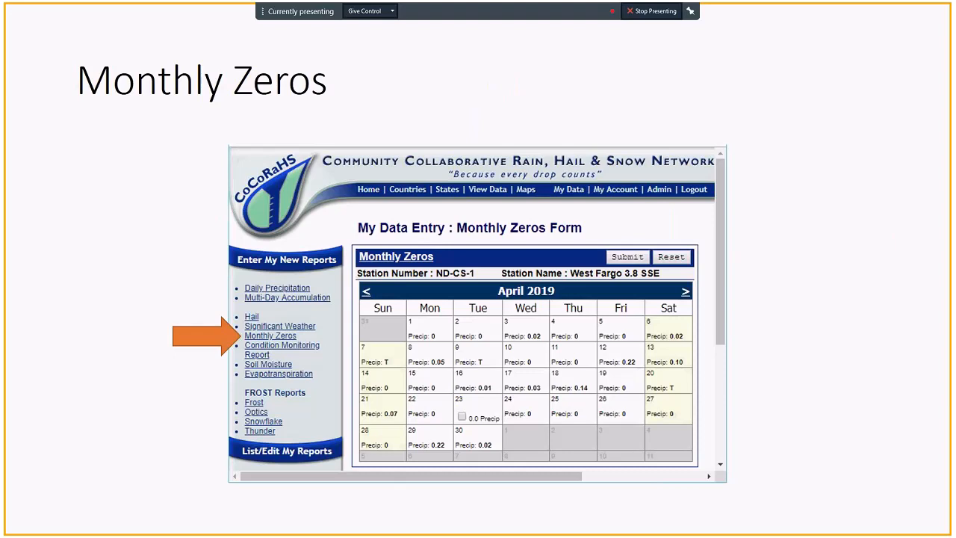
mouse_move(442, 320)
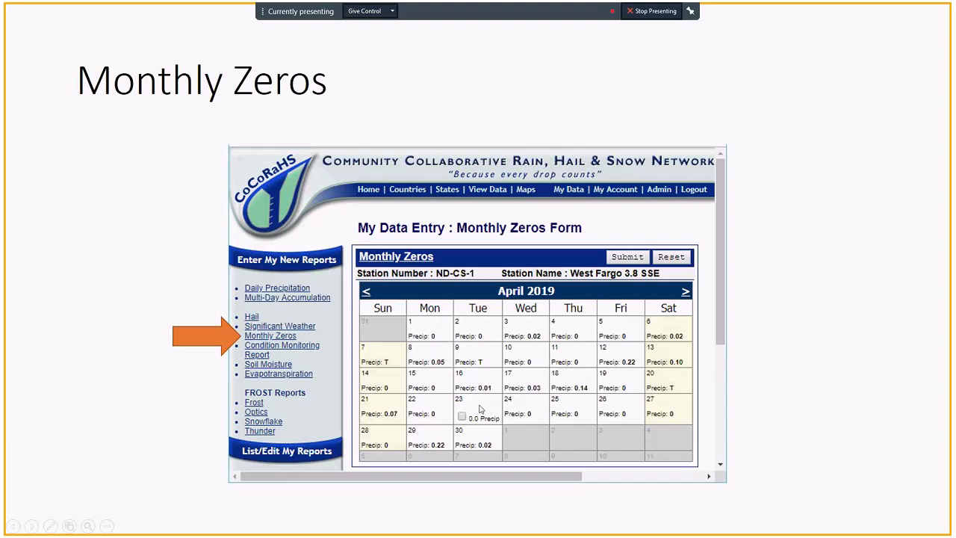
mouse_move(475, 424)
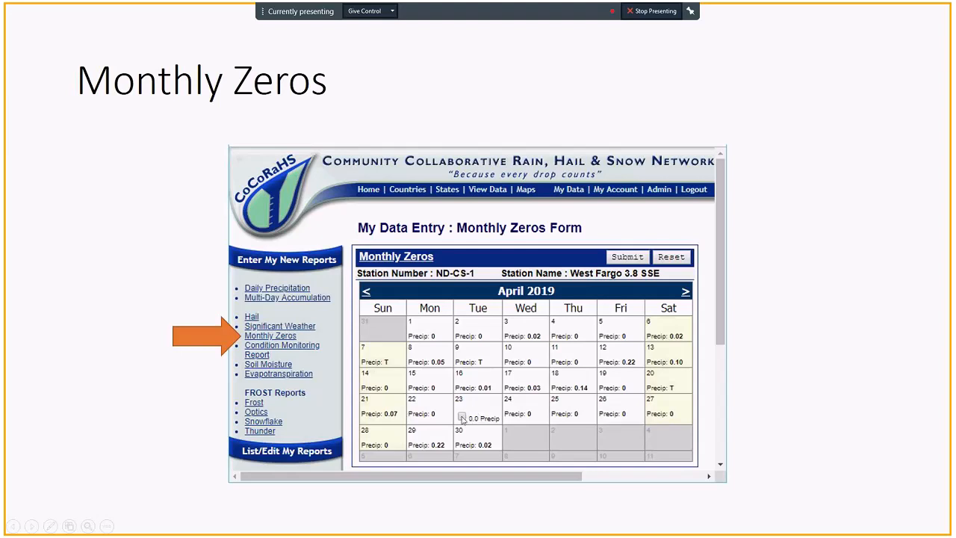
mouse_move(474, 415)
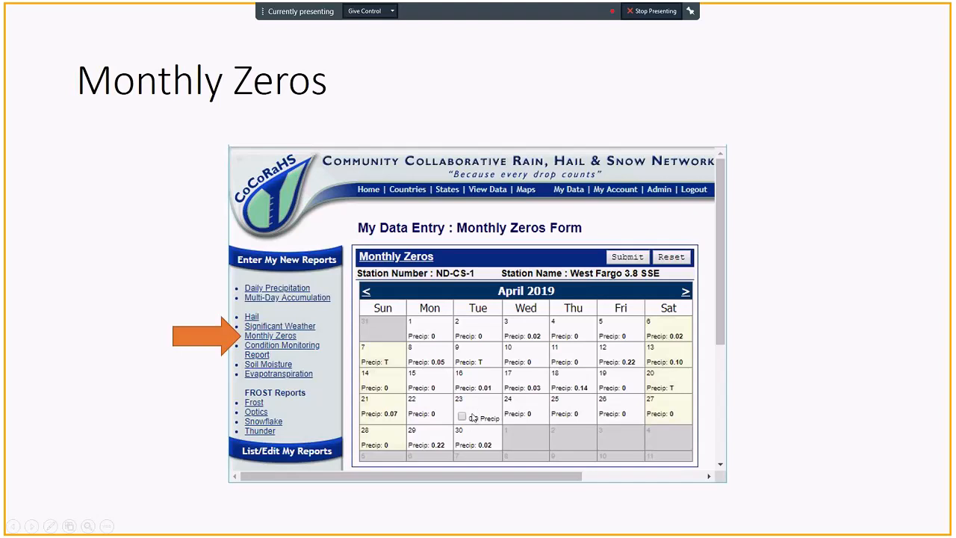
mouse_move(468, 425)
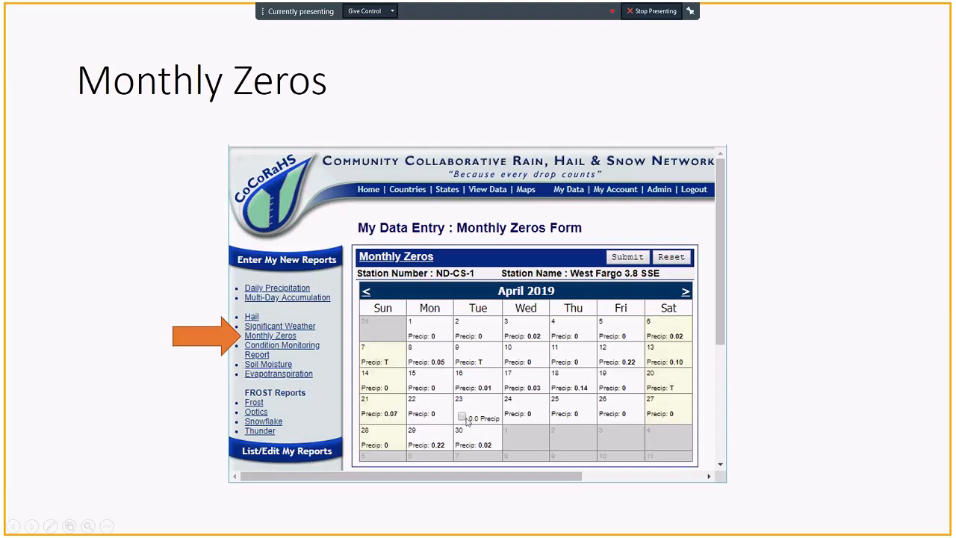
mouse_move(304, 352)
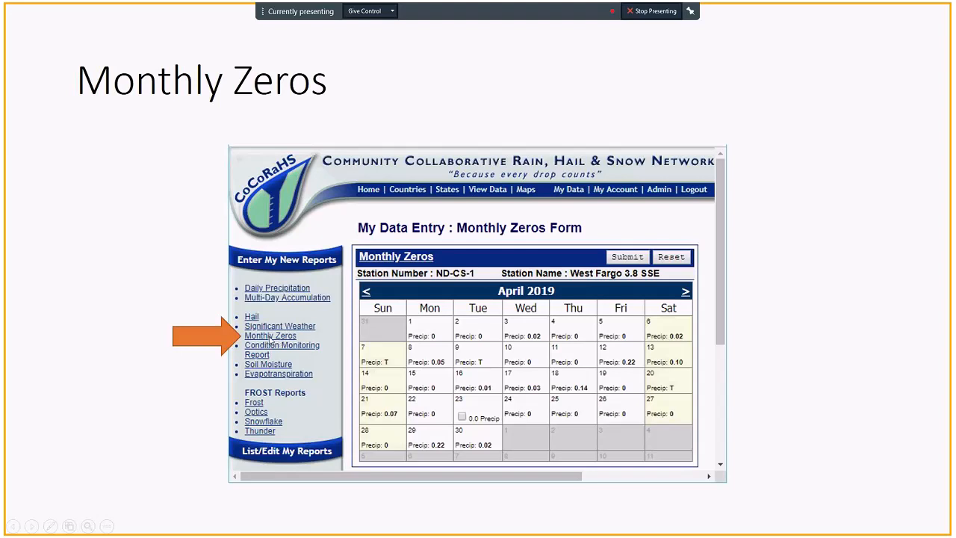
mouse_move(379, 291)
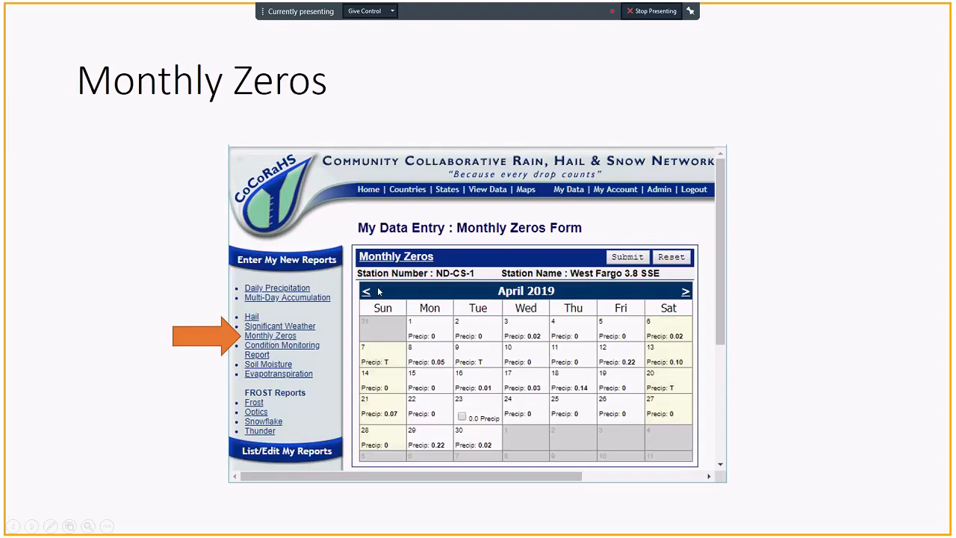
mouse_move(430, 233)
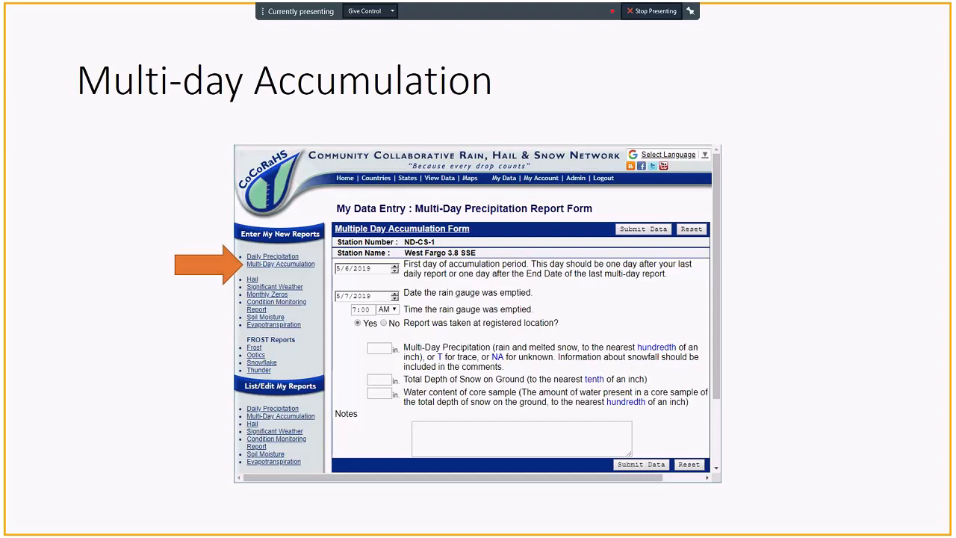
Step the orange highlight through the first-day date, gauge-emptied date/time, precipitation amount and Notes fields.
click(365, 269)
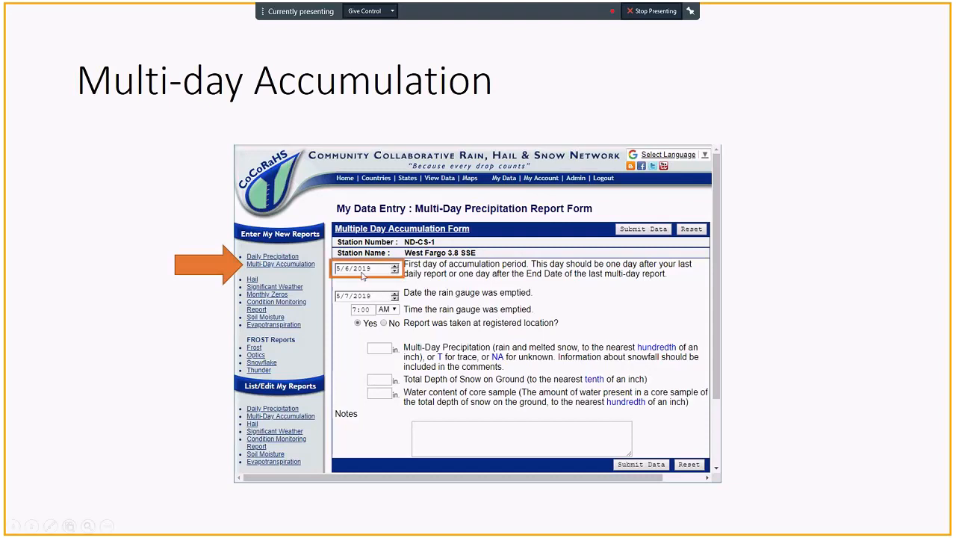
mouse_move(376, 274)
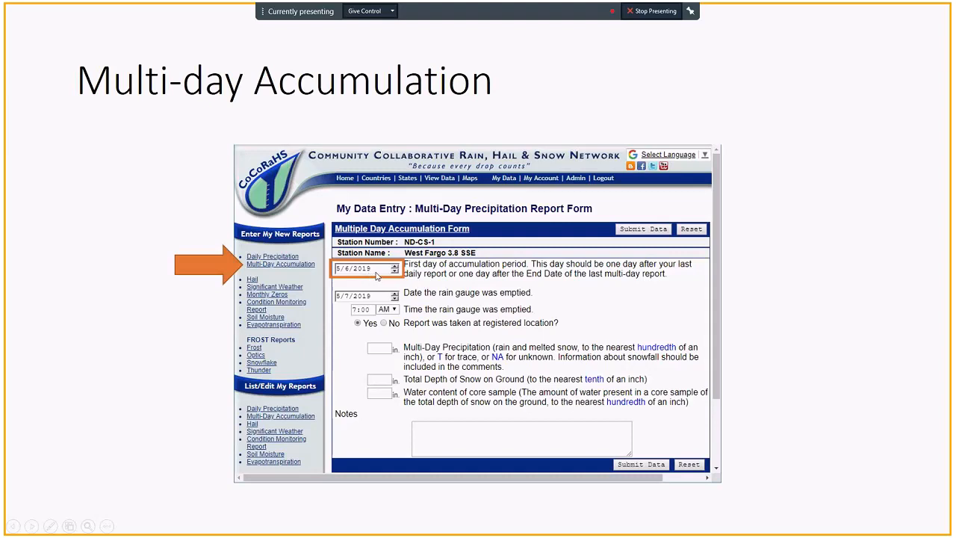
mouse_move(412, 276)
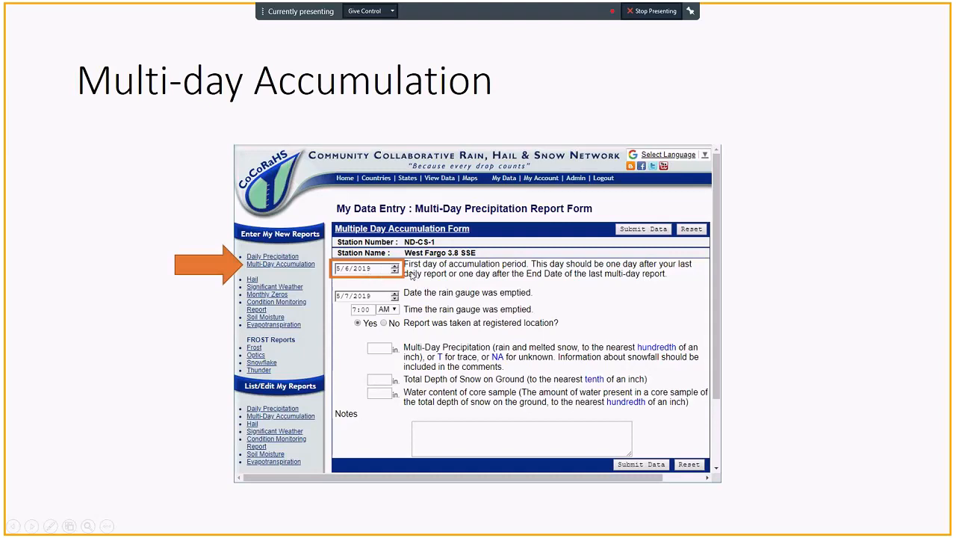
mouse_move(606, 277)
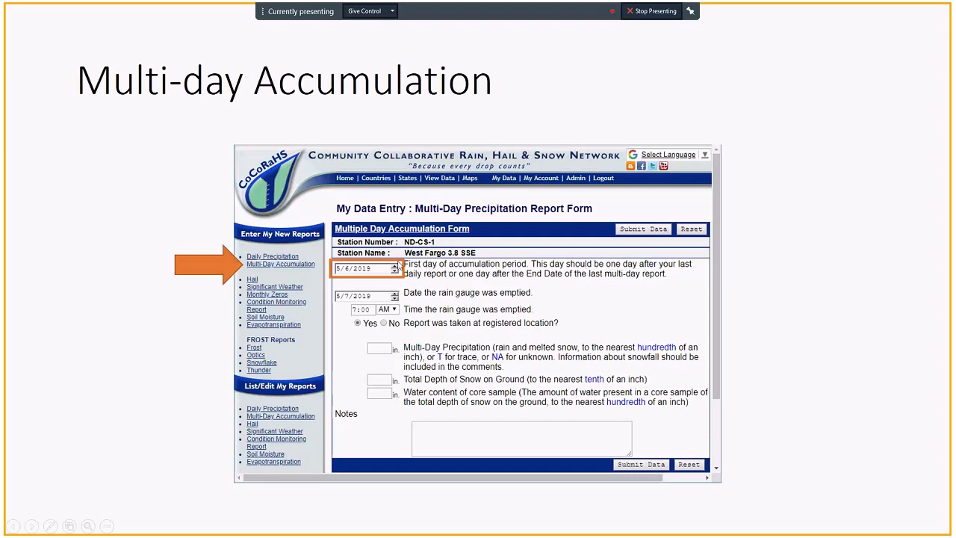
click(368, 295)
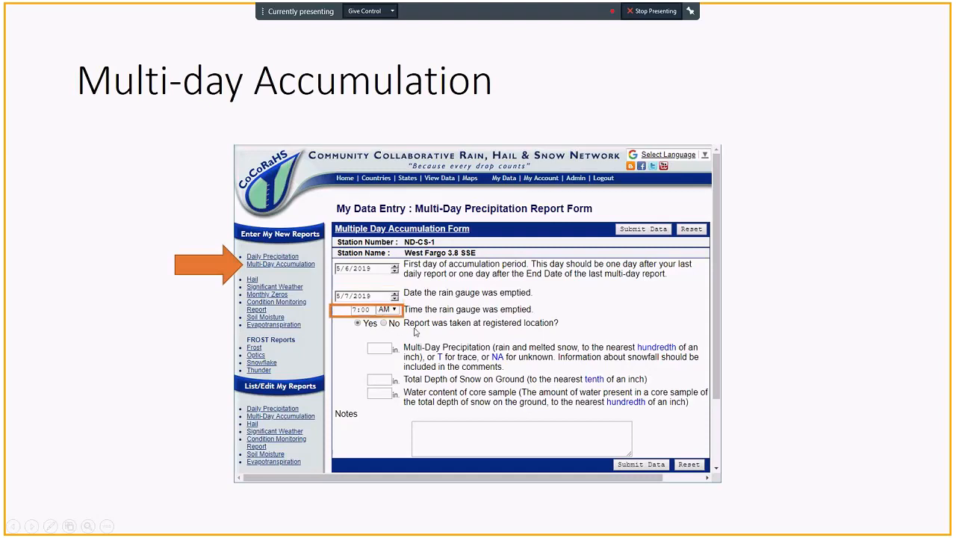
mouse_move(424, 340)
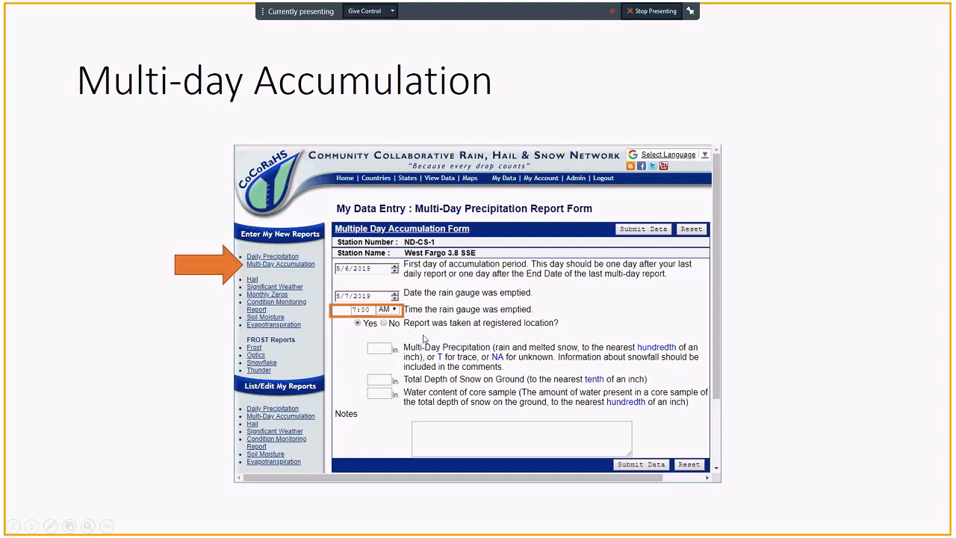
mouse_move(397, 347)
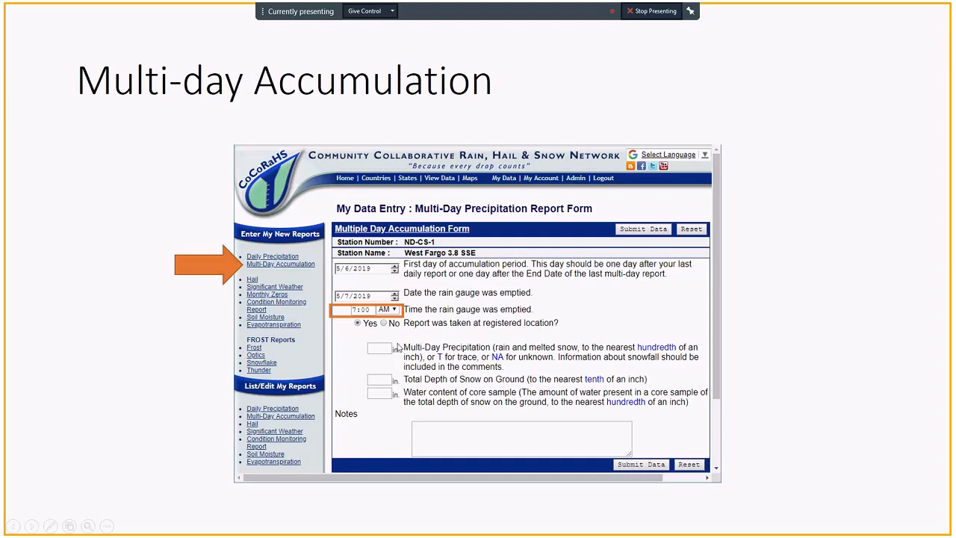
click(379, 350)
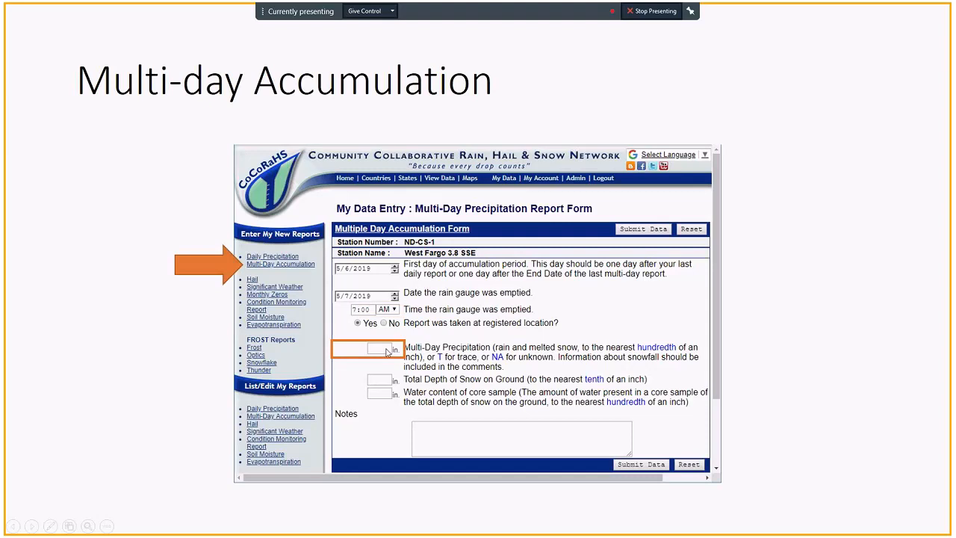
click(523, 438)
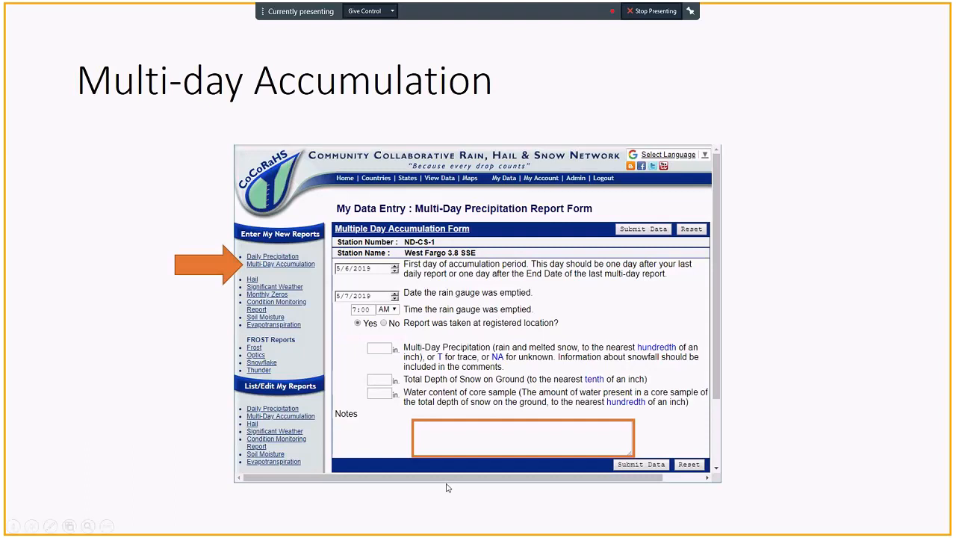
mouse_move(457, 440)
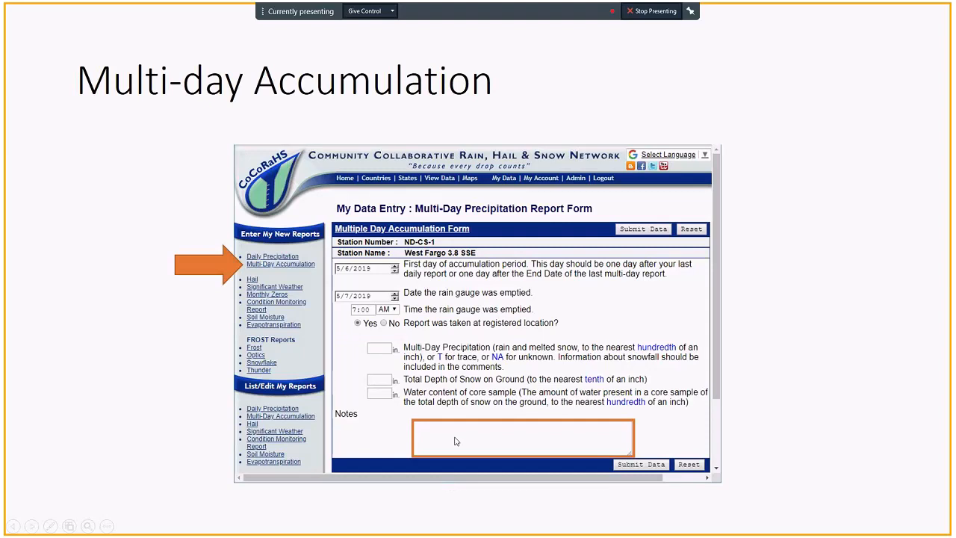
mouse_move(654, 472)
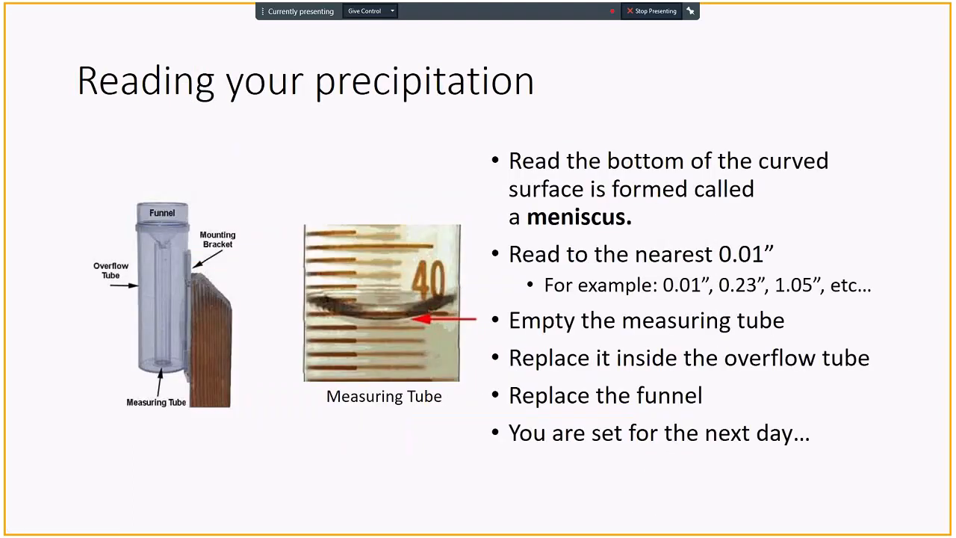
mouse_move(218, 337)
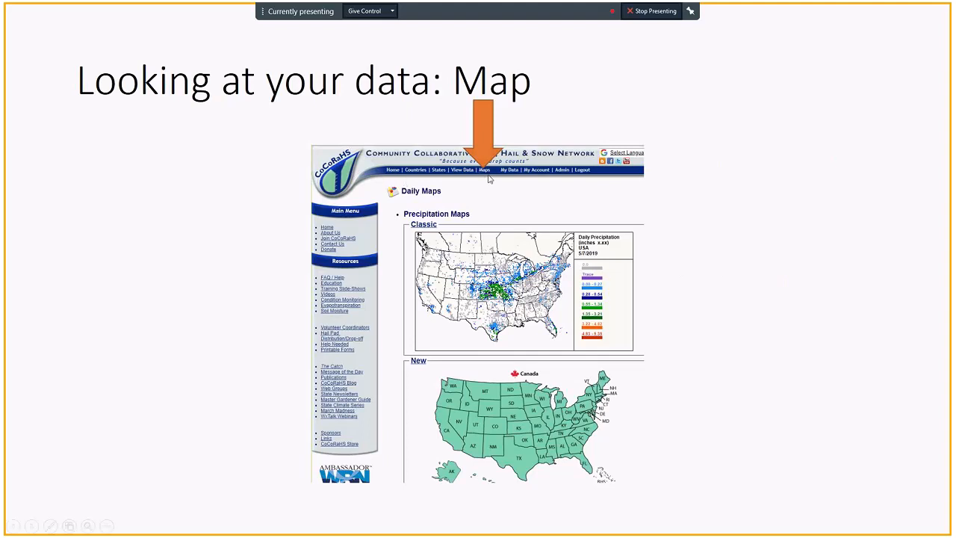
mouse_move(487, 176)
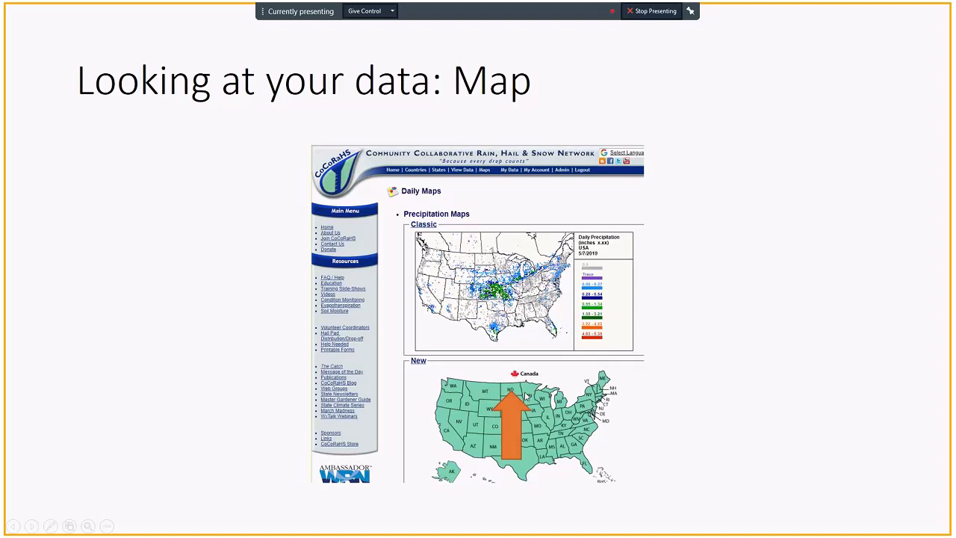
mouse_move(525, 395)
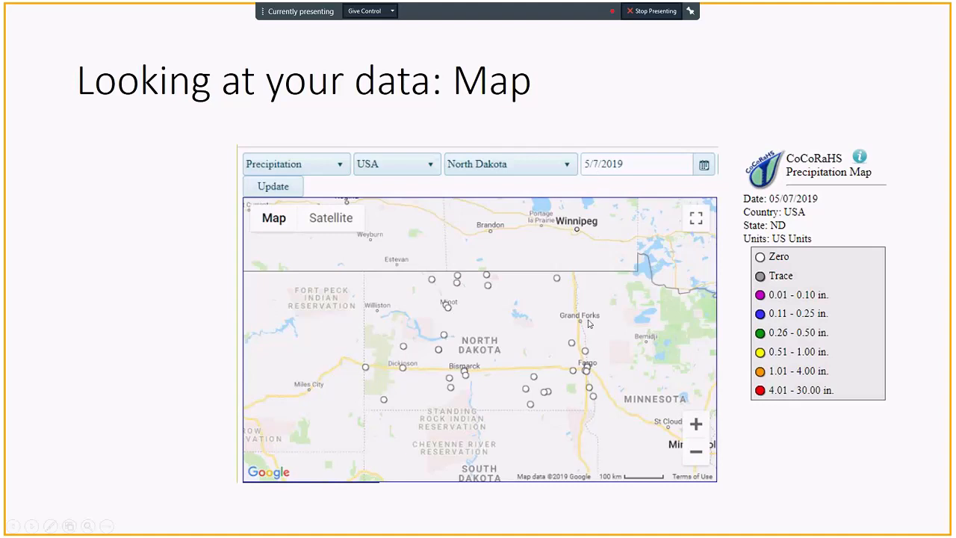
mouse_move(519, 376)
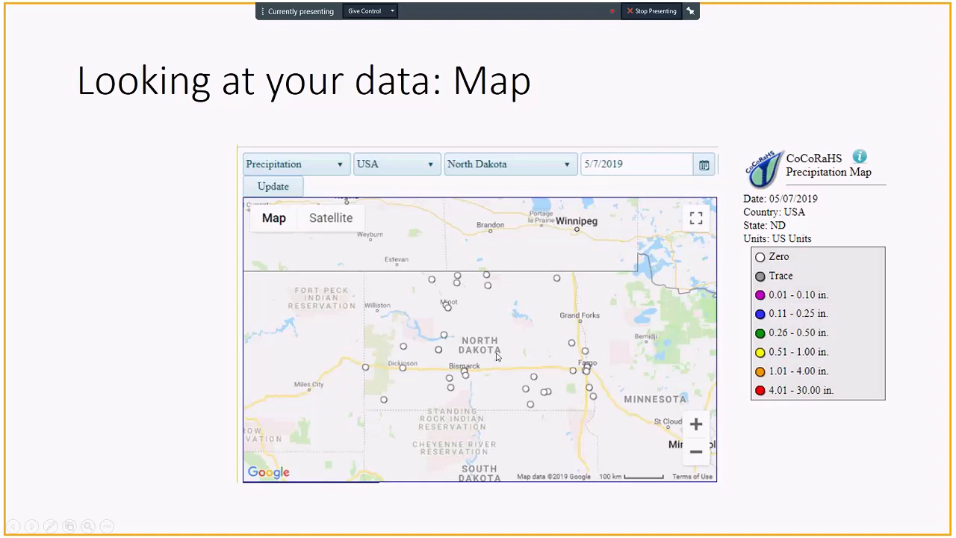
mouse_move(478, 350)
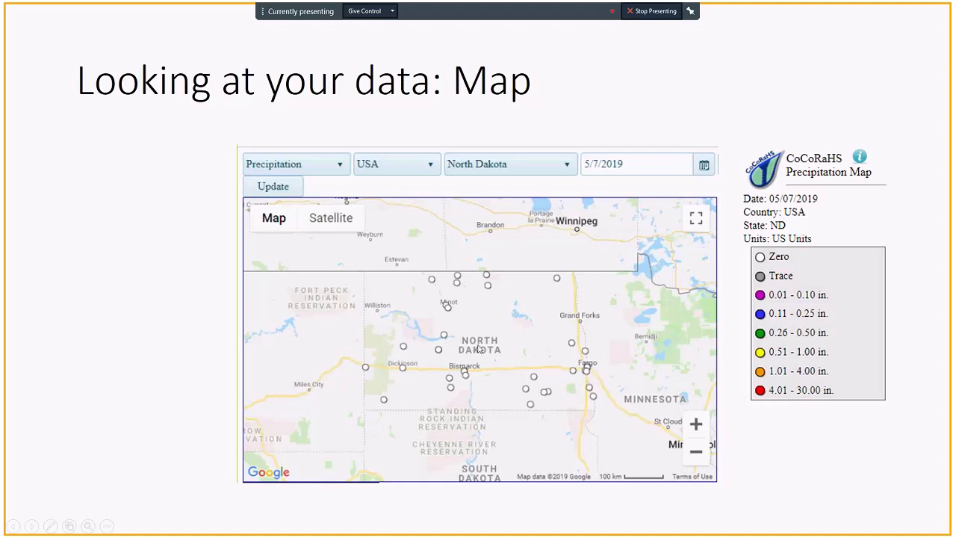
mouse_move(485, 331)
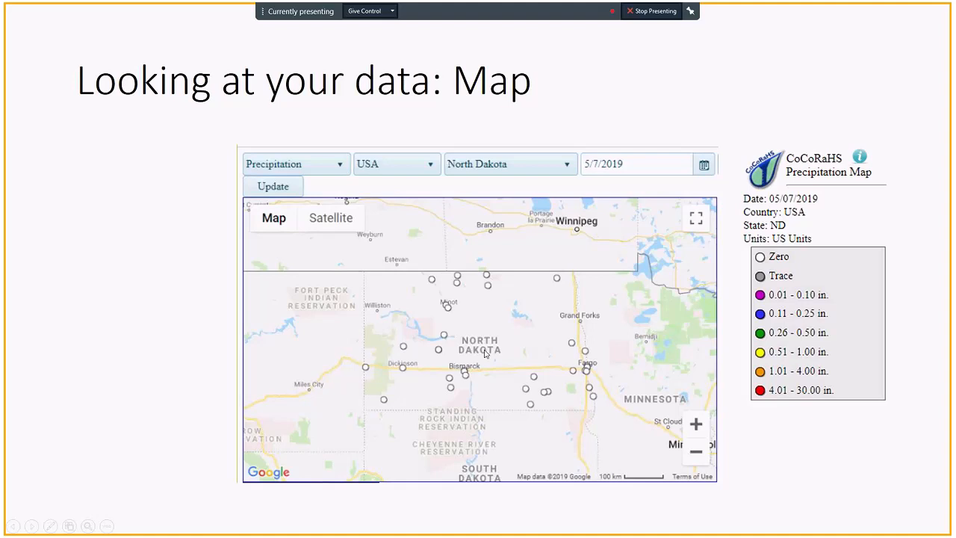
mouse_move(489, 280)
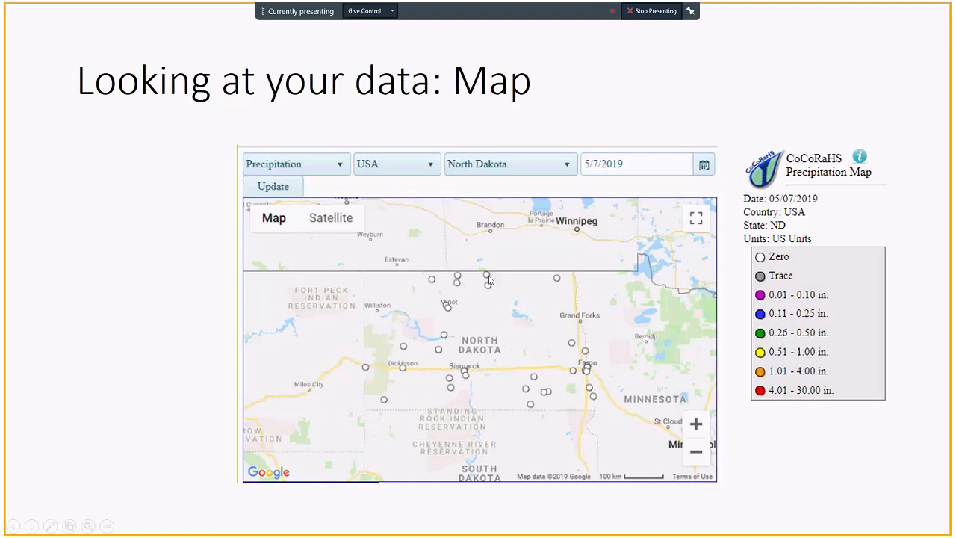
mouse_move(685, 350)
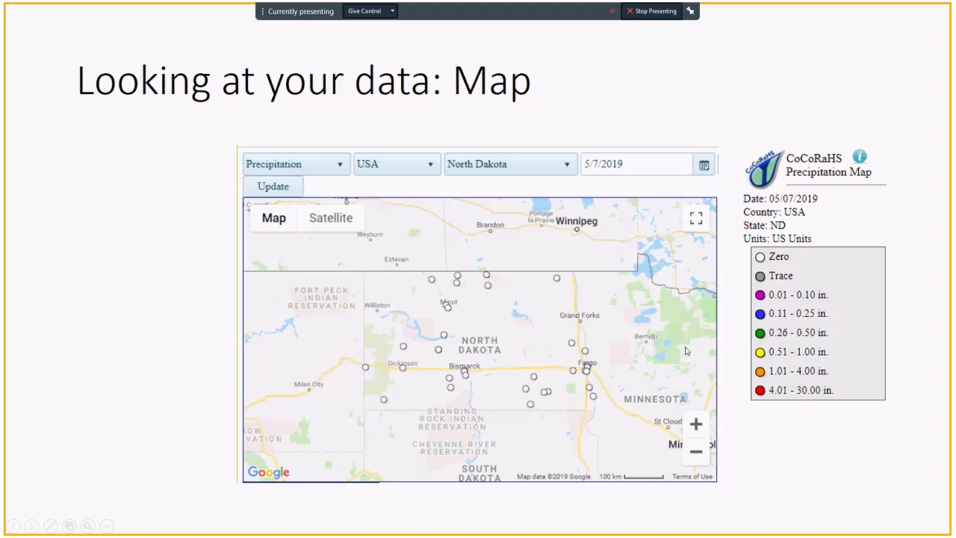
mouse_move(588, 376)
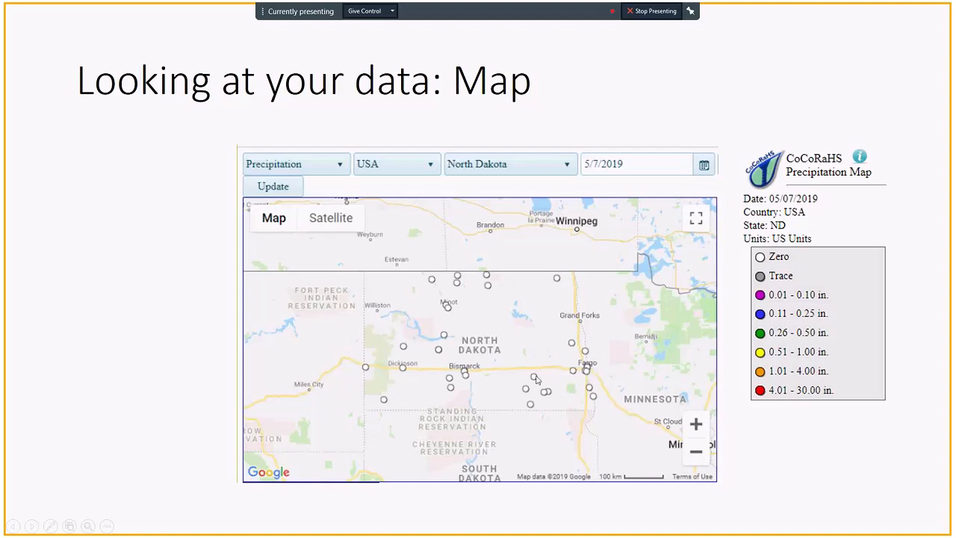
mouse_move(789, 284)
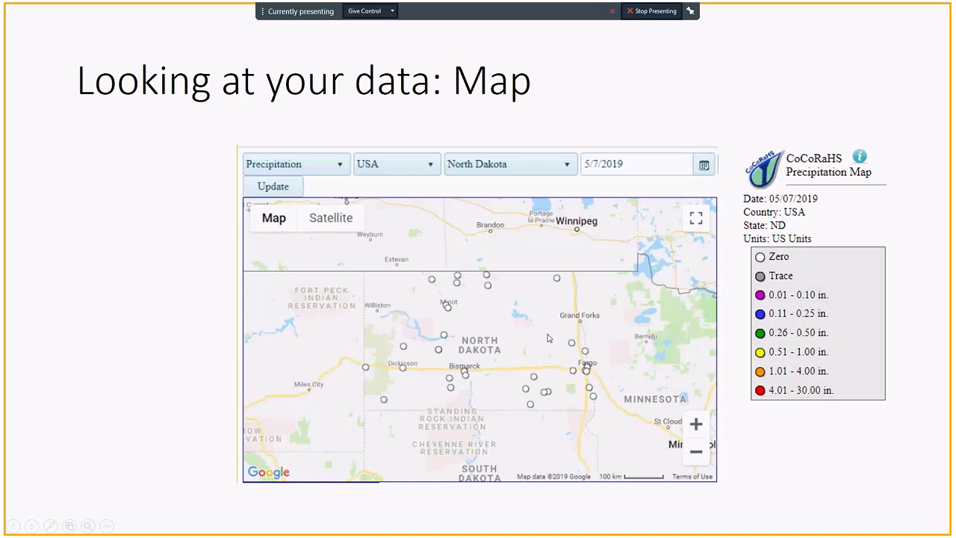
mouse_move(605, 373)
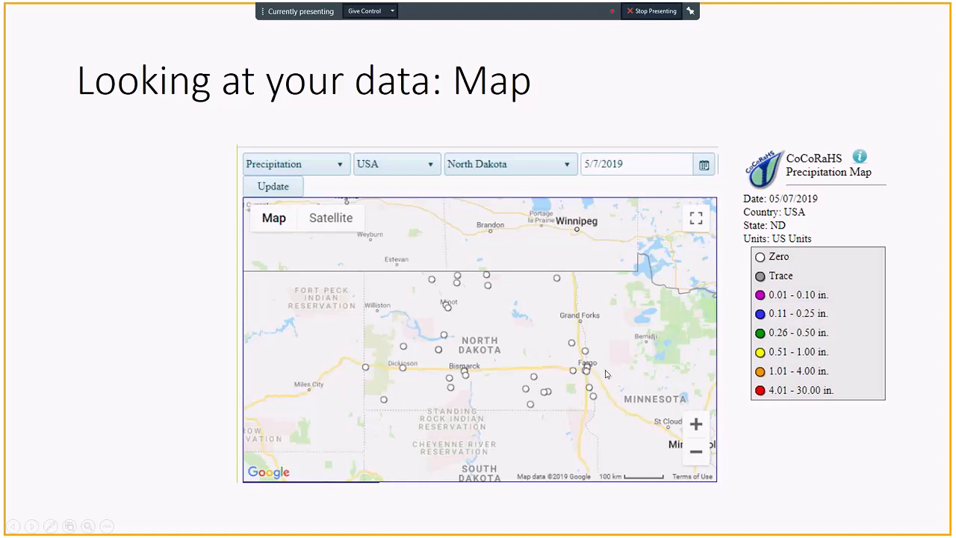
mouse_move(592, 371)
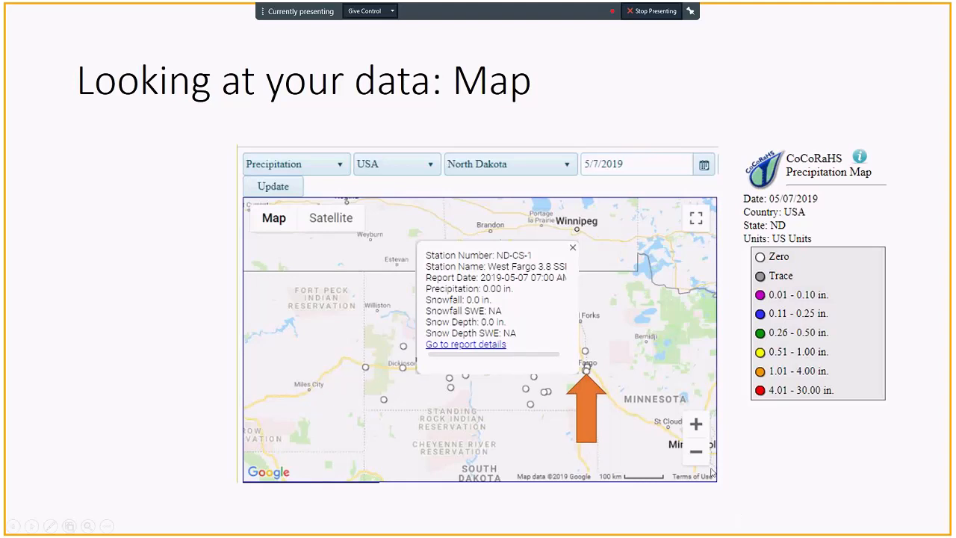
mouse_move(515, 263)
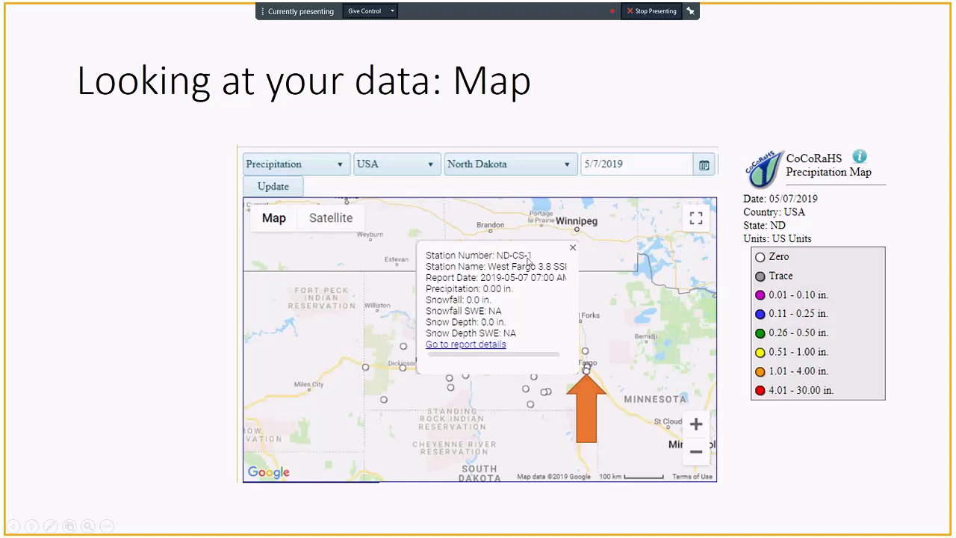
mouse_move(495, 295)
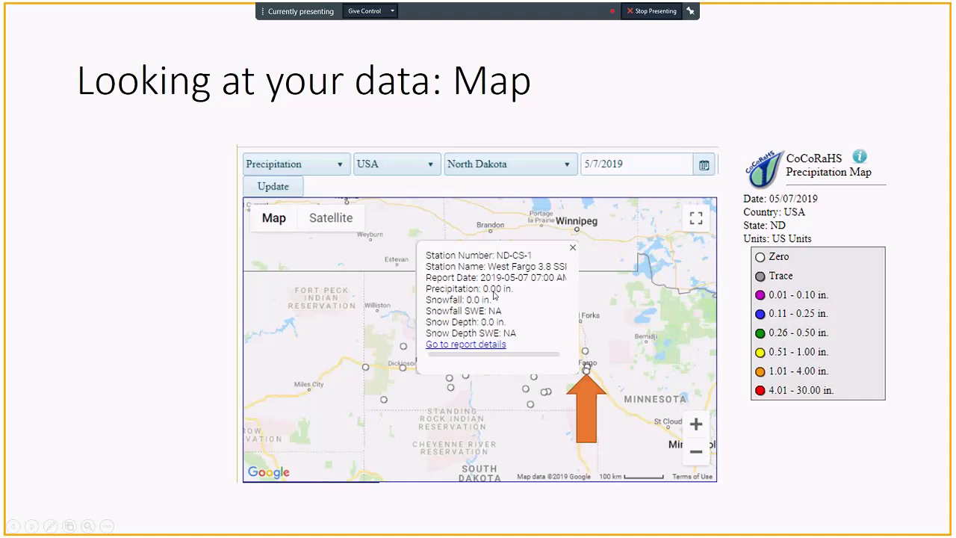
mouse_move(483, 306)
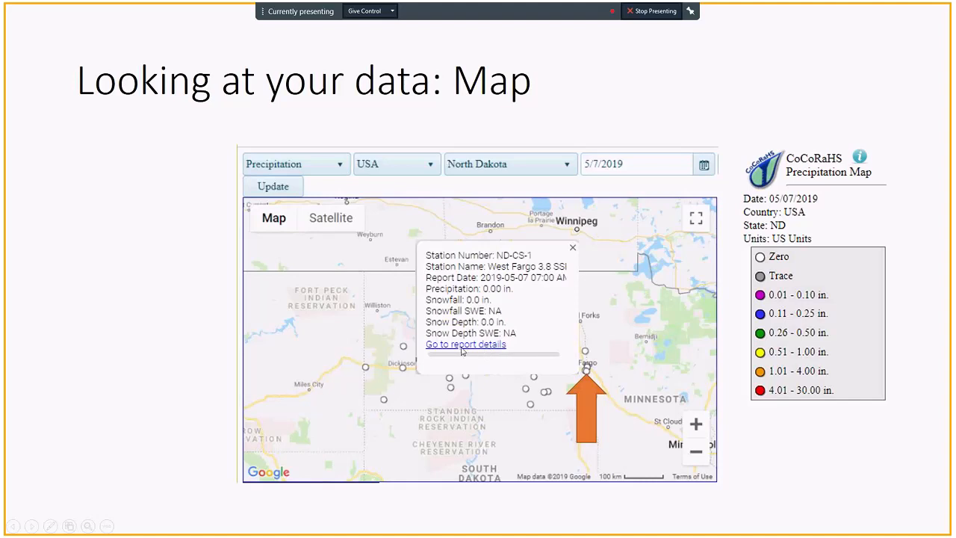
mouse_move(472, 352)
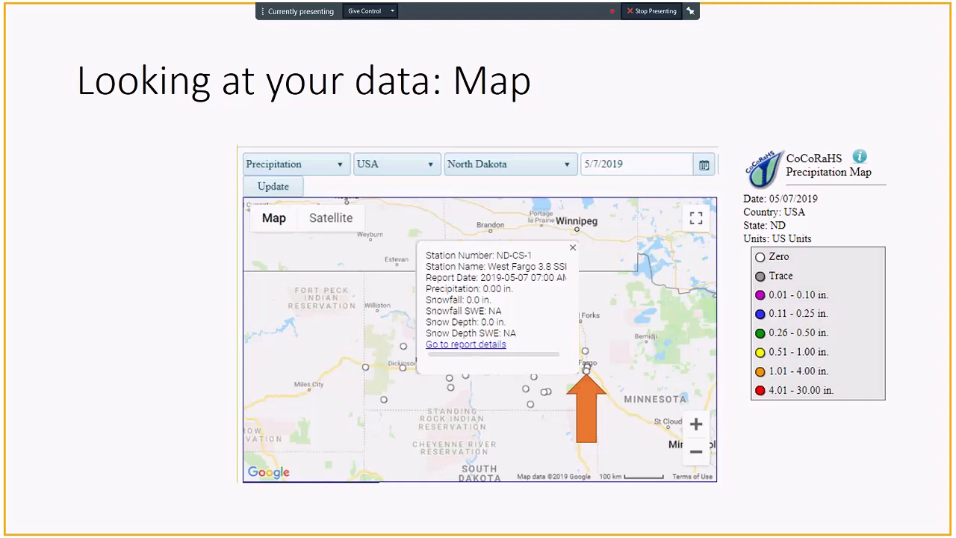
mouse_move(569, 388)
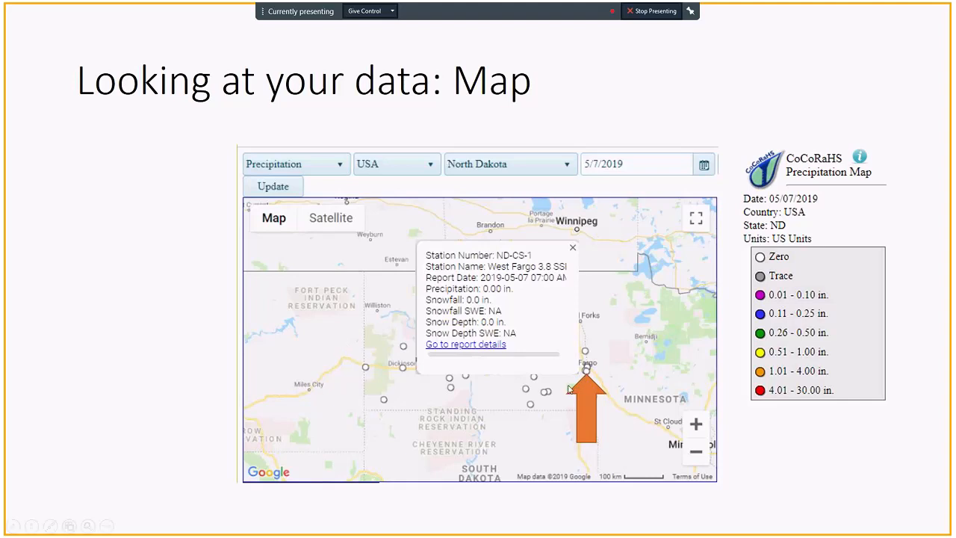
mouse_move(585, 370)
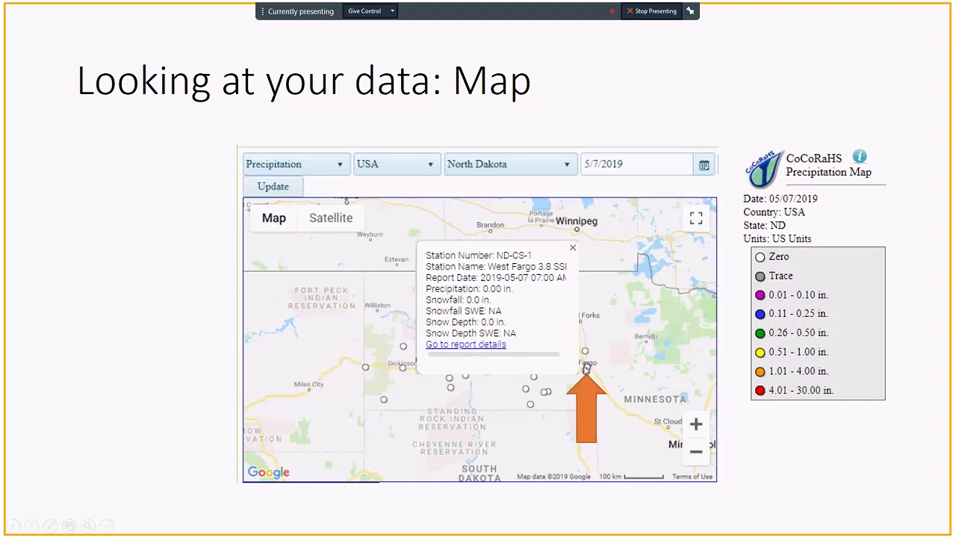
mouse_move(606, 369)
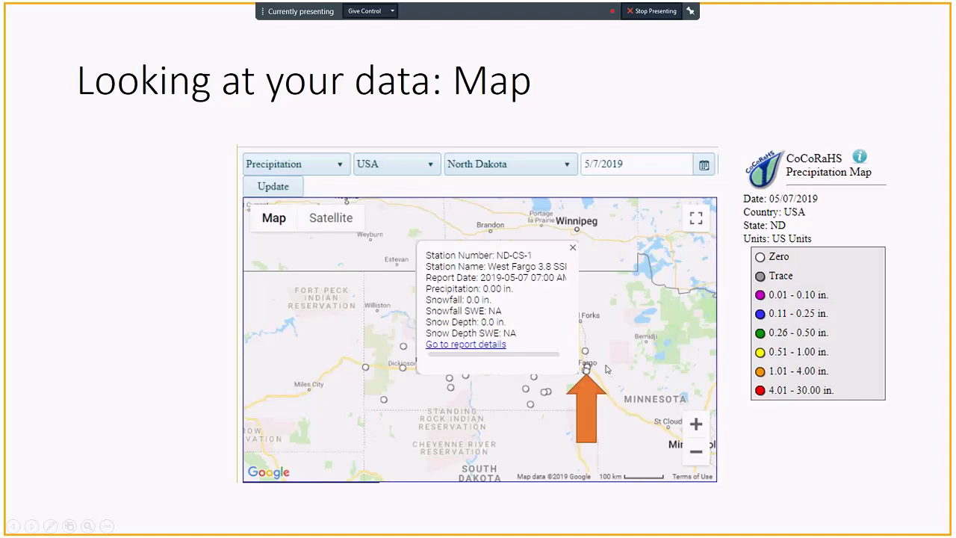
mouse_move(606, 364)
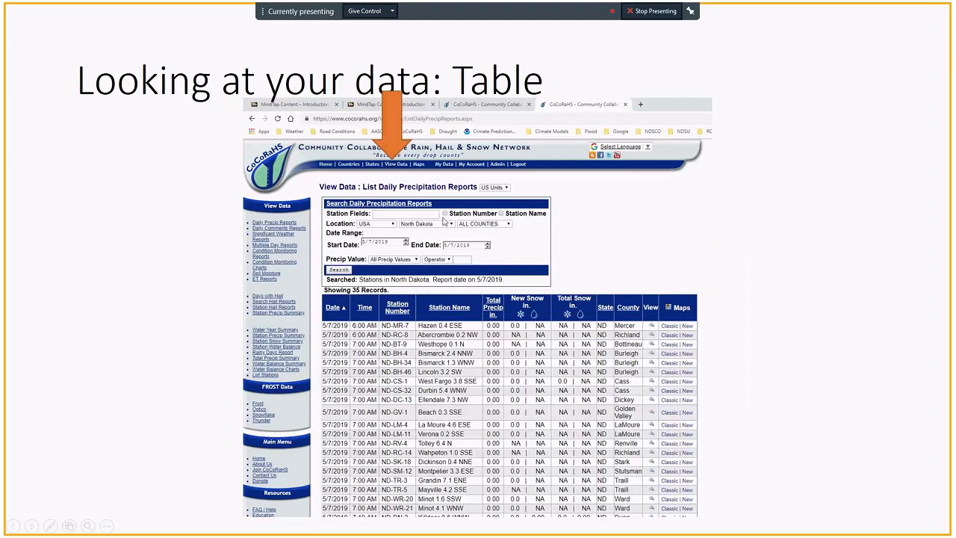
mouse_move(397, 172)
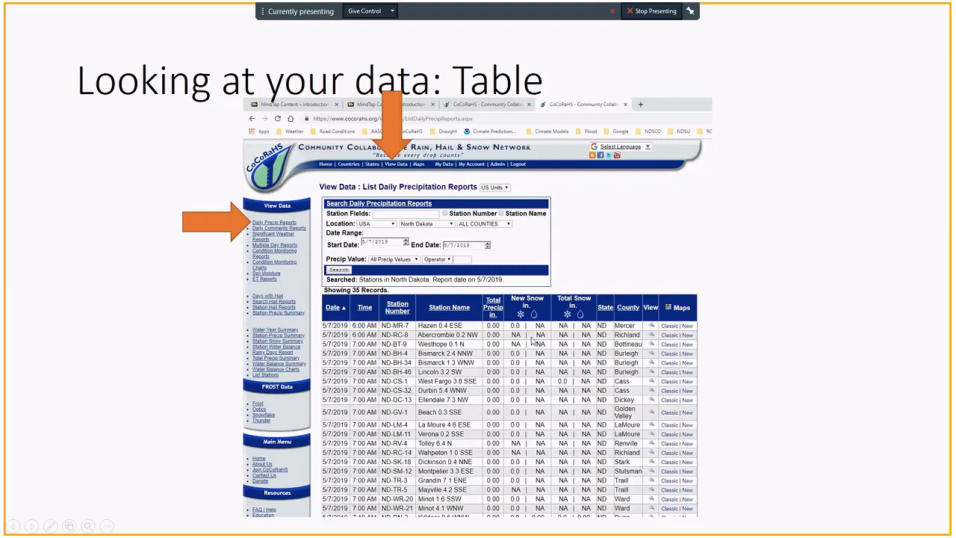
mouse_move(714, 348)
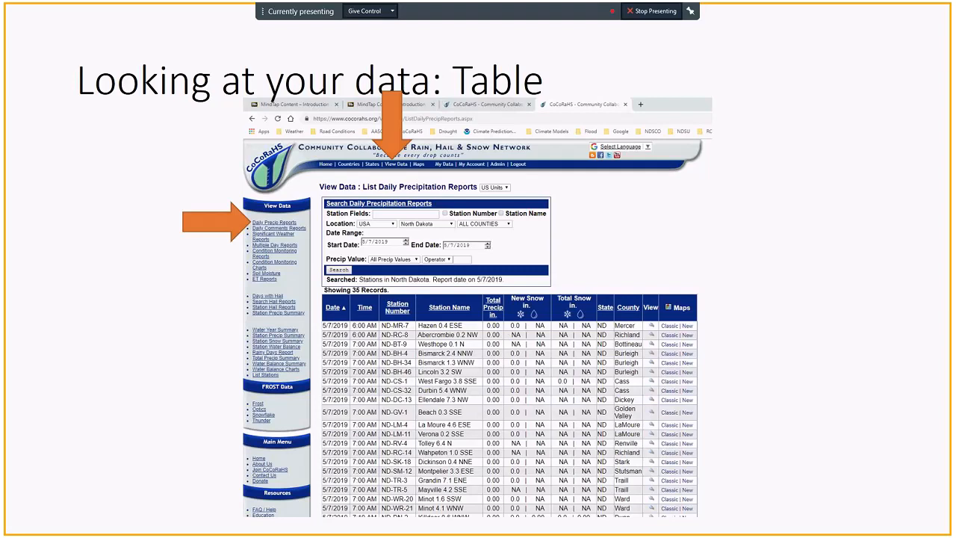
mouse_move(588, 316)
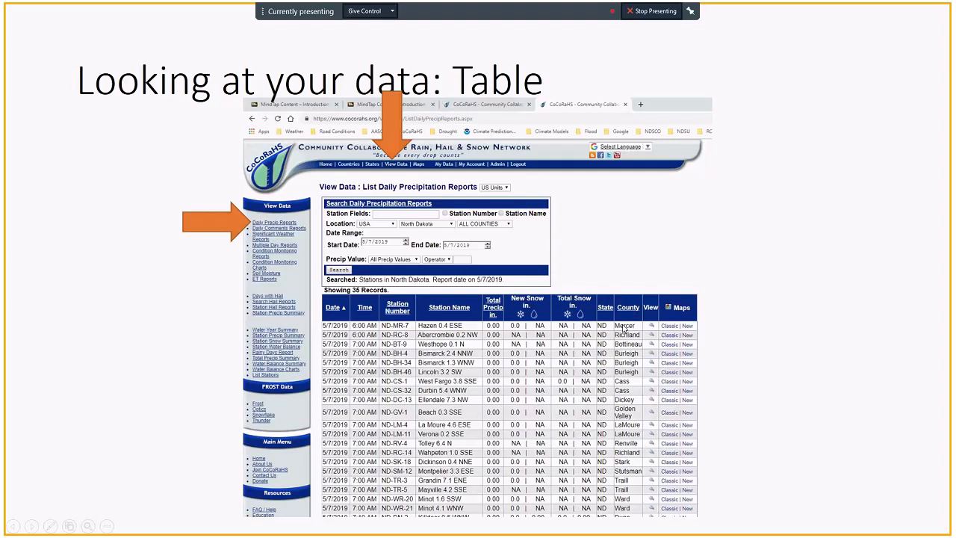
mouse_move(618, 275)
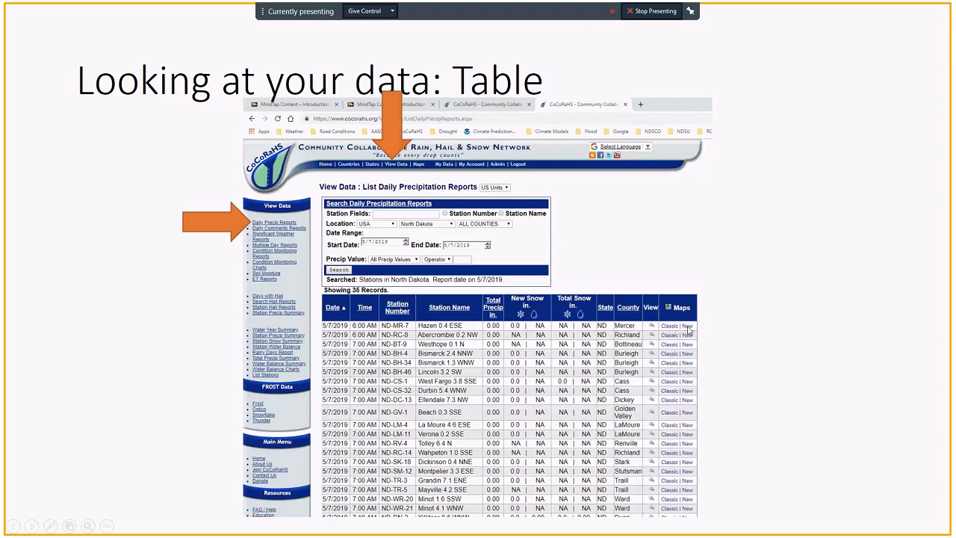
mouse_move(669, 332)
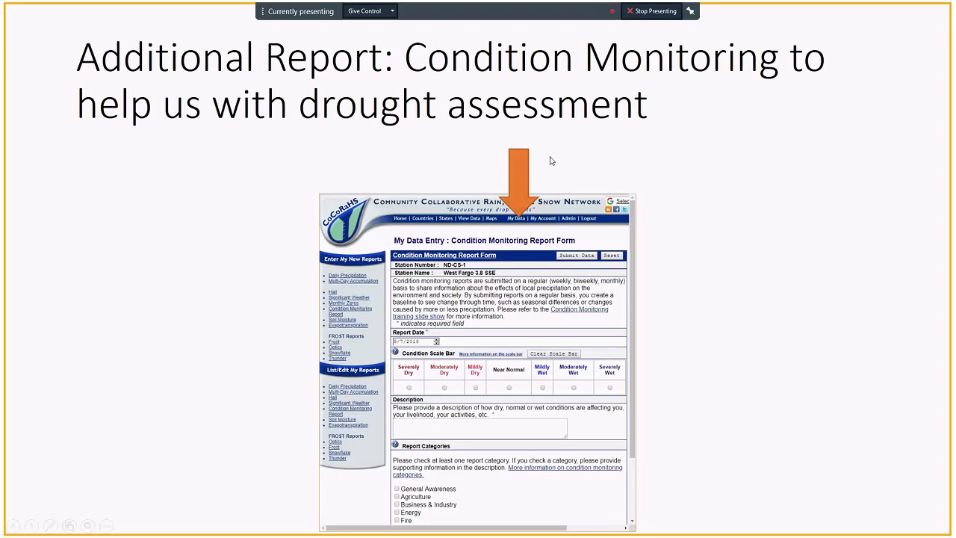
mouse_move(520, 221)
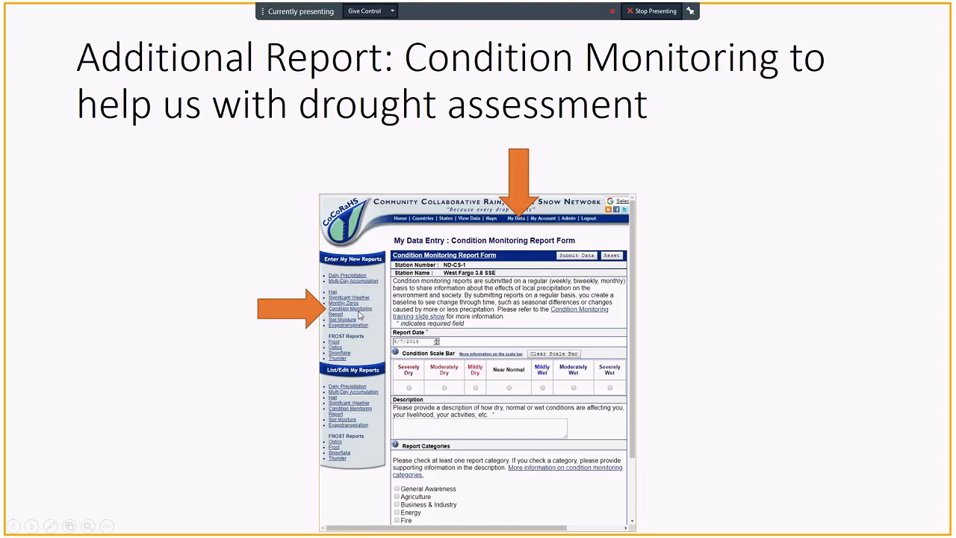
mouse_move(463, 436)
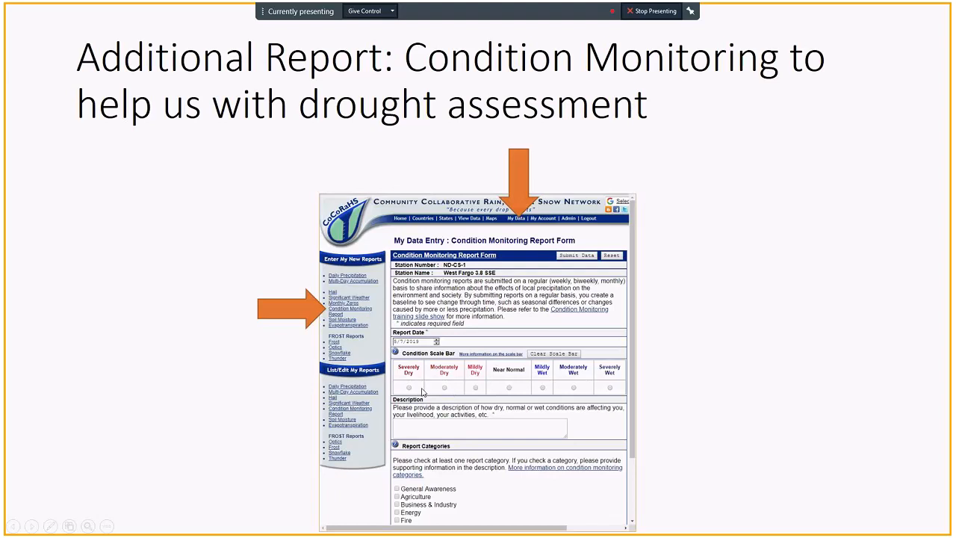
mouse_move(540, 386)
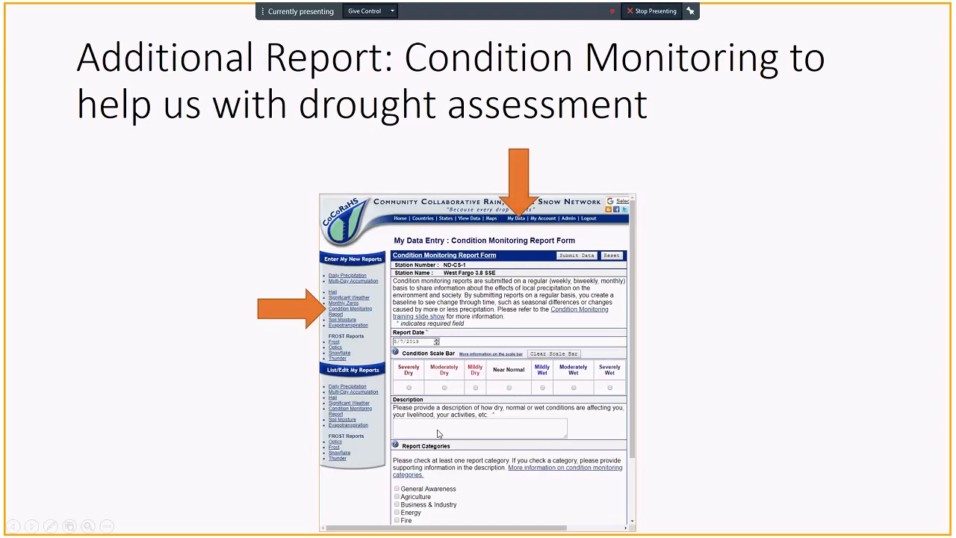
mouse_move(469, 436)
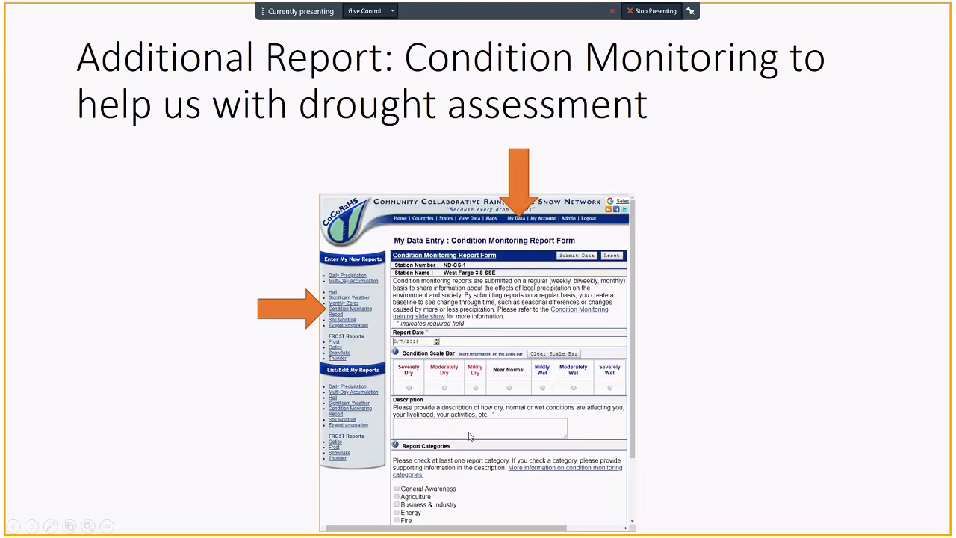
mouse_move(473, 403)
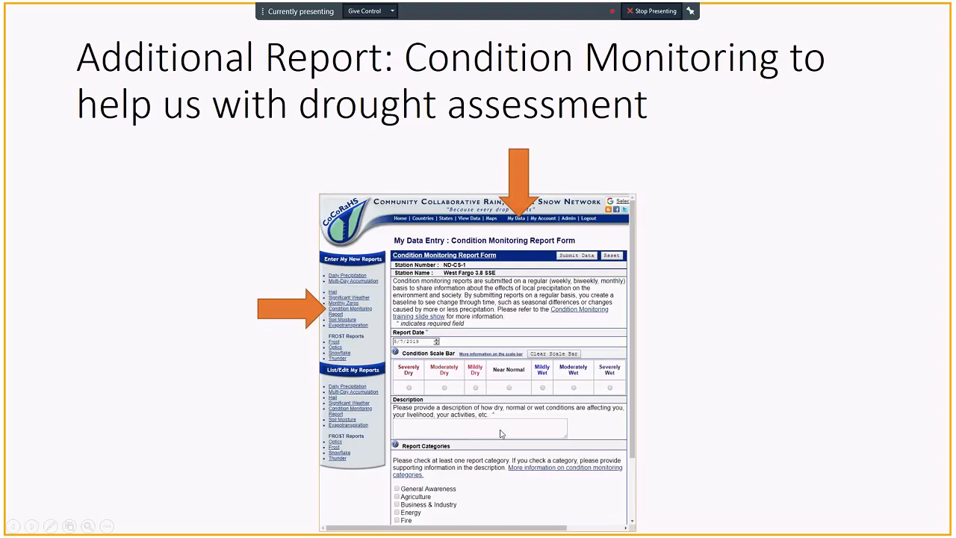
mouse_move(490, 433)
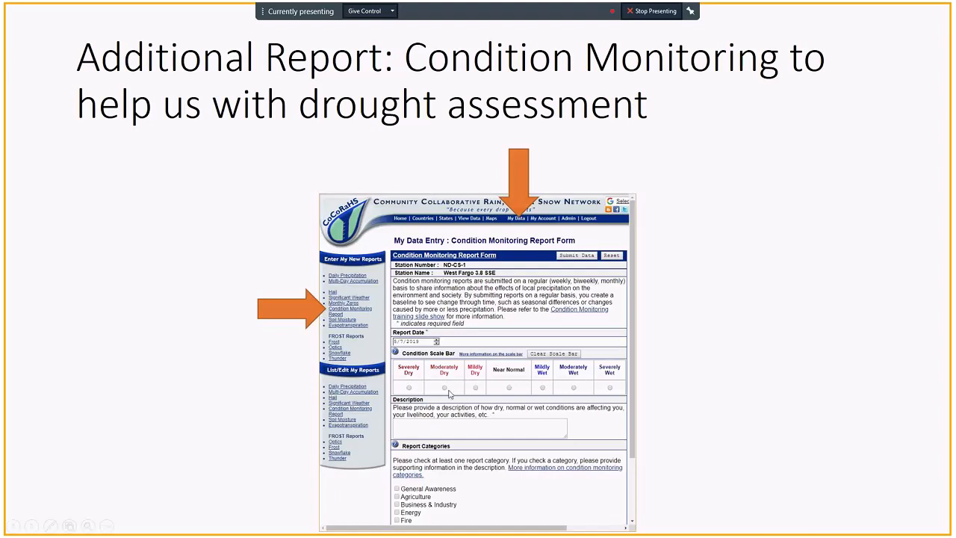
mouse_move(439, 390)
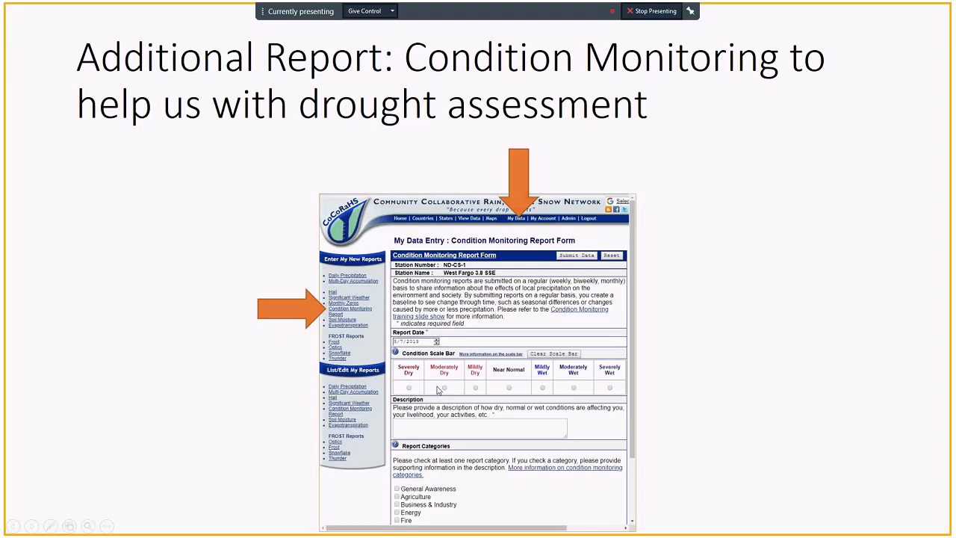
mouse_move(490, 379)
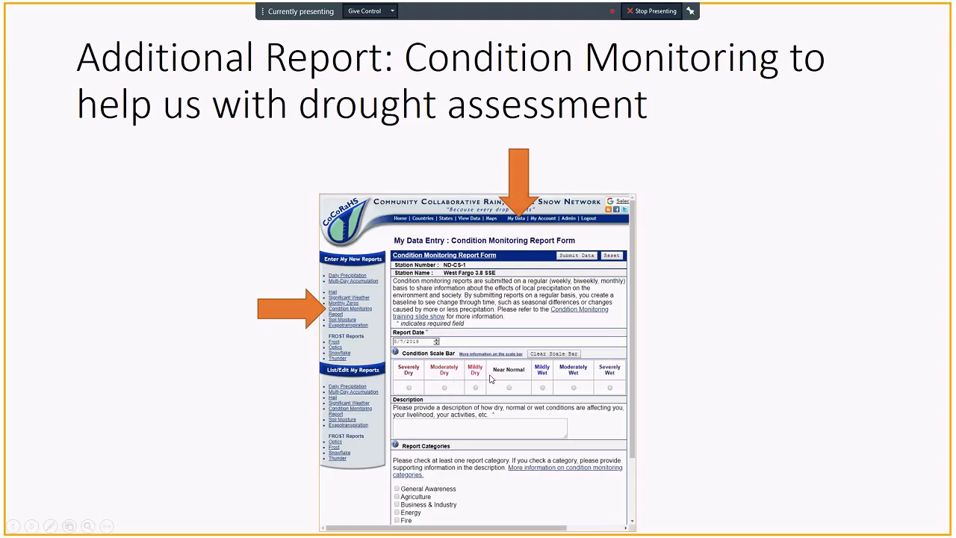
mouse_move(478, 359)
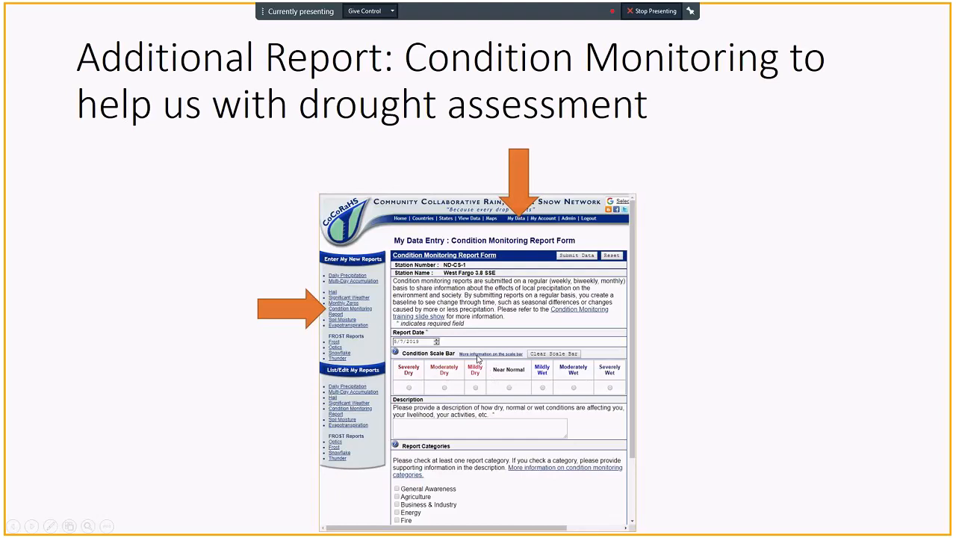
mouse_move(495, 358)
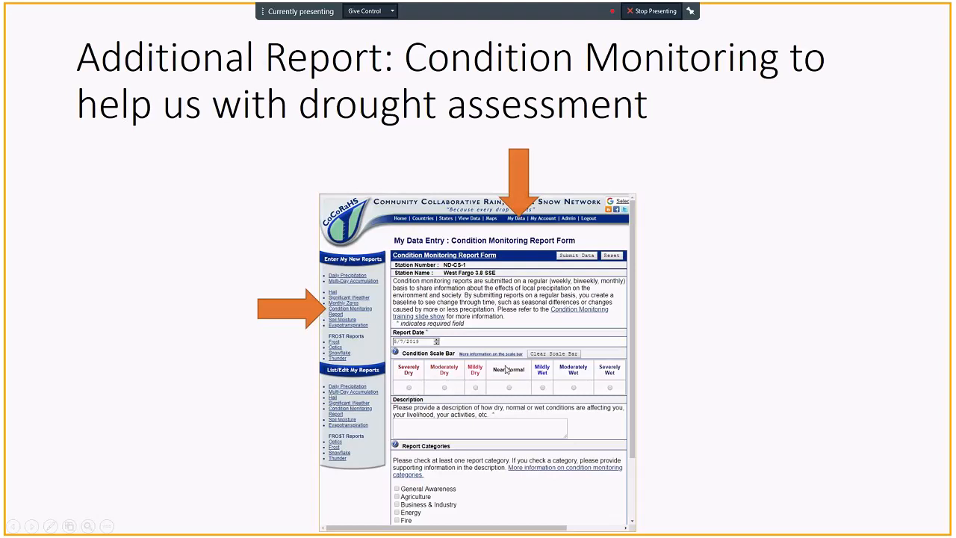
mouse_move(508, 358)
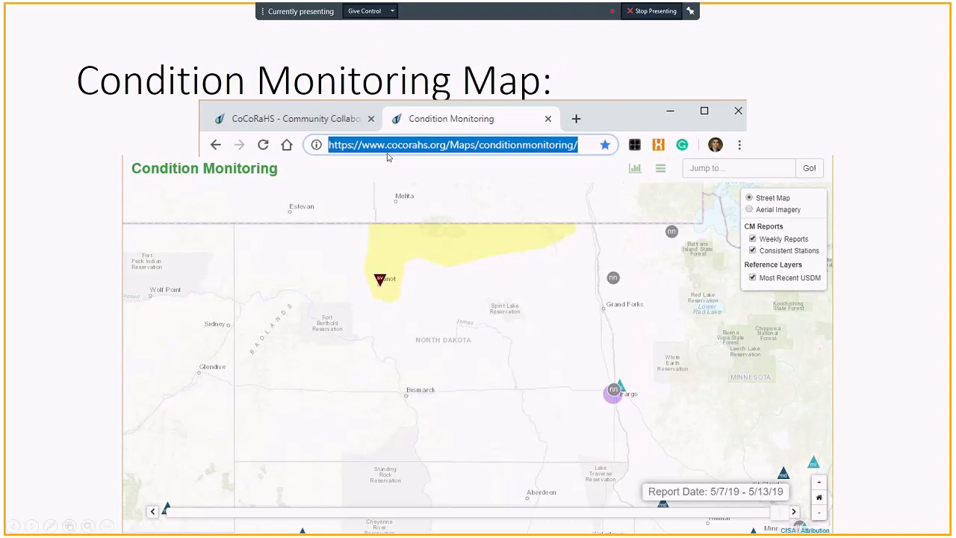
mouse_move(466, 200)
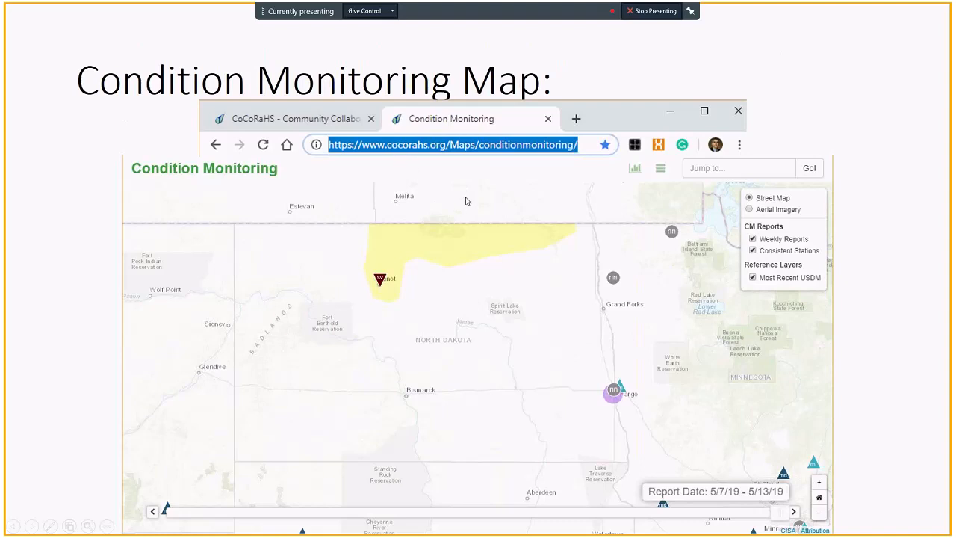
mouse_move(460, 324)
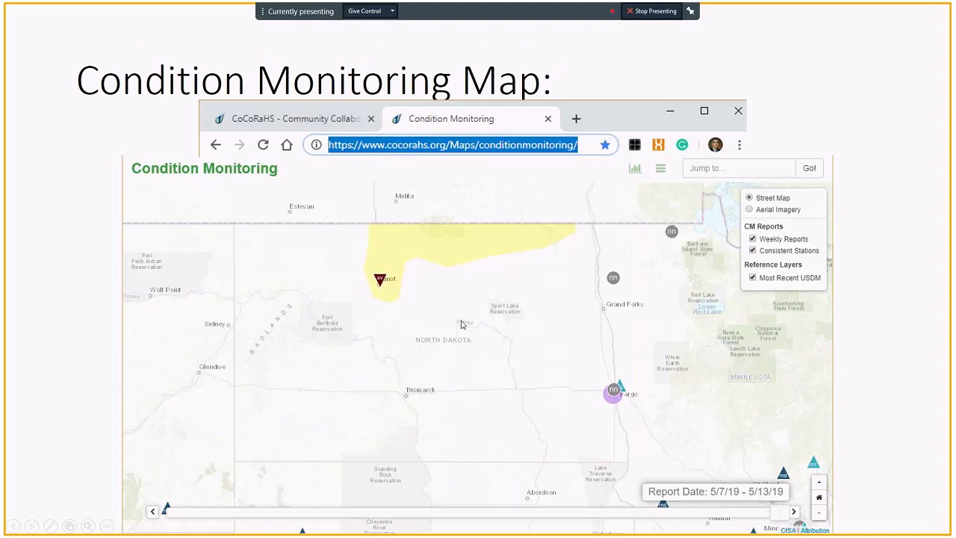
mouse_move(455, 243)
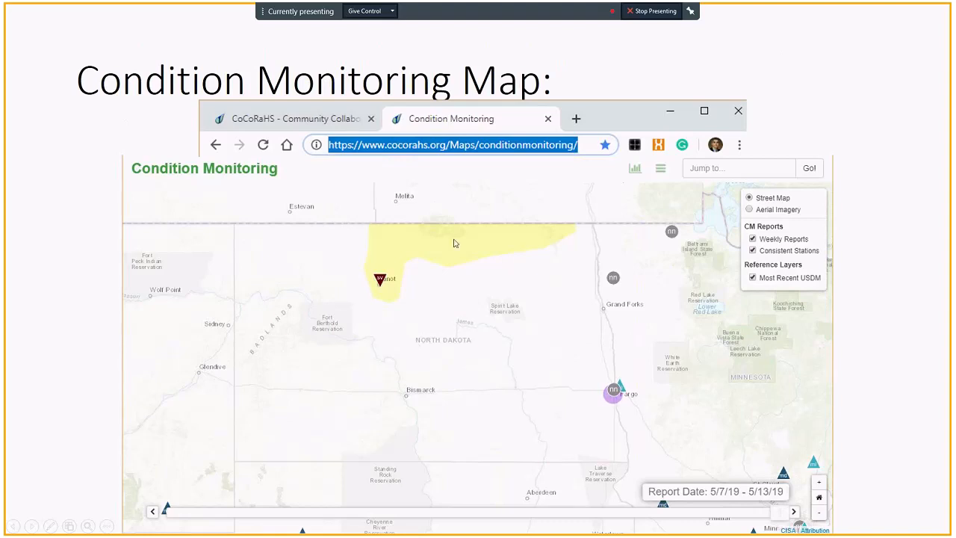
mouse_move(486, 258)
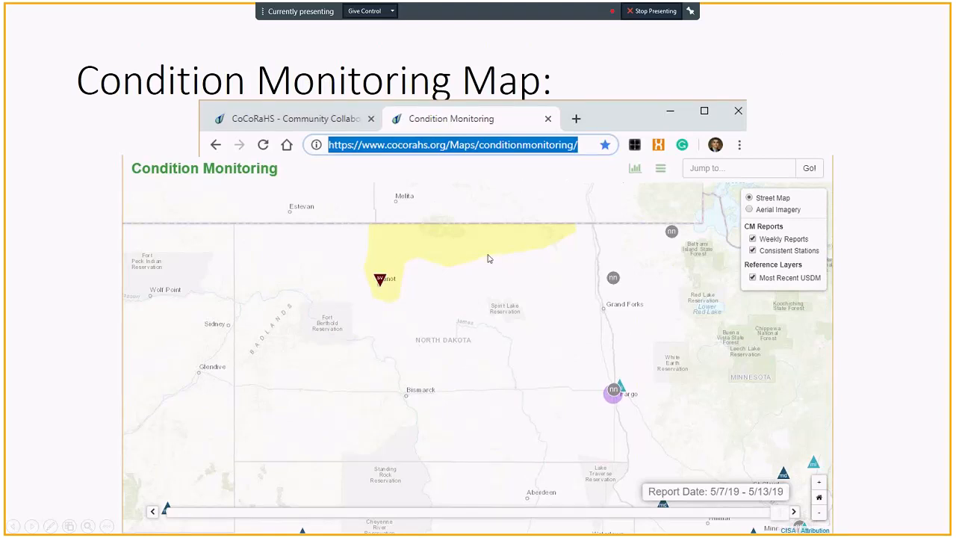
mouse_move(490, 282)
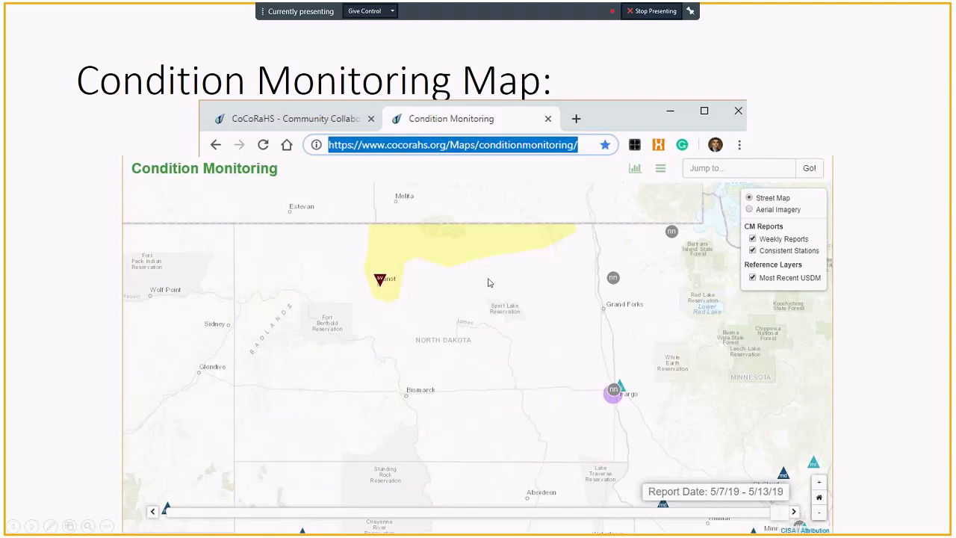
mouse_move(396, 176)
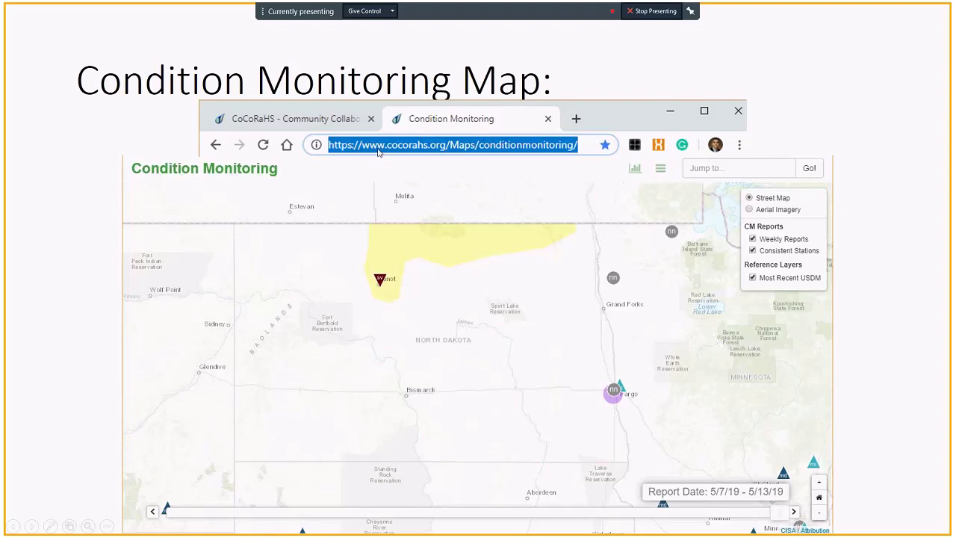
mouse_move(448, 152)
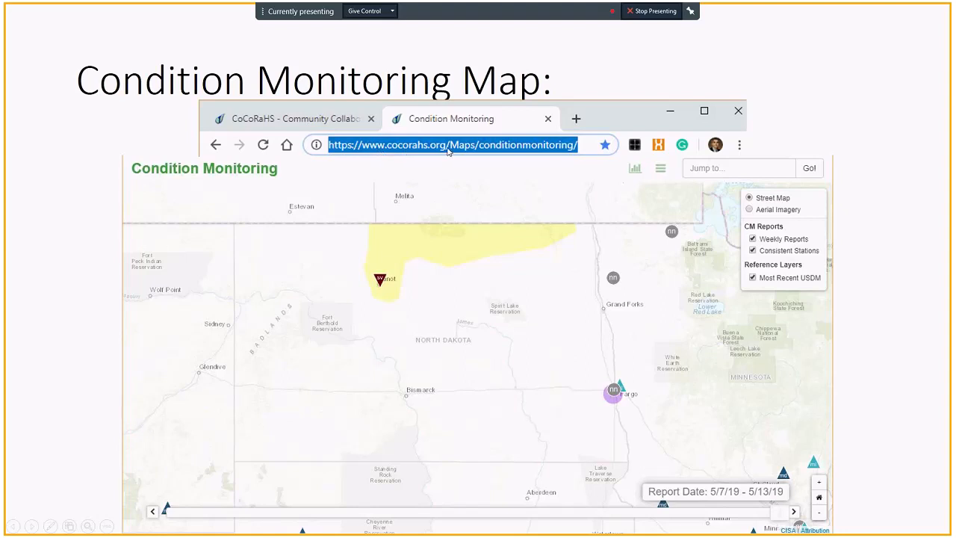
mouse_move(448, 157)
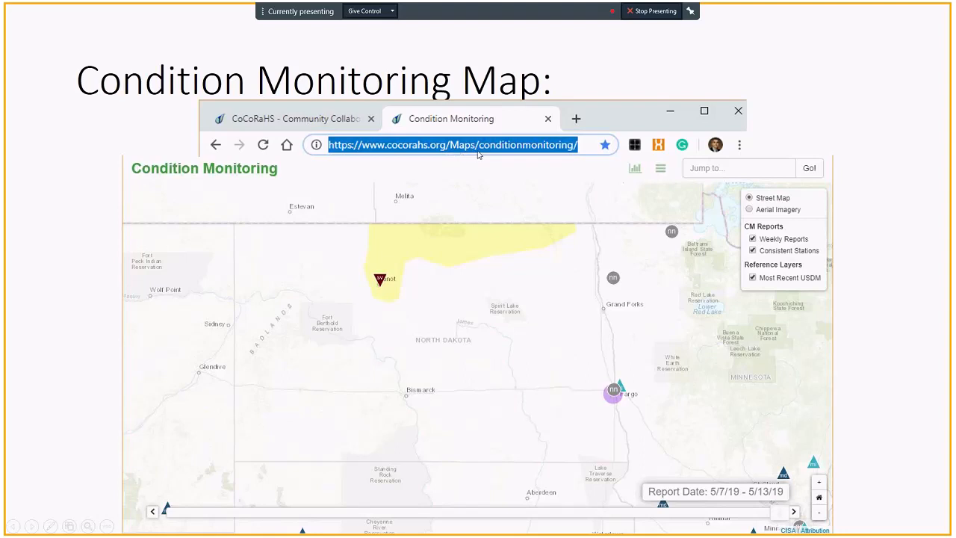
mouse_move(555, 150)
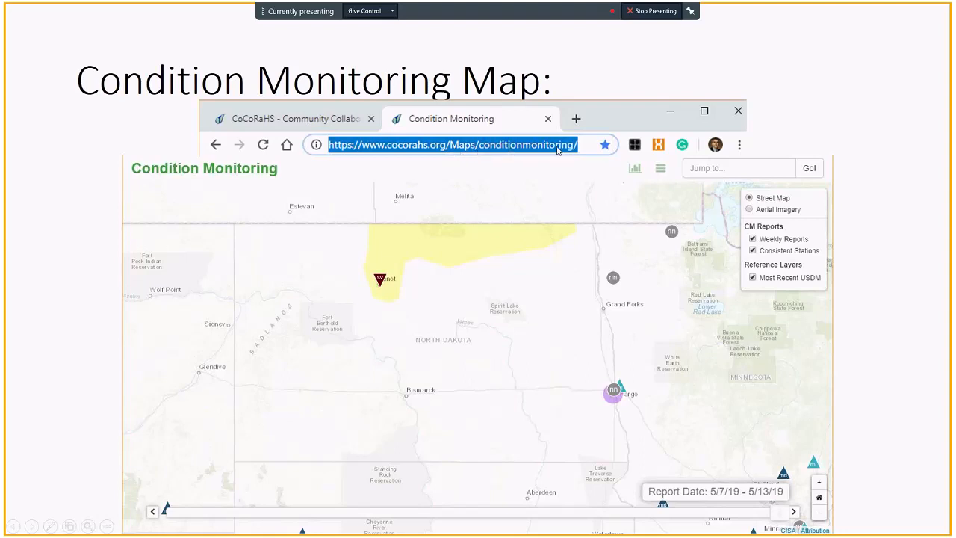
mouse_move(540, 269)
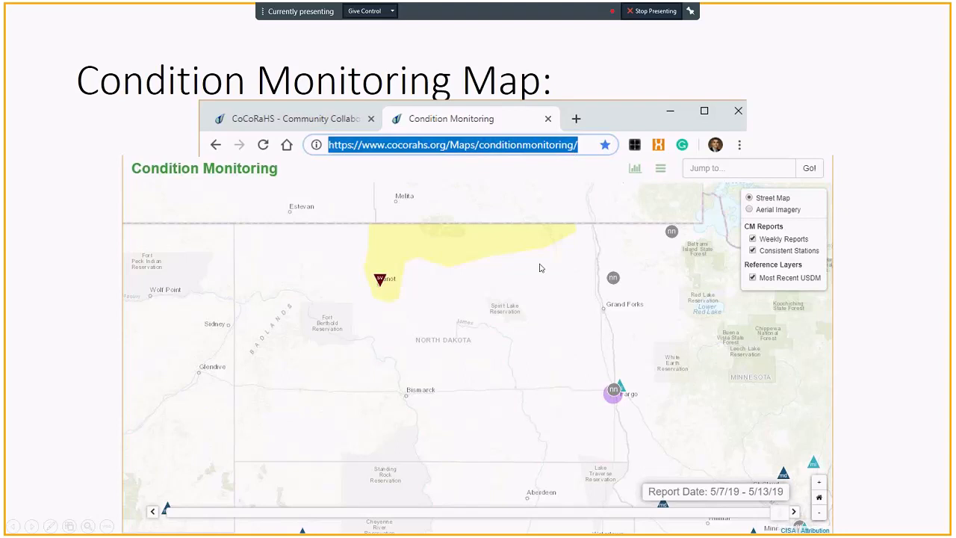
mouse_move(451, 239)
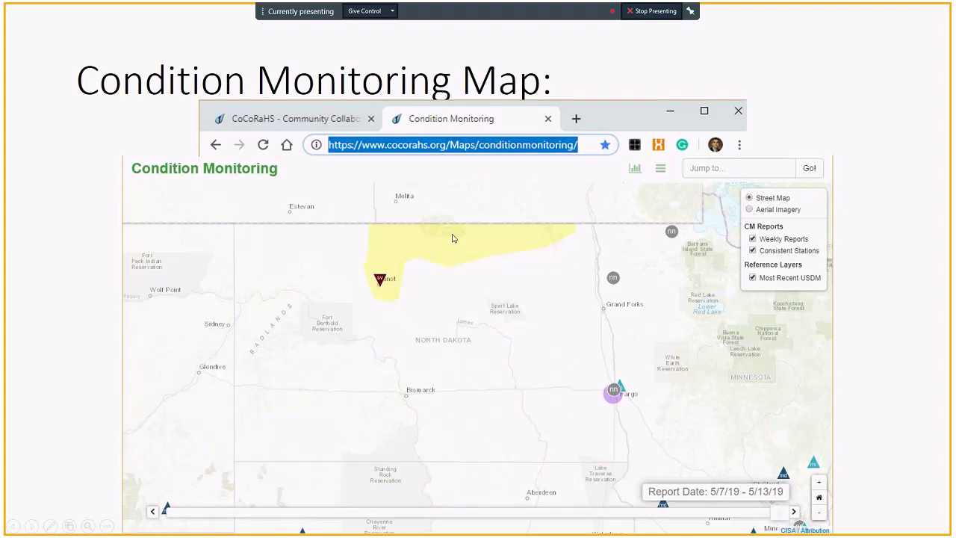
mouse_move(457, 268)
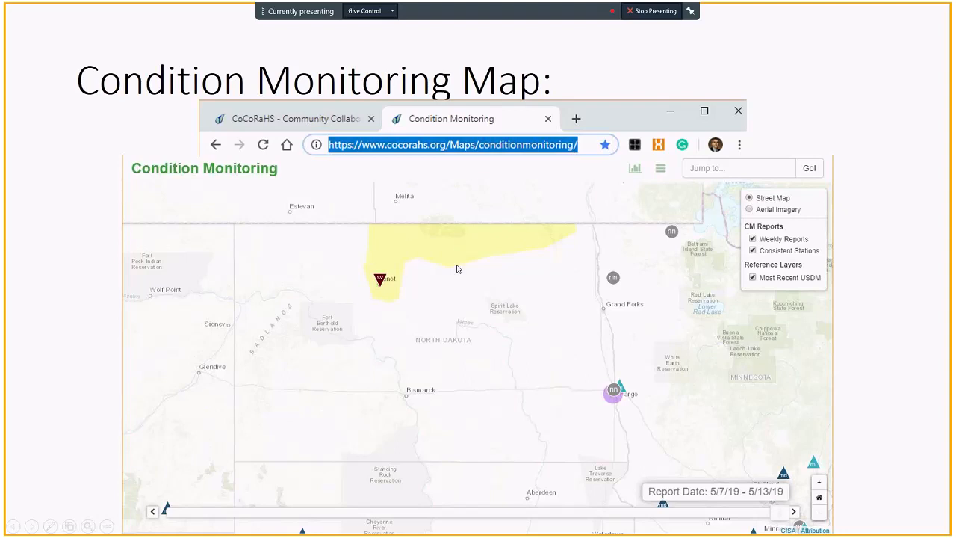
mouse_move(392, 257)
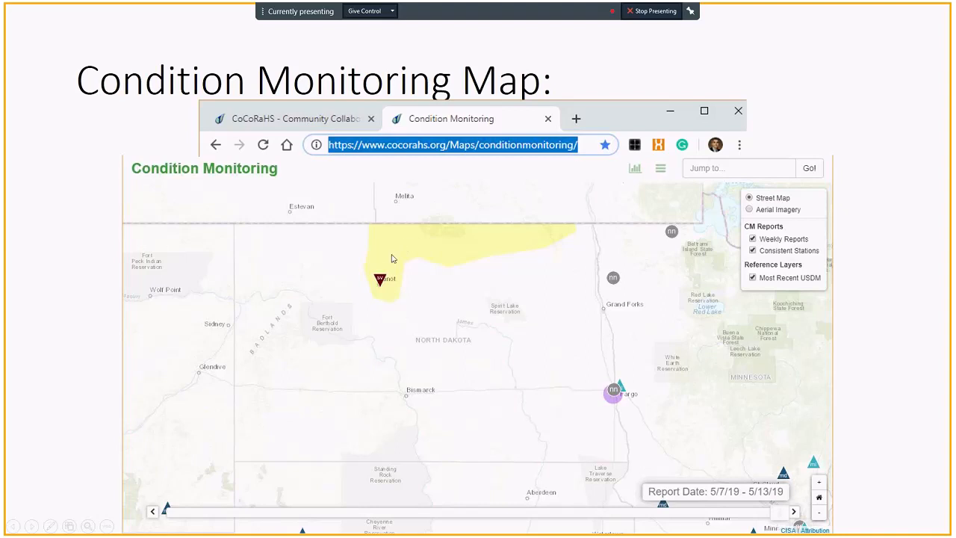
mouse_move(381, 282)
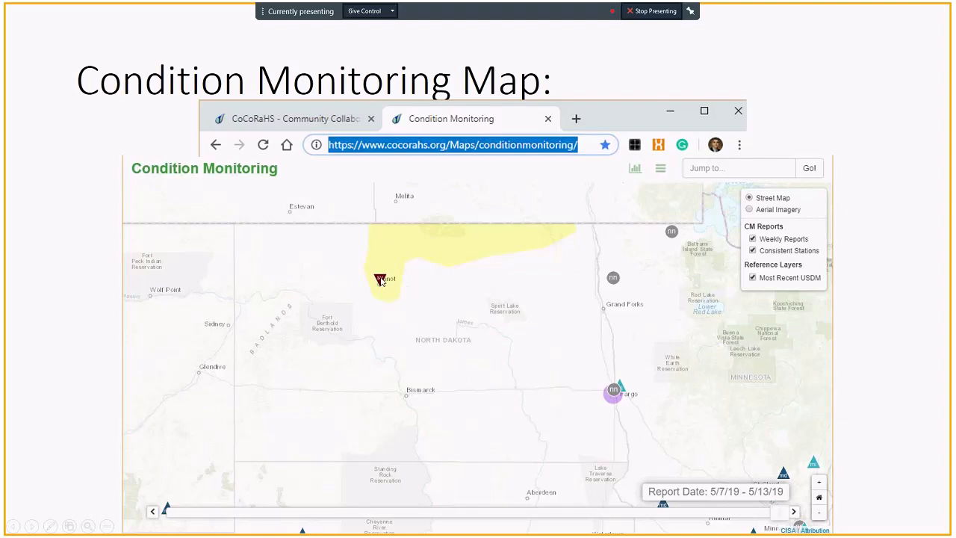
Reveal the Minot 0.6 S station report popup with its orange arrow on the map slide.
click(379, 279)
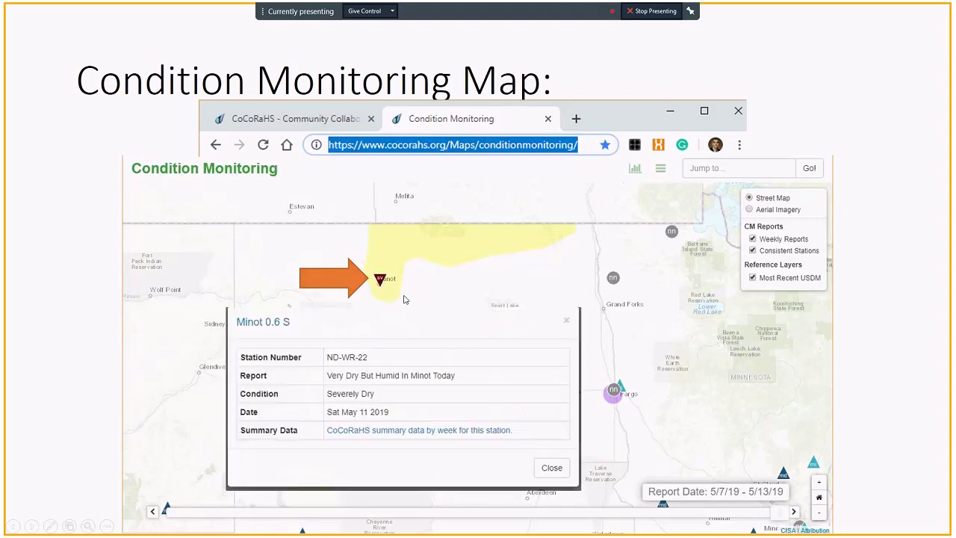
mouse_move(397, 418)
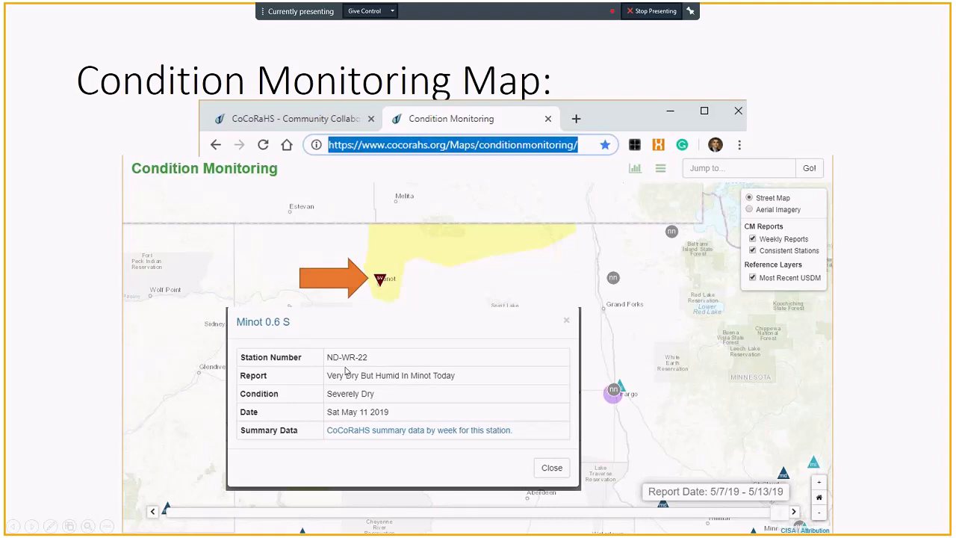
mouse_move(366, 364)
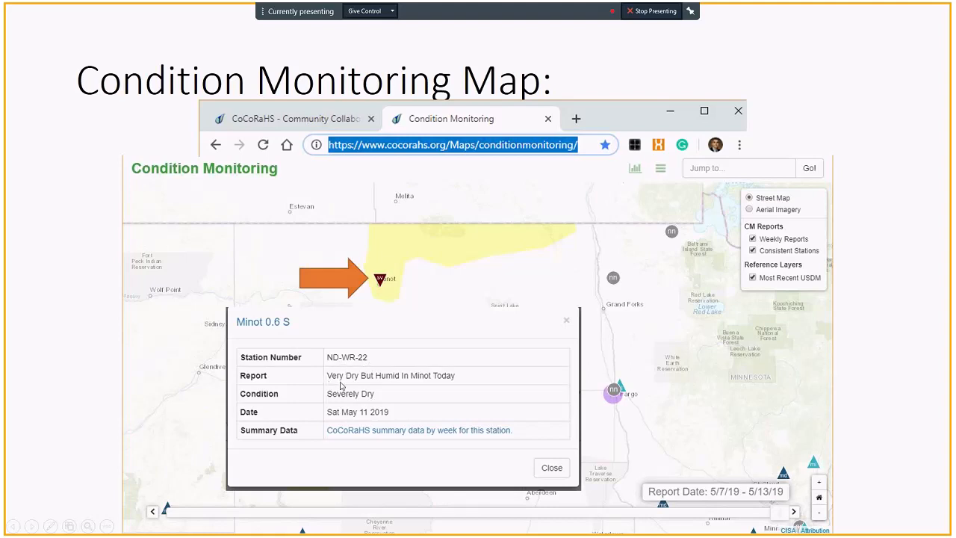
mouse_move(432, 389)
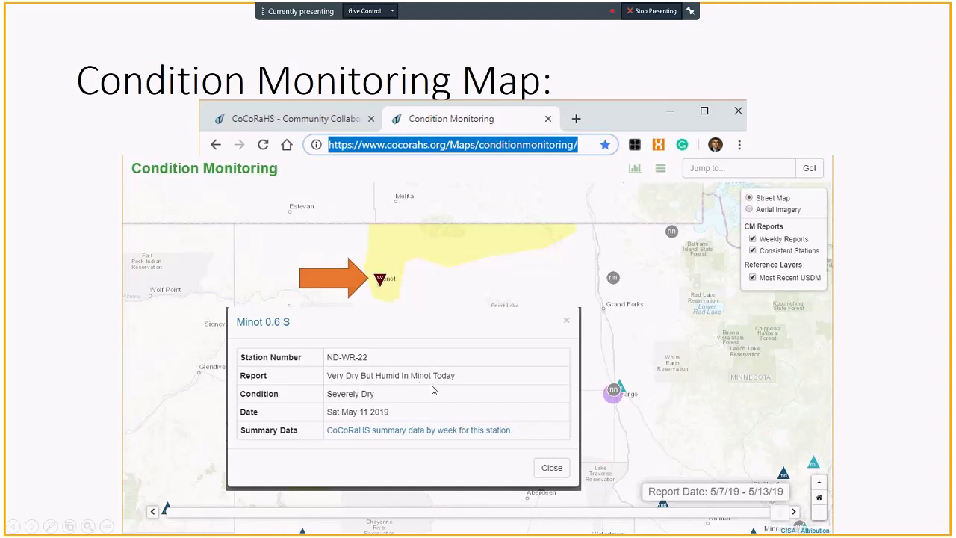
mouse_move(419, 391)
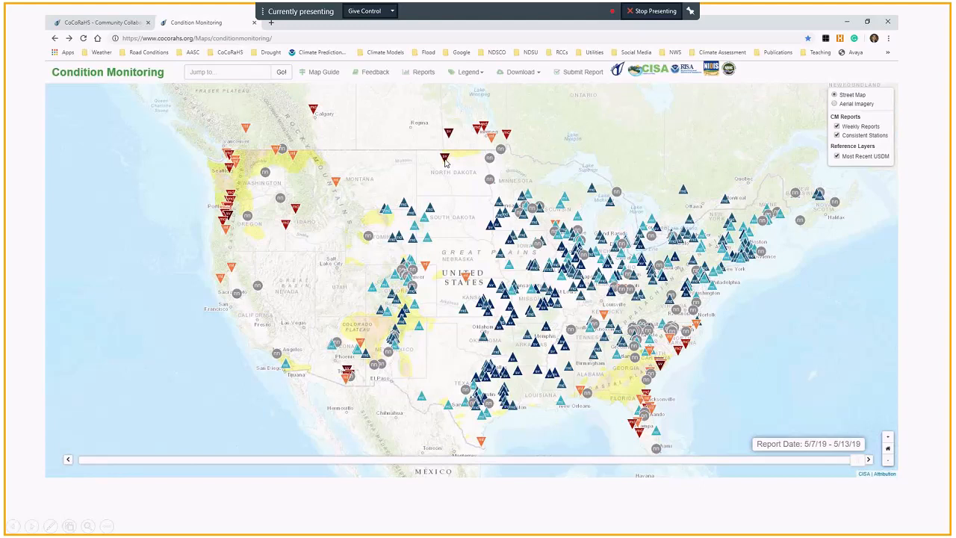
mouse_move(639, 439)
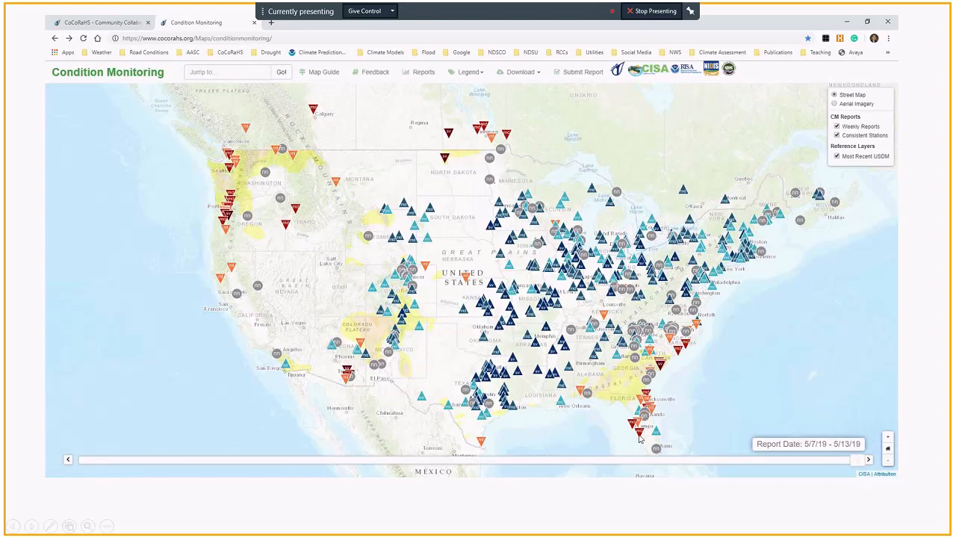
mouse_move(636, 433)
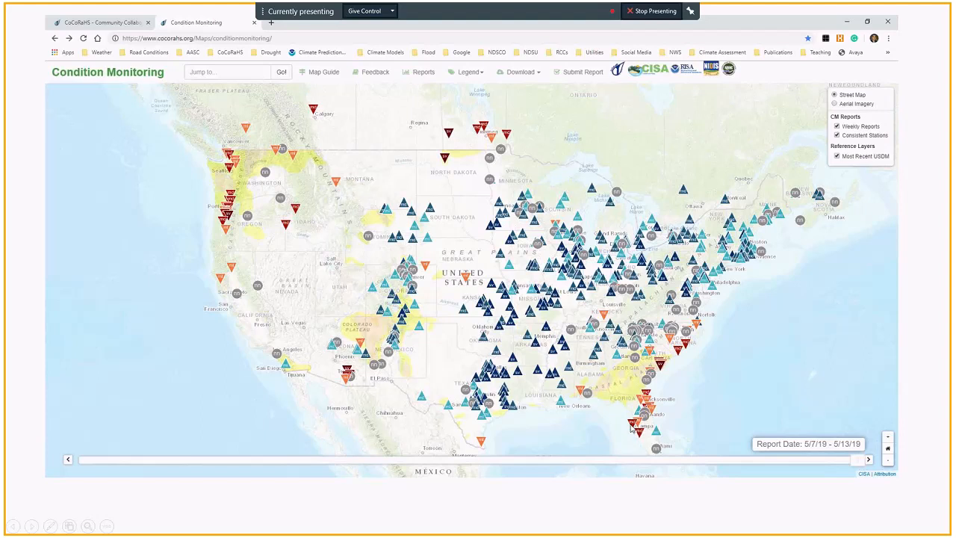
mouse_move(556, 417)
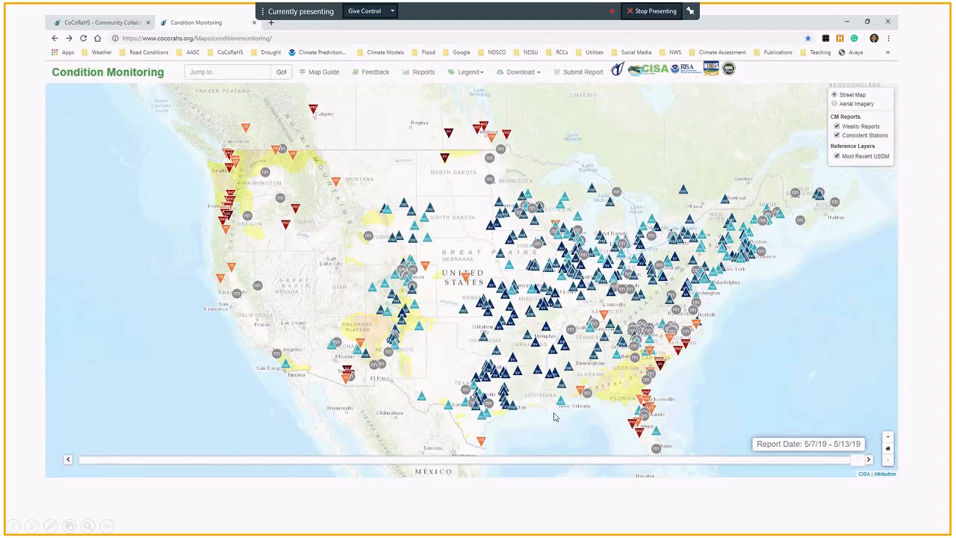
mouse_move(527, 306)
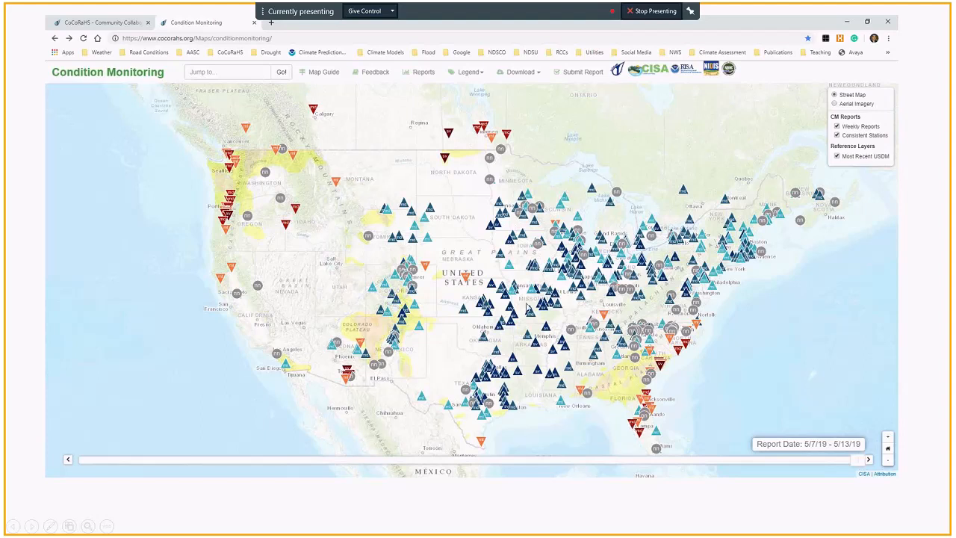
mouse_move(457, 283)
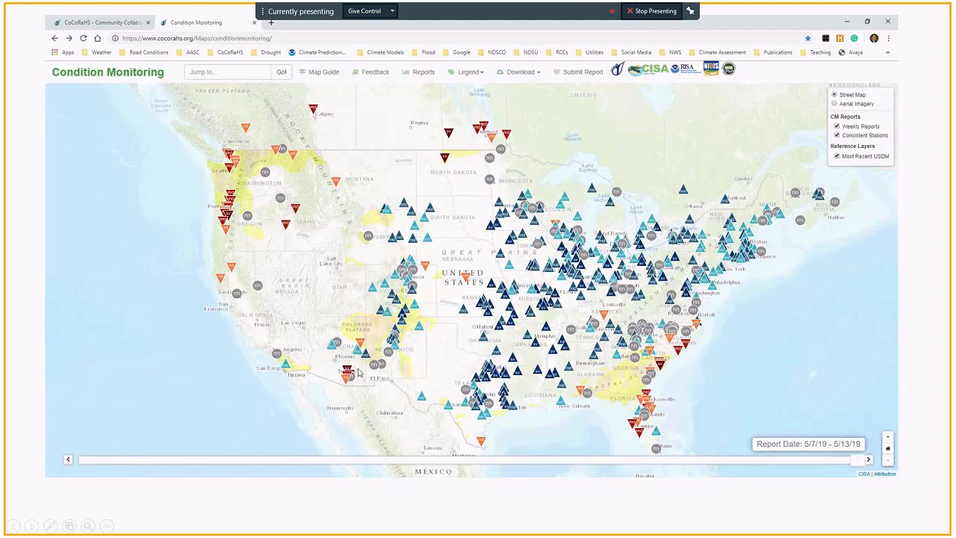
mouse_move(231, 197)
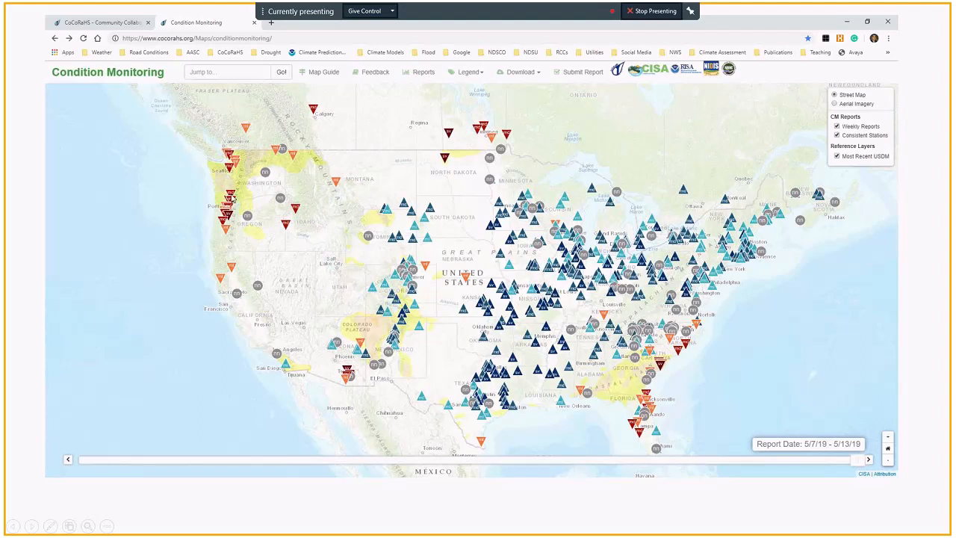
mouse_move(430, 202)
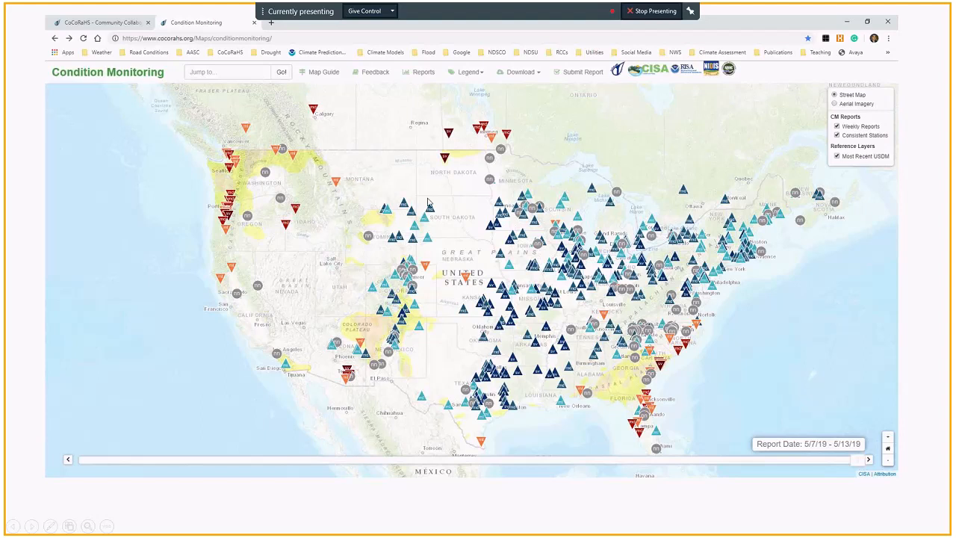
mouse_move(821, 341)
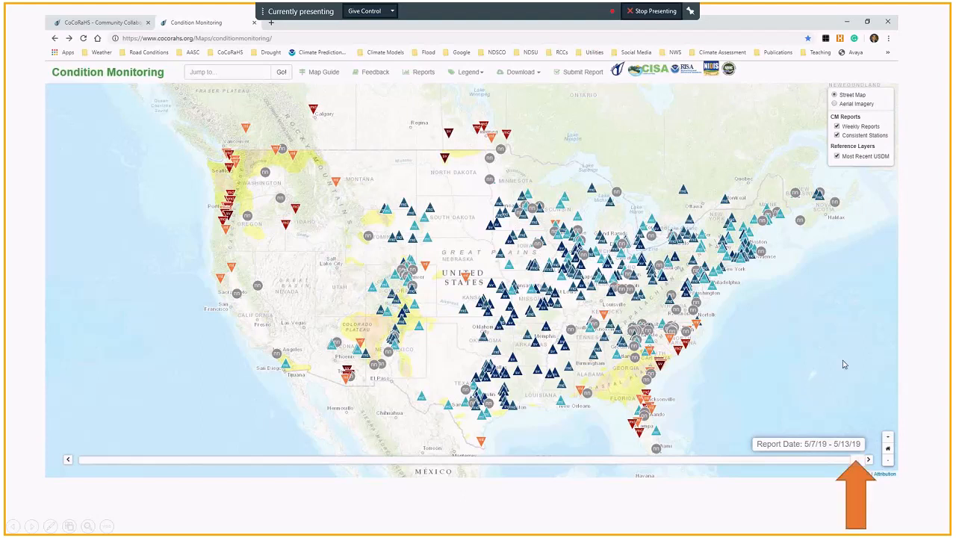
mouse_move(861, 463)
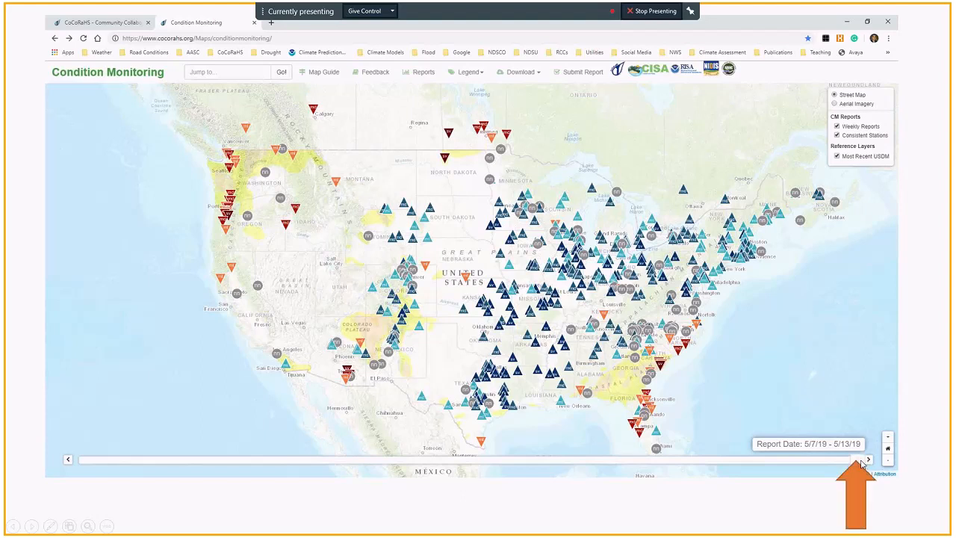
mouse_move(613, 469)
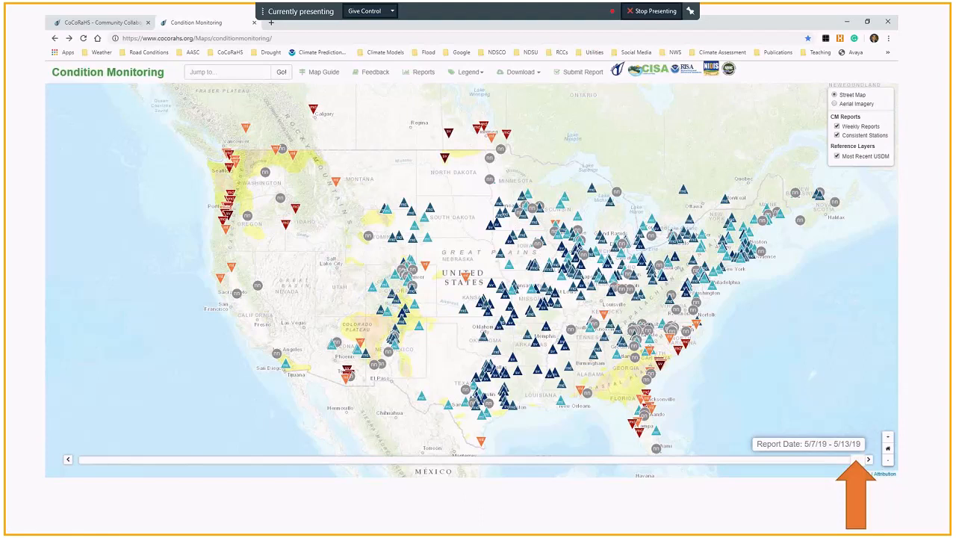
Advance to the July 4–10, 2017 Condition Monitoring map slide with the arrow for browsing earlier dates.
drag(859, 458, 301, 457)
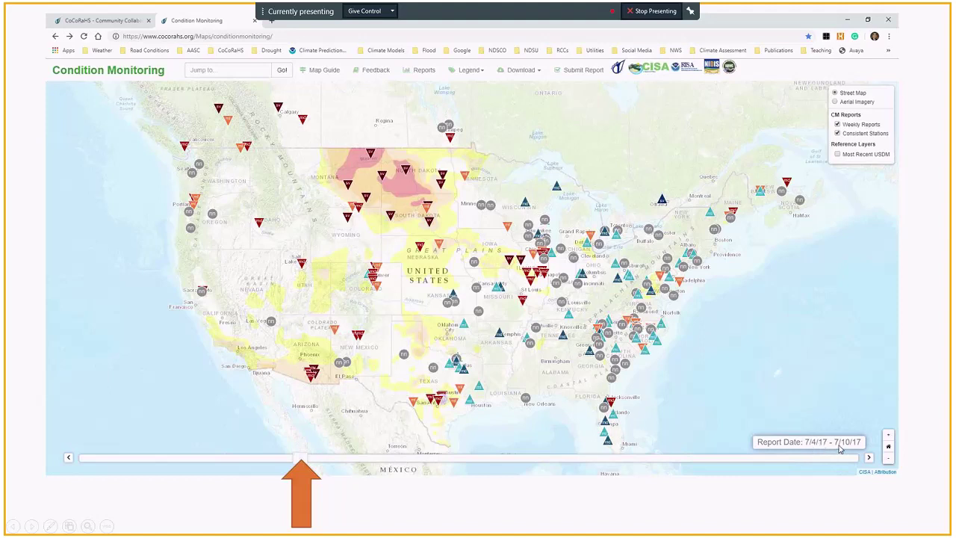
mouse_move(839, 448)
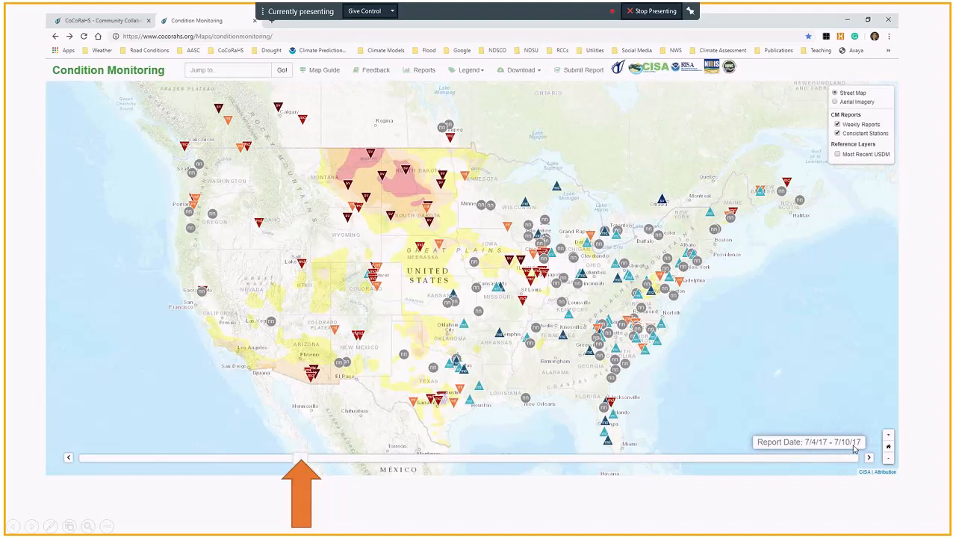
mouse_move(334, 270)
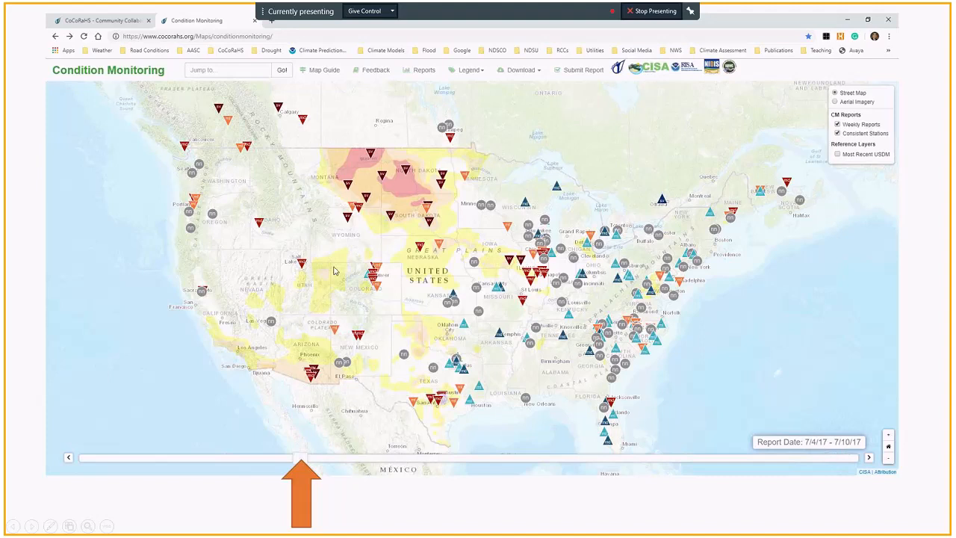
mouse_move(519, 278)
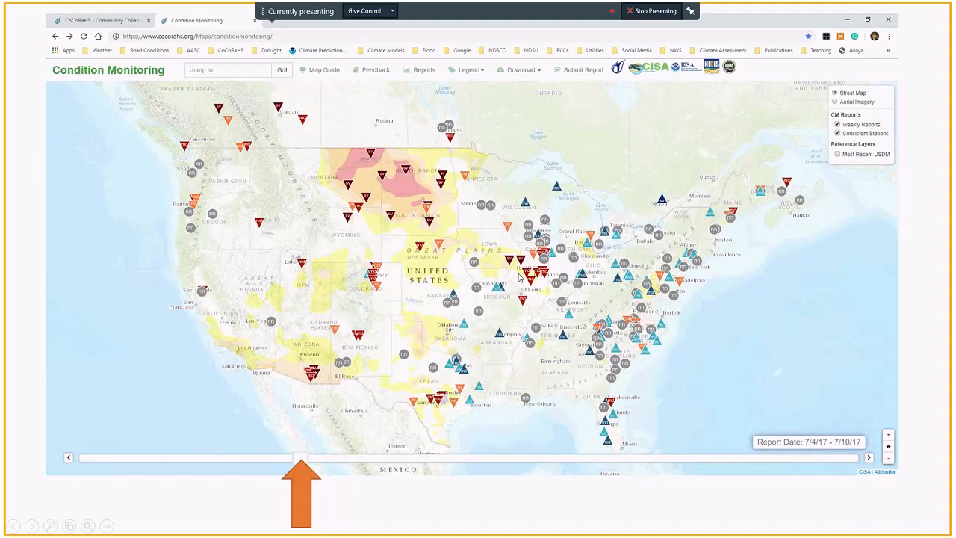
mouse_move(403, 189)
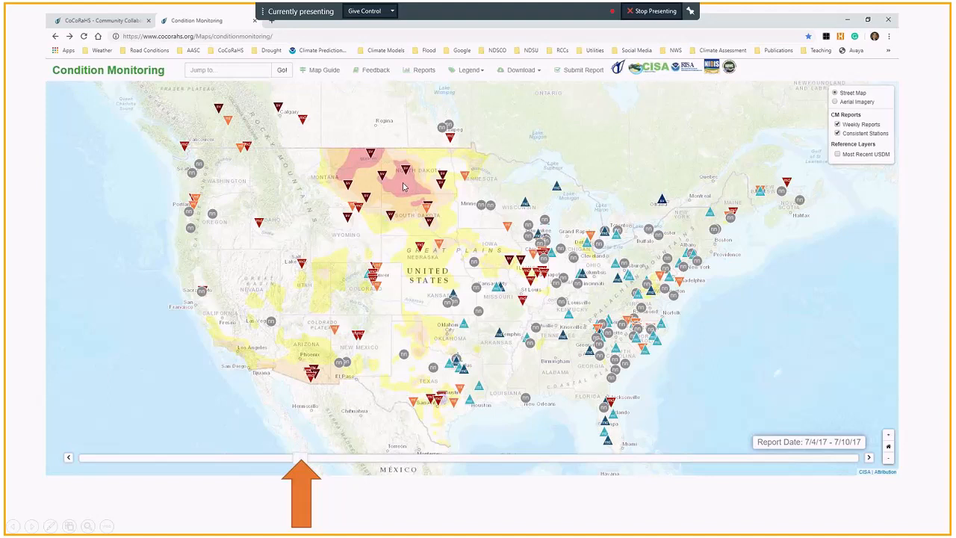
mouse_move(416, 173)
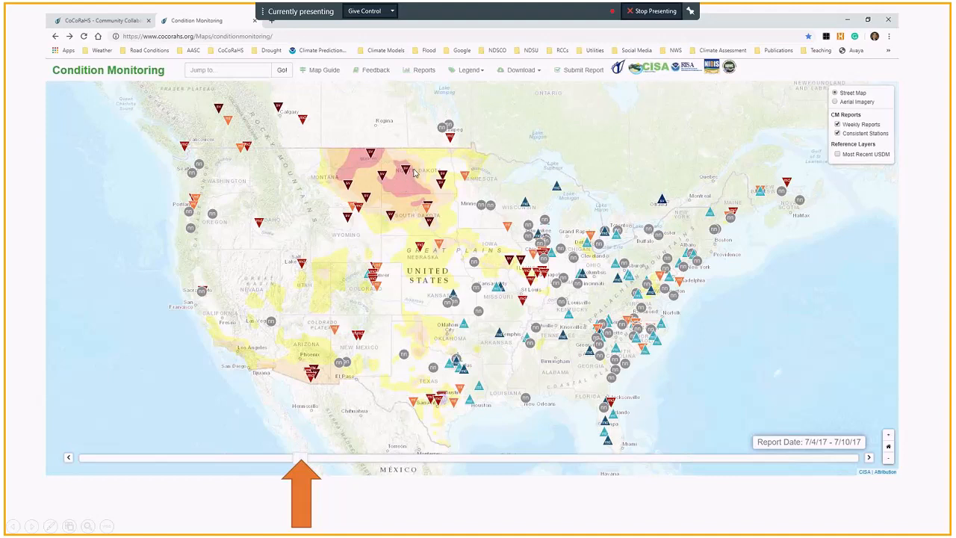
mouse_move(415, 177)
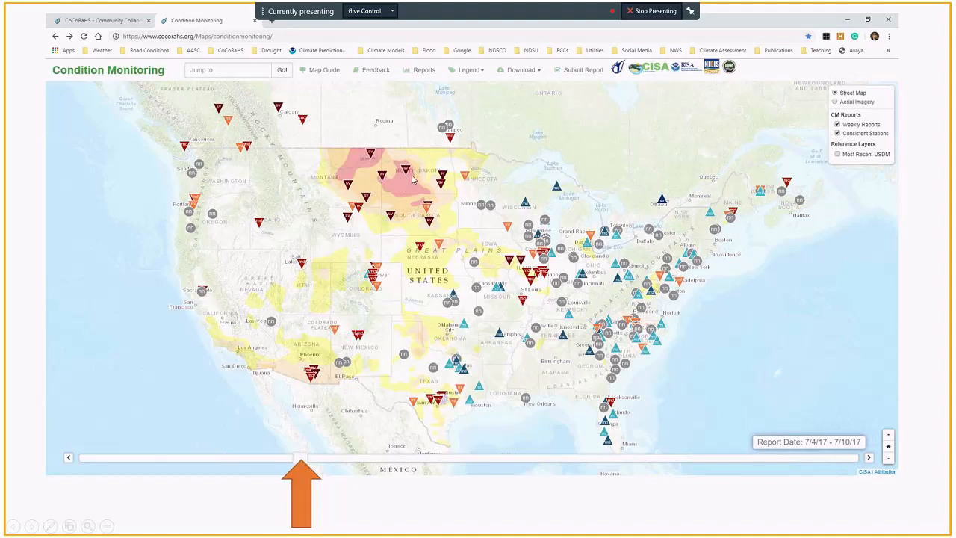
mouse_move(403, 191)
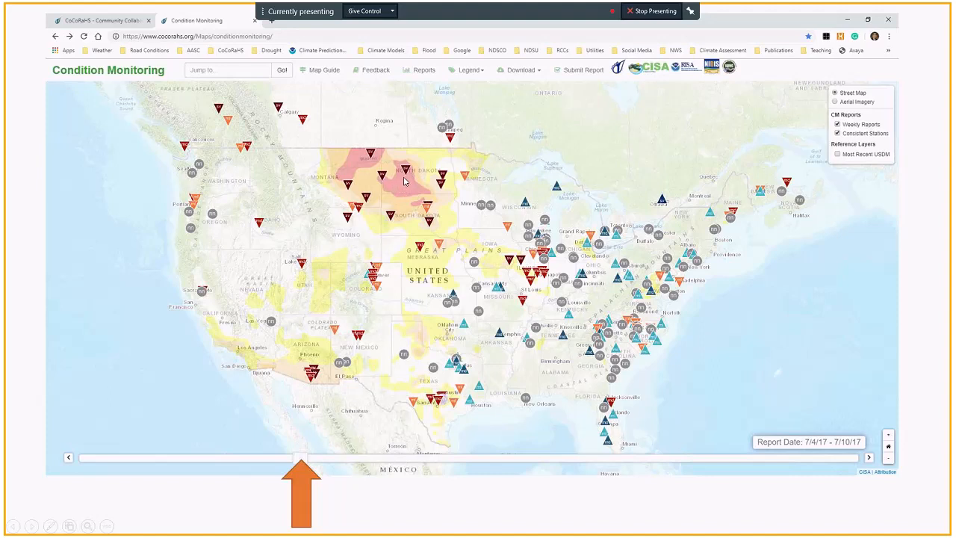
mouse_move(402, 185)
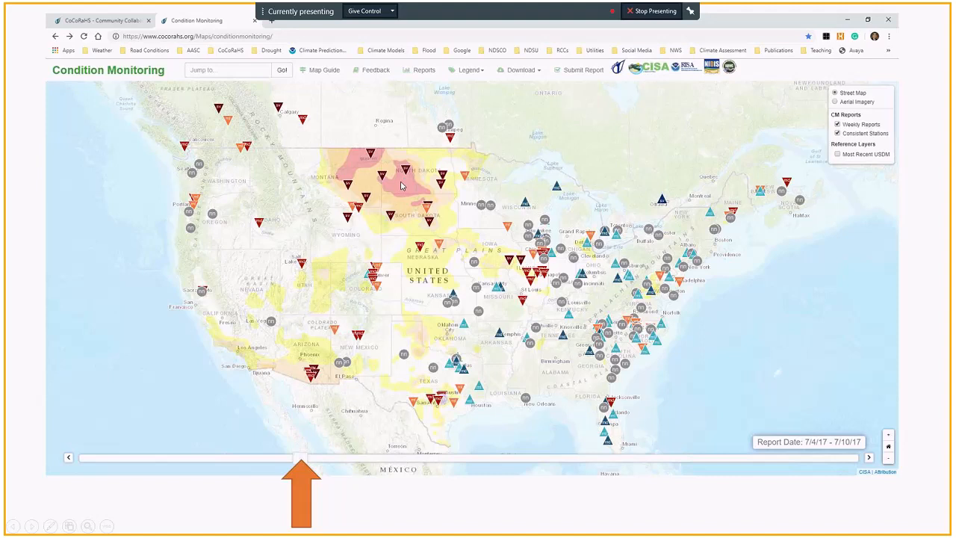
mouse_move(403, 195)
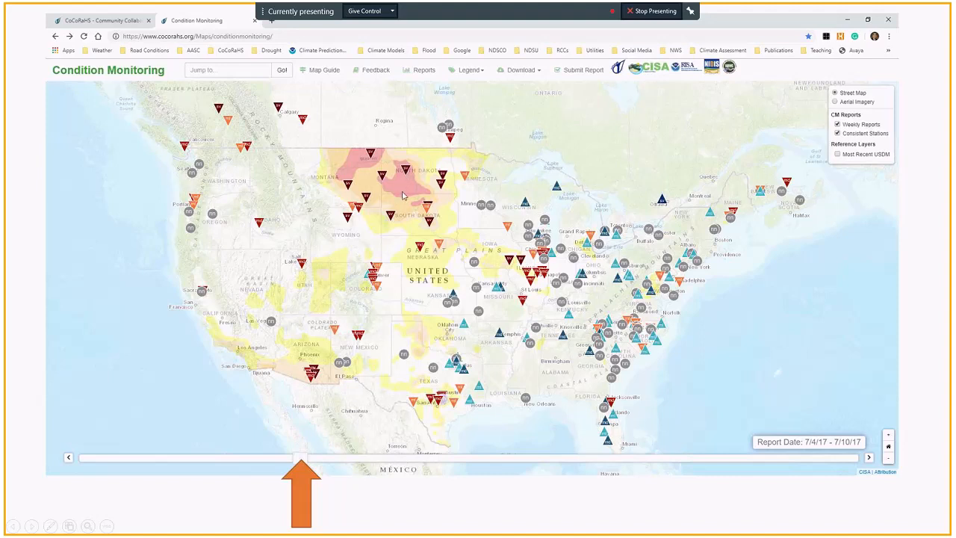
mouse_move(406, 173)
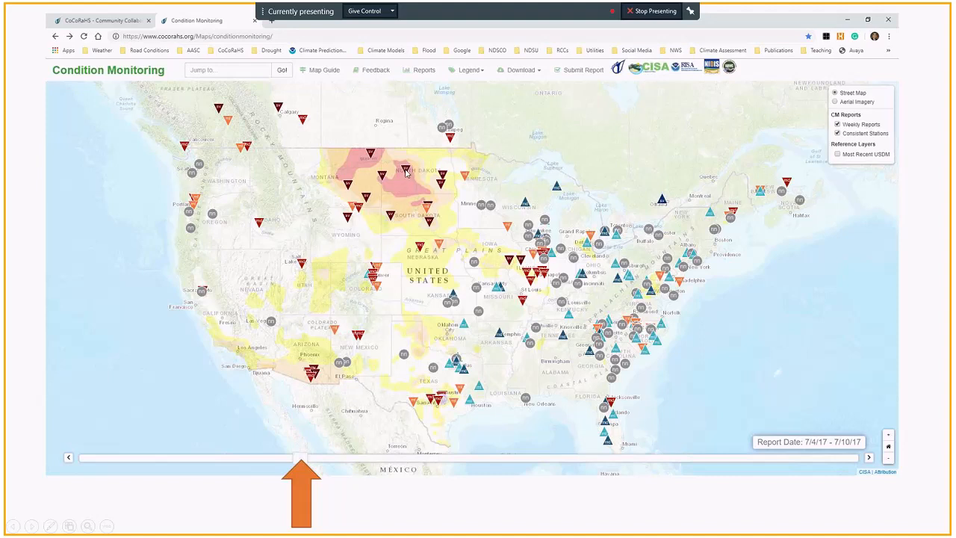
mouse_move(388, 176)
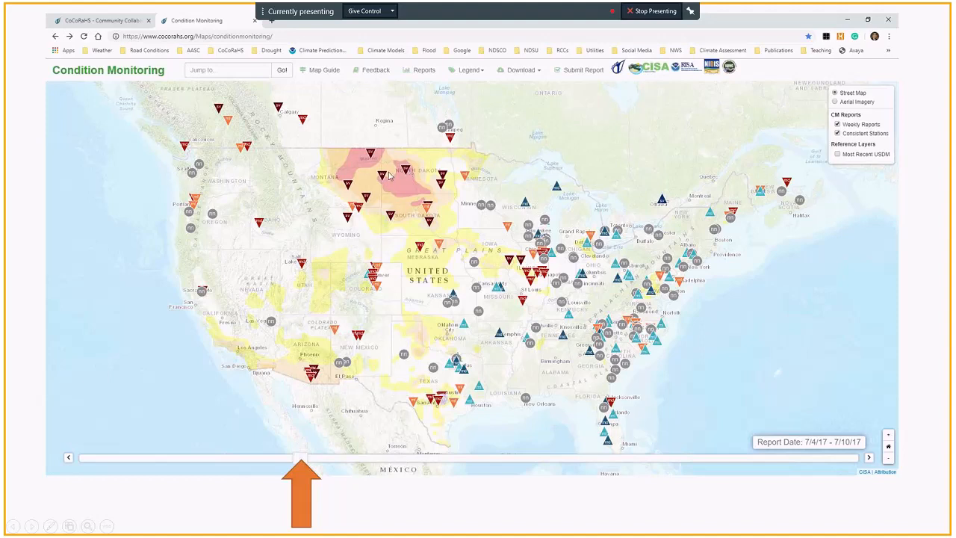
mouse_move(409, 174)
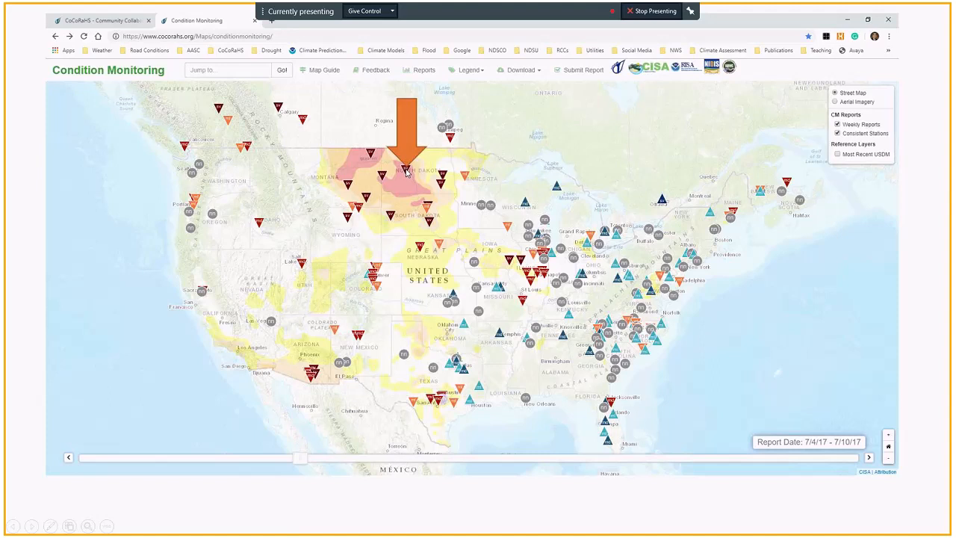
Advance to the slide showing the Hazen 3.2 WNW station's severe-drought report popup.
click(406, 170)
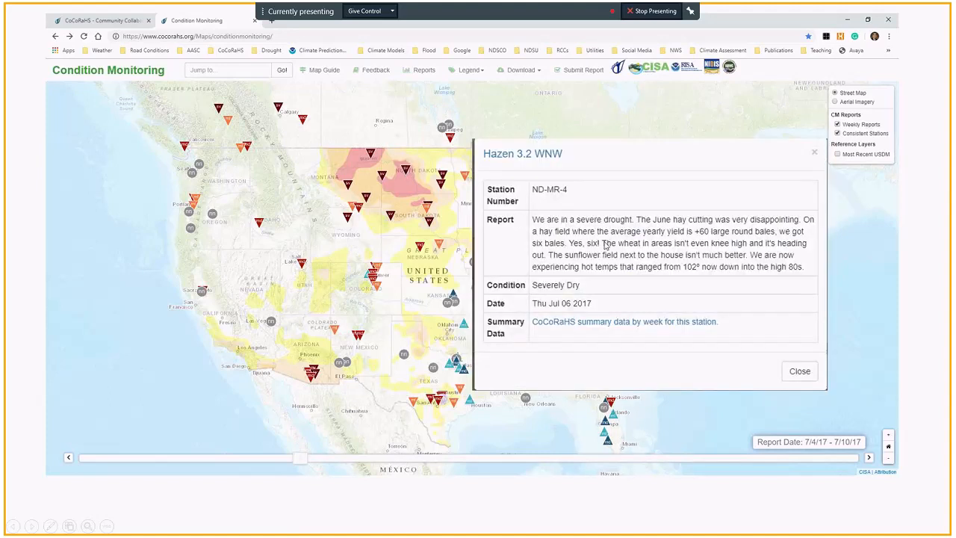
mouse_move(524, 179)
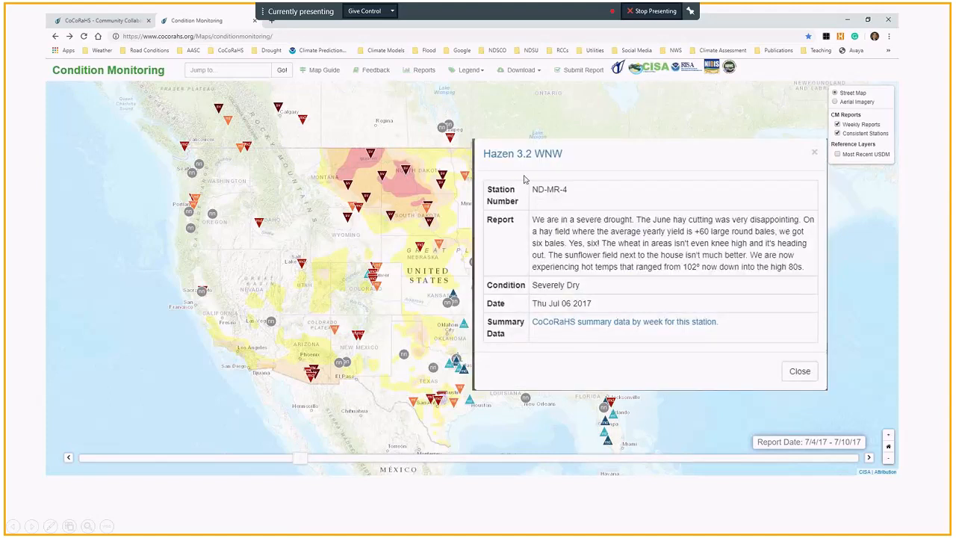
mouse_move(535, 233)
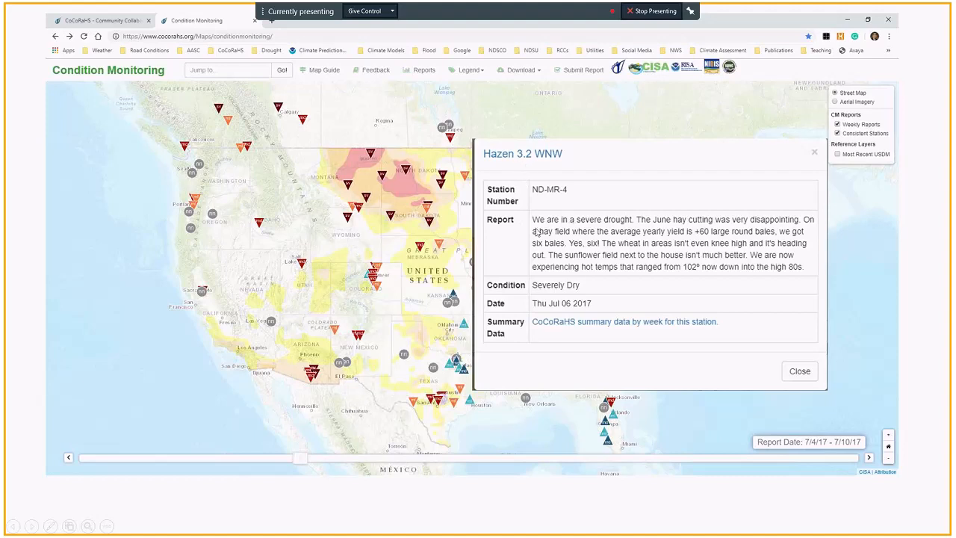
mouse_move(510, 227)
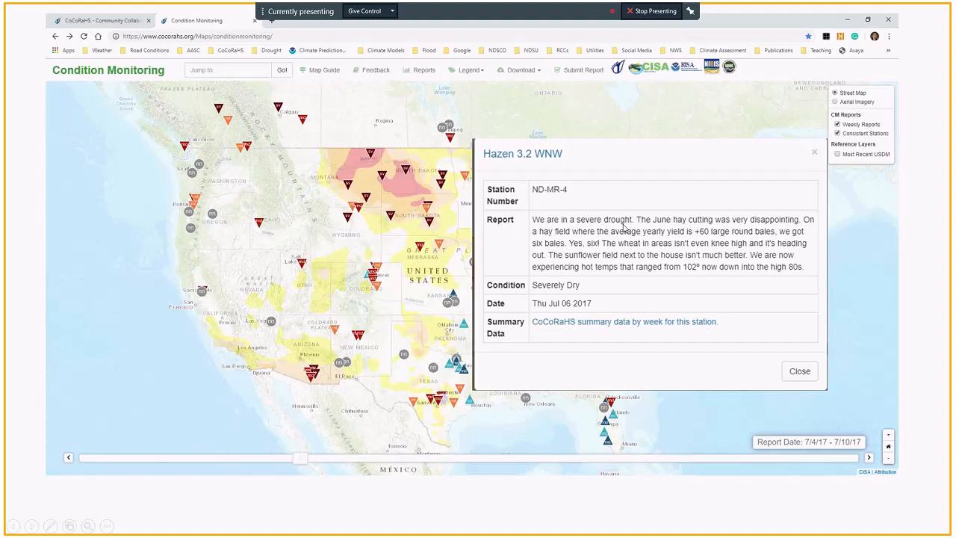
mouse_move(732, 227)
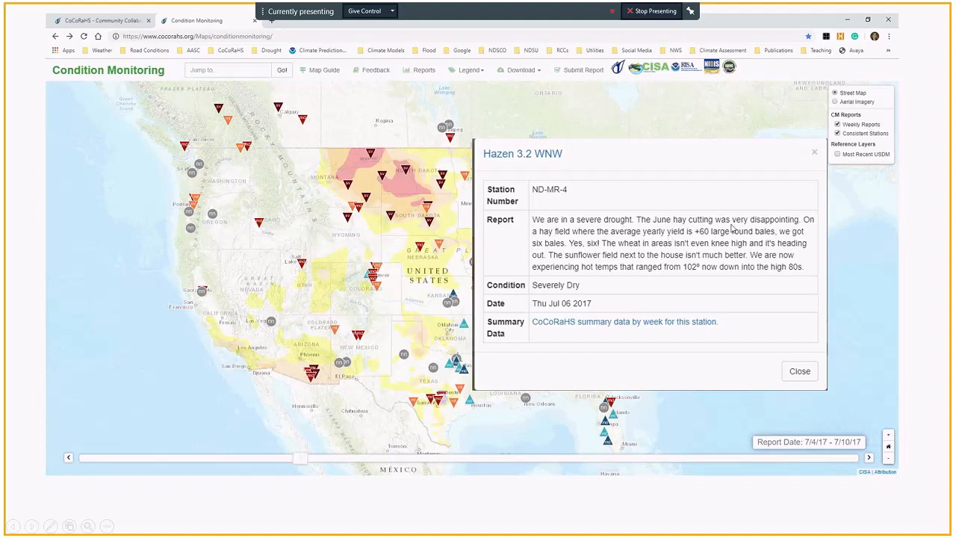
mouse_move(634, 251)
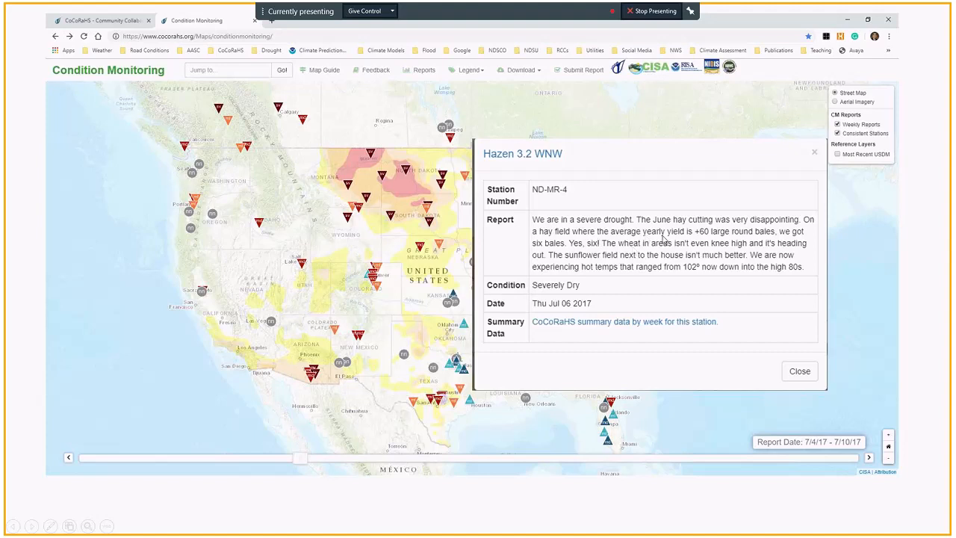
mouse_move(709, 237)
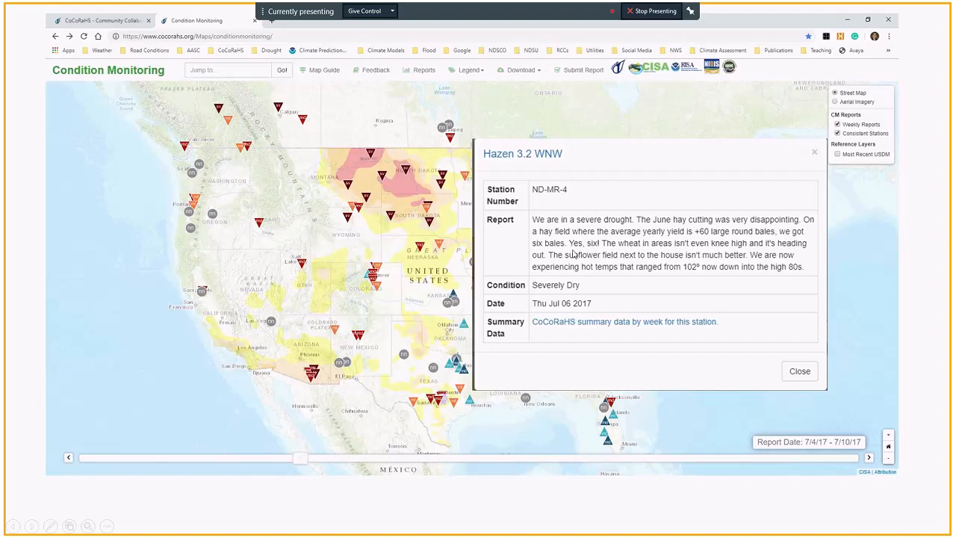
mouse_move(630, 254)
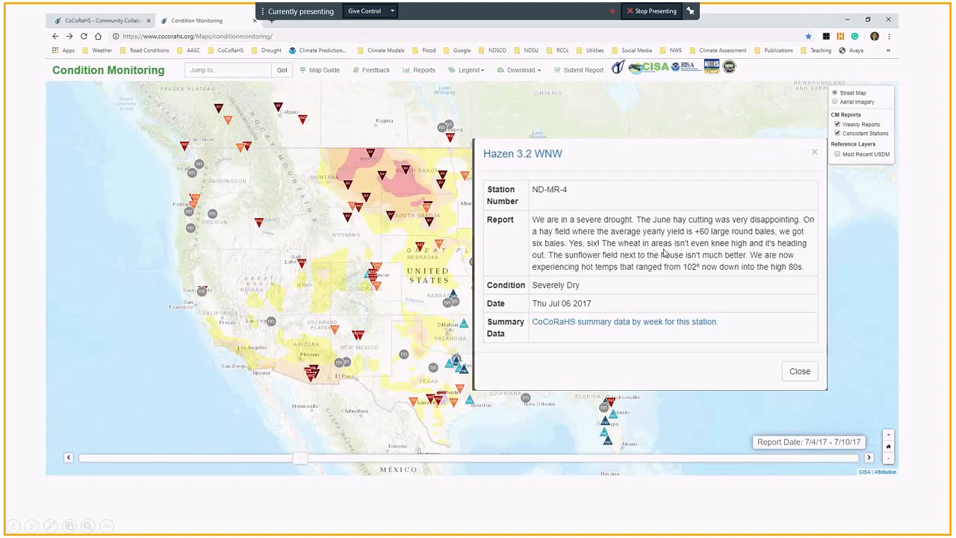
mouse_move(757, 257)
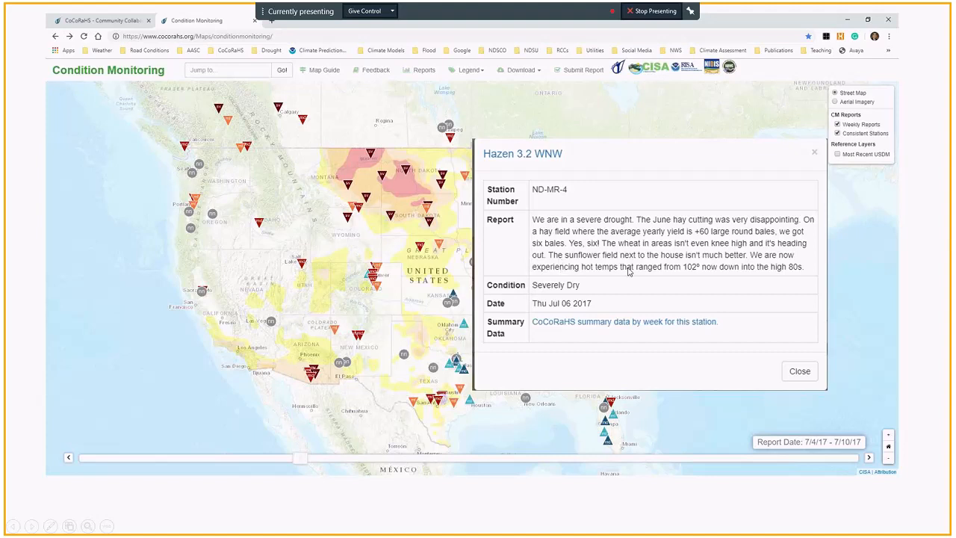
mouse_move(687, 268)
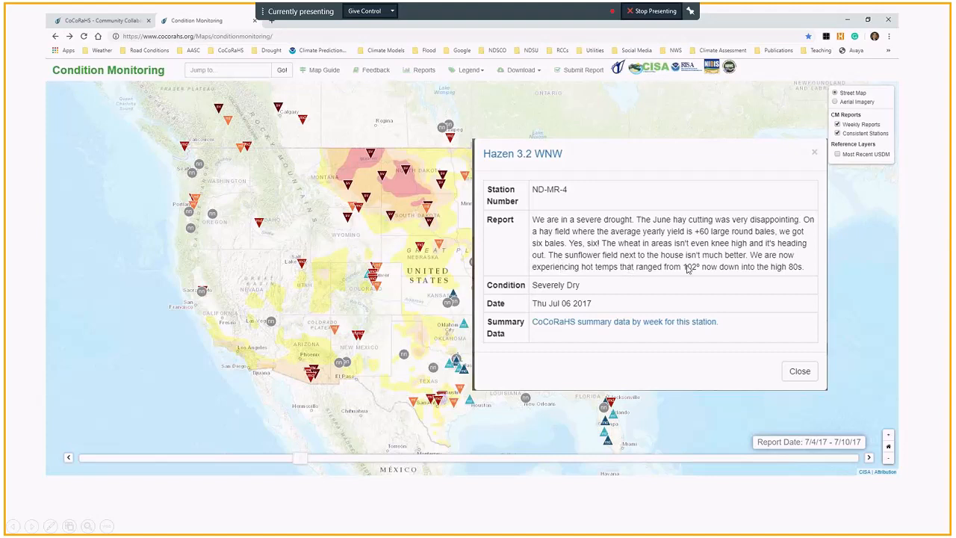
mouse_move(594, 282)
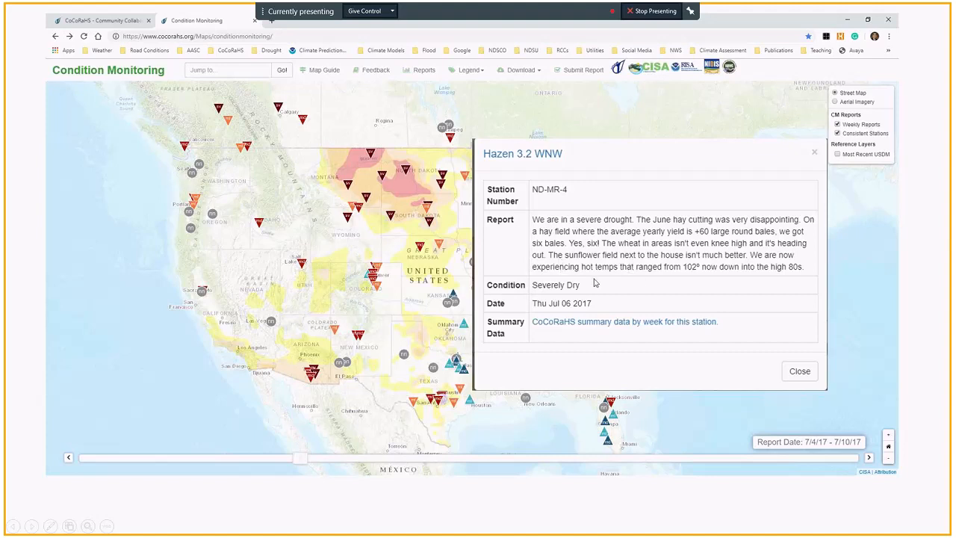
mouse_move(624, 278)
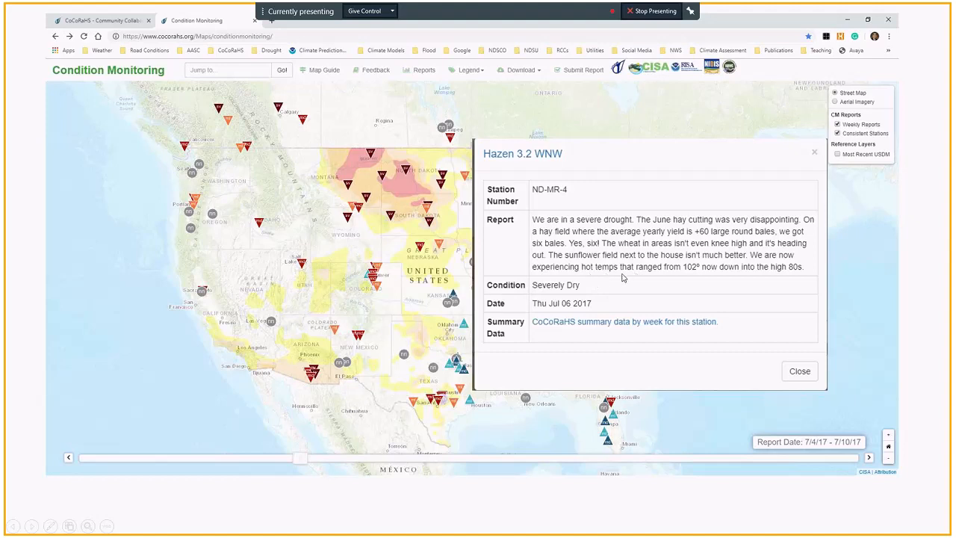
mouse_move(717, 274)
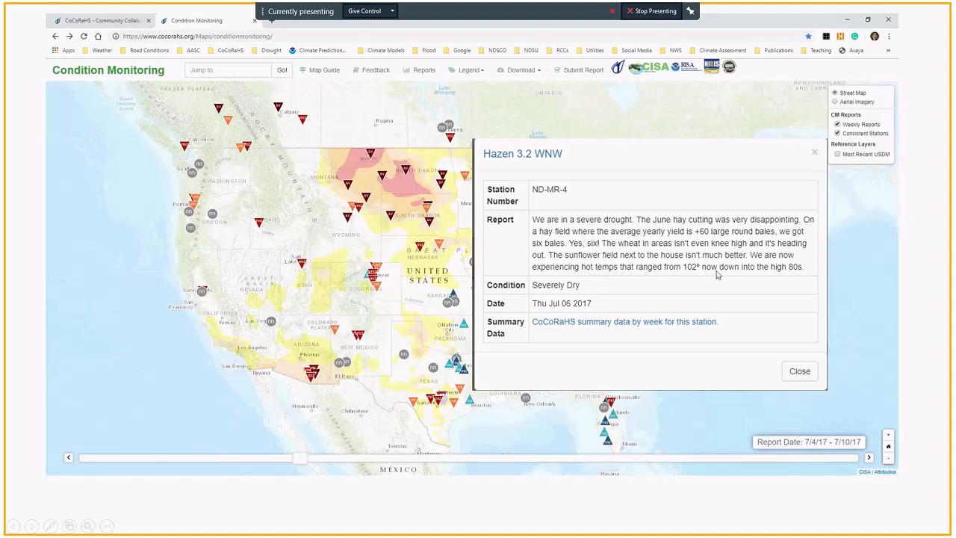
mouse_move(754, 245)
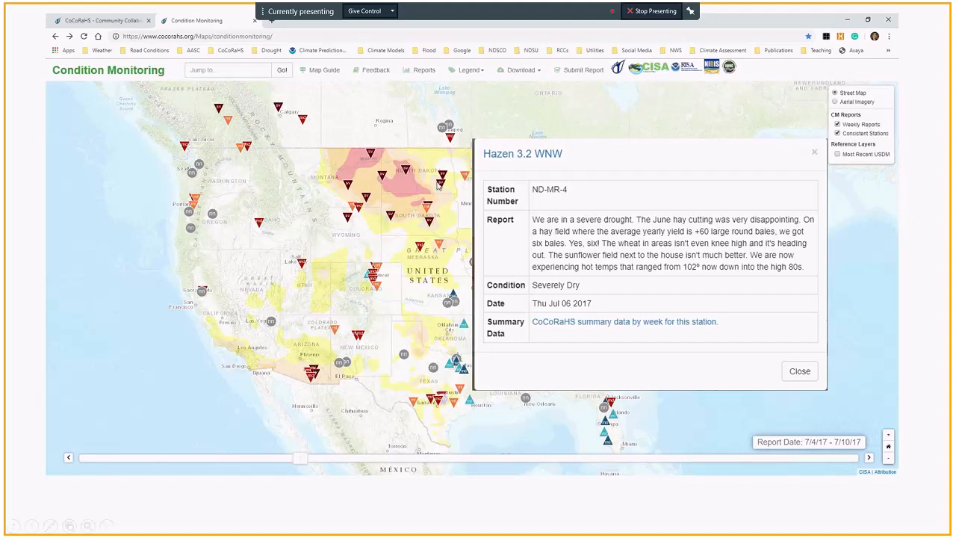
mouse_move(409, 181)
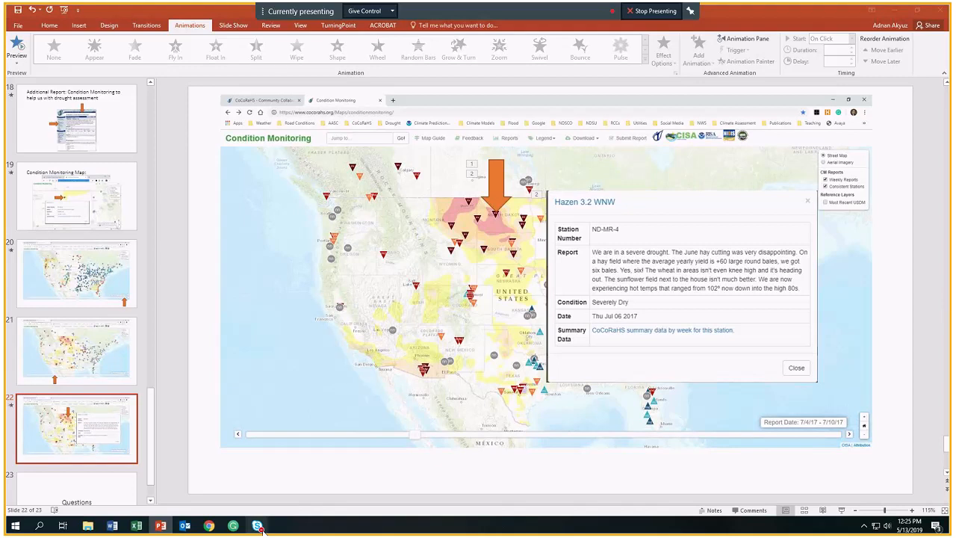
Bring the Skype for Business meeting window with its chat and six participants to the front.
click(257, 526)
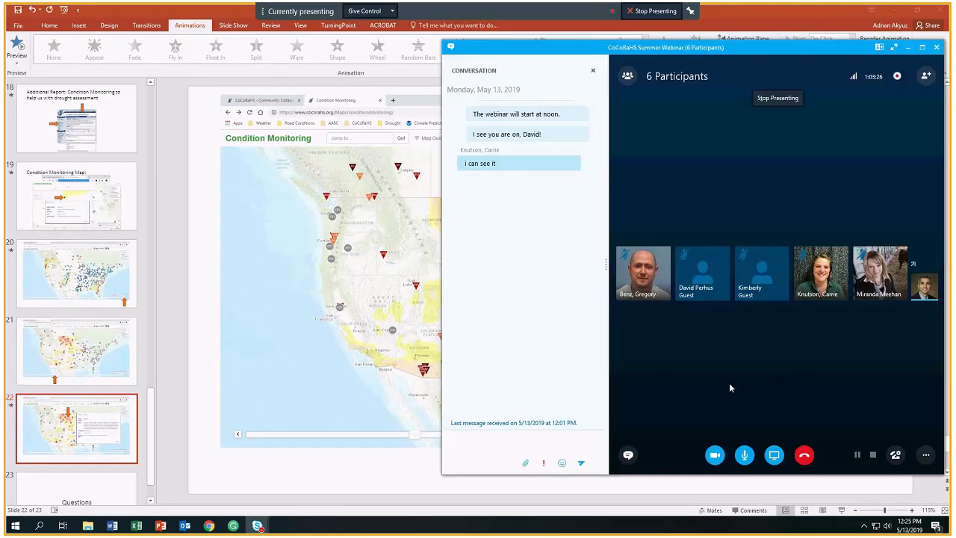
mouse_move(705, 362)
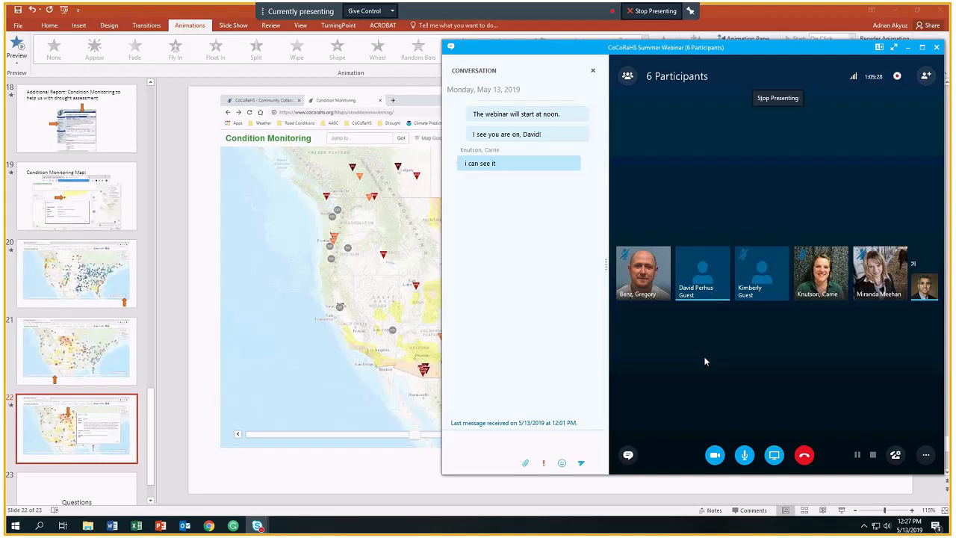
Scroll the slide thumbnail pane to reach the Monthly Zeros slide in the editor.
scroll(up, 3)
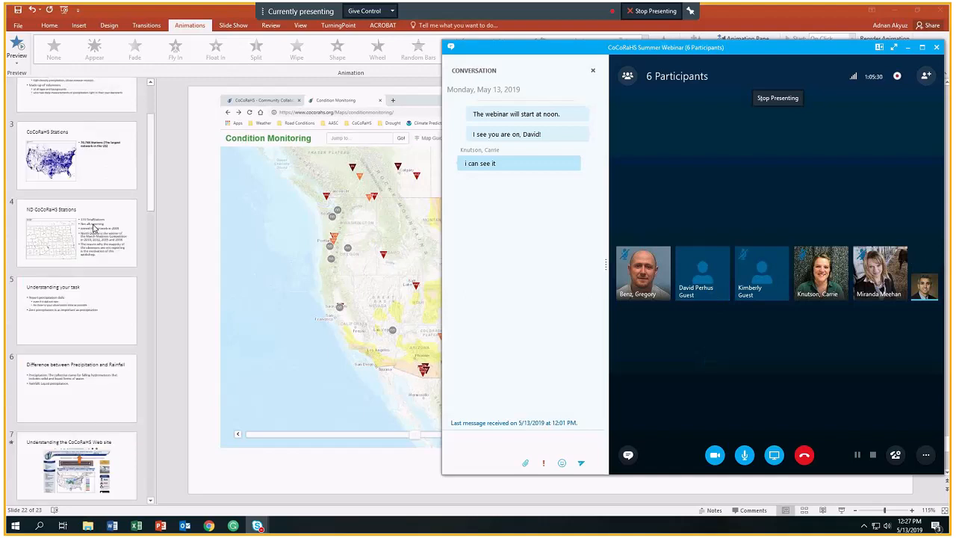
scroll(down, 3)
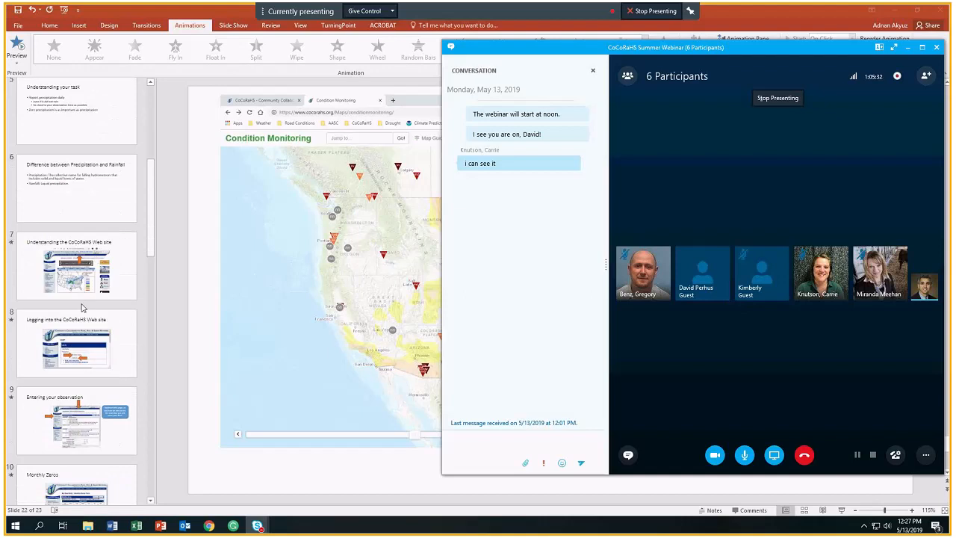
scroll(down, 3)
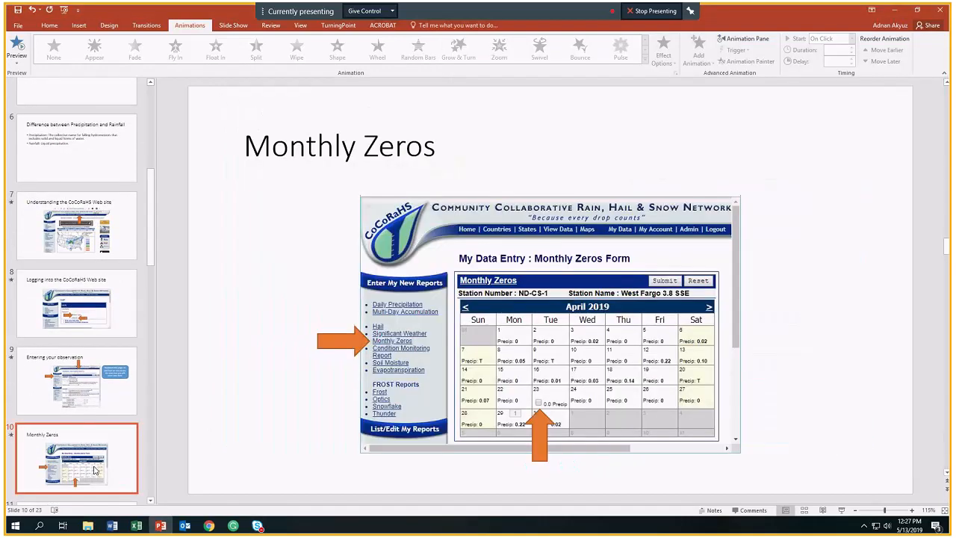
mouse_move(527, 400)
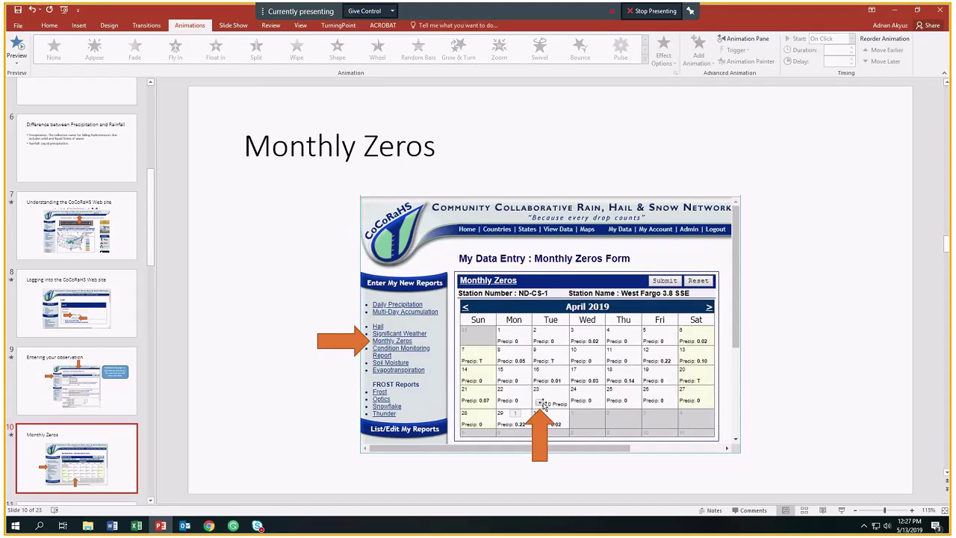
mouse_move(585, 378)
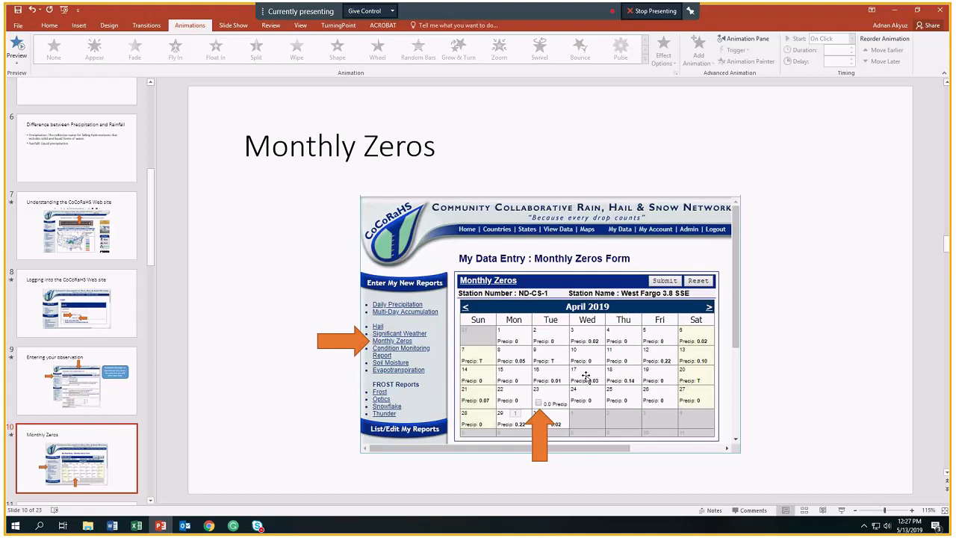
mouse_move(539, 405)
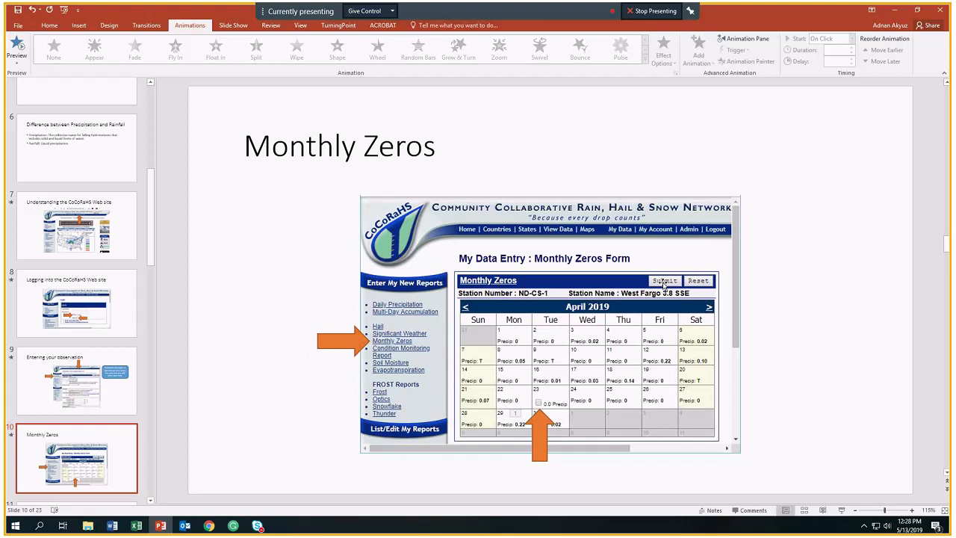
mouse_move(648, 264)
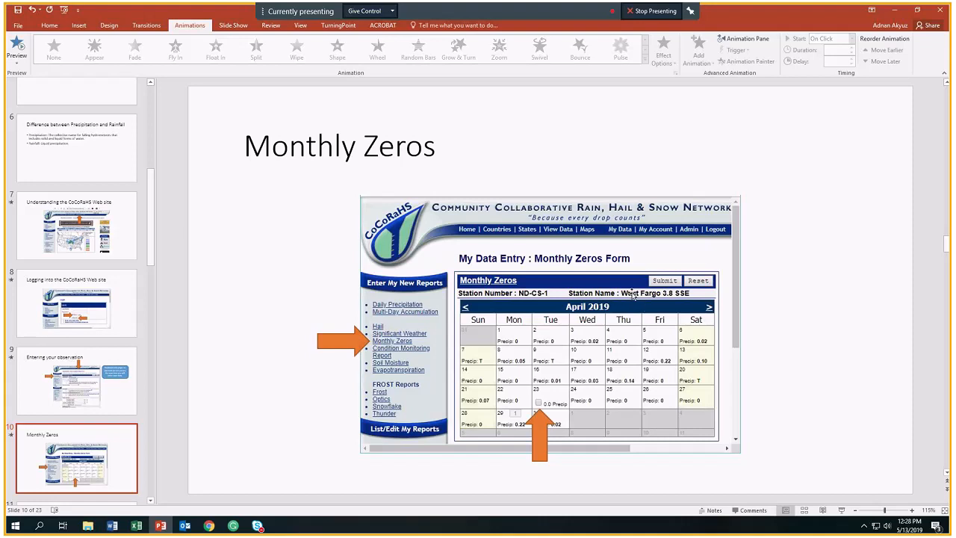
mouse_move(598, 345)
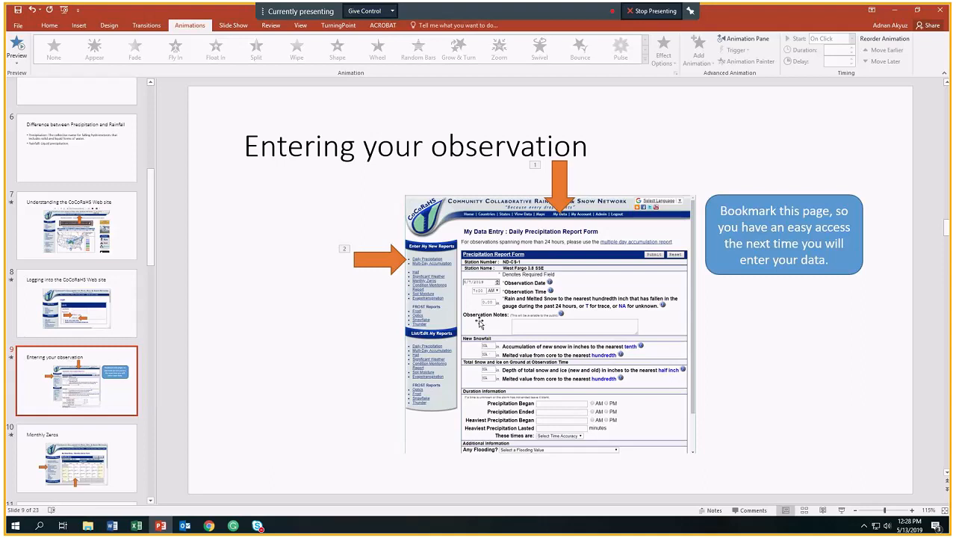
mouse_move(491, 305)
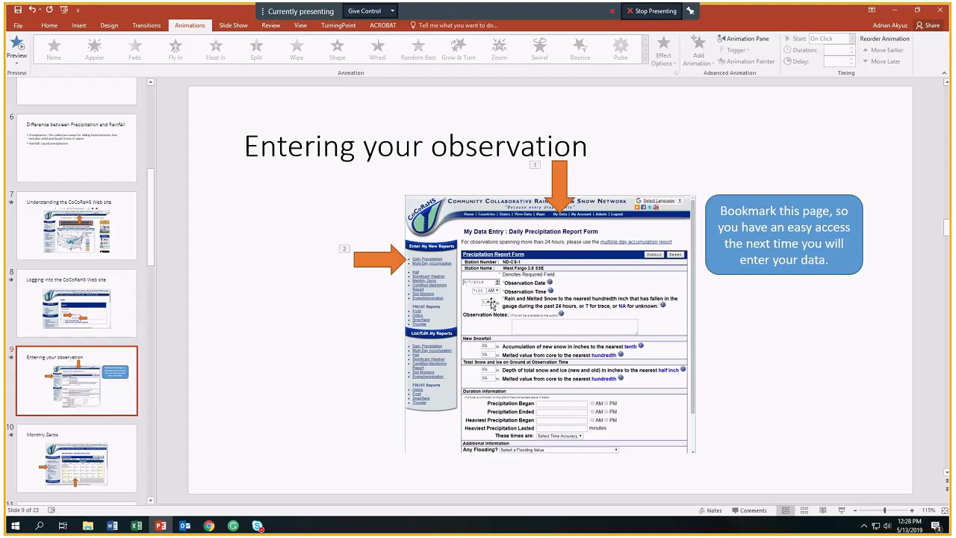
mouse_move(520, 327)
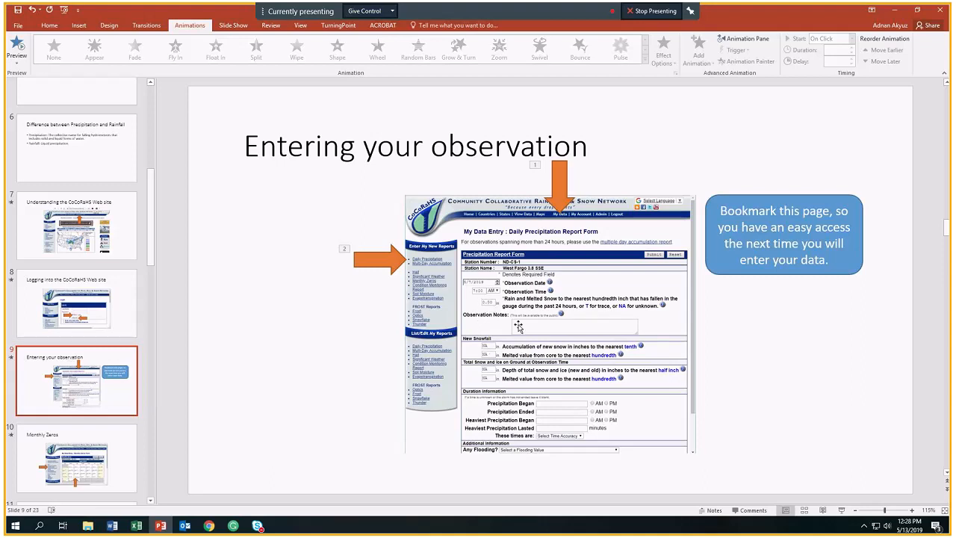
mouse_move(491, 350)
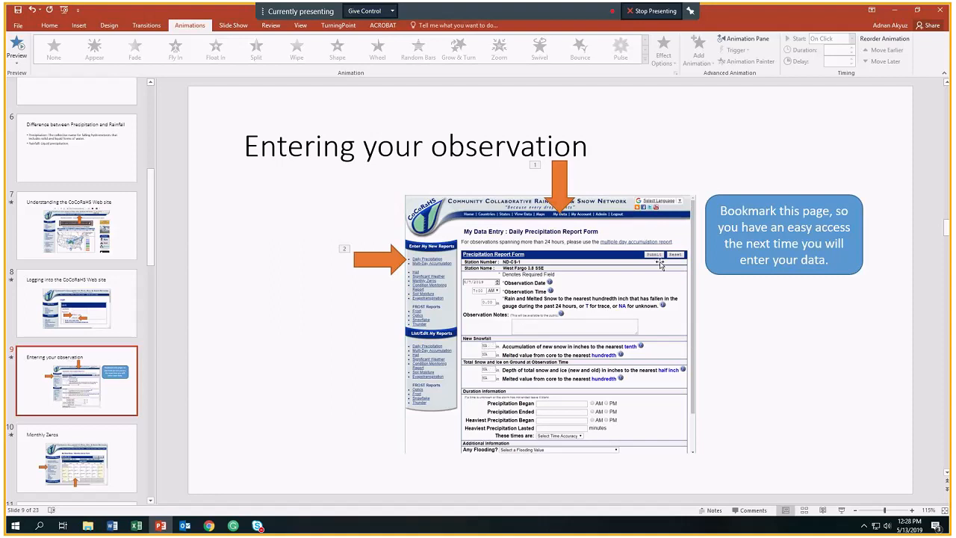
mouse_move(75, 461)
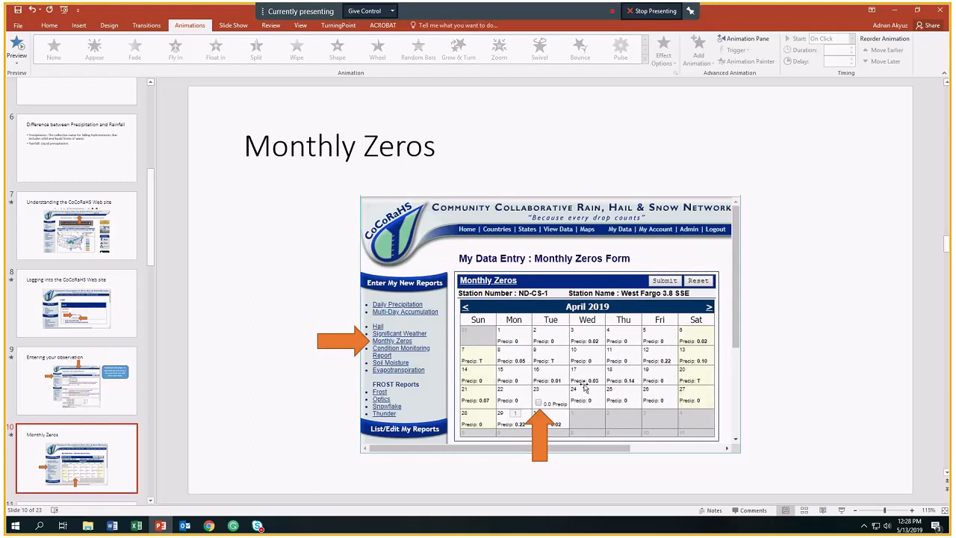
mouse_move(547, 377)
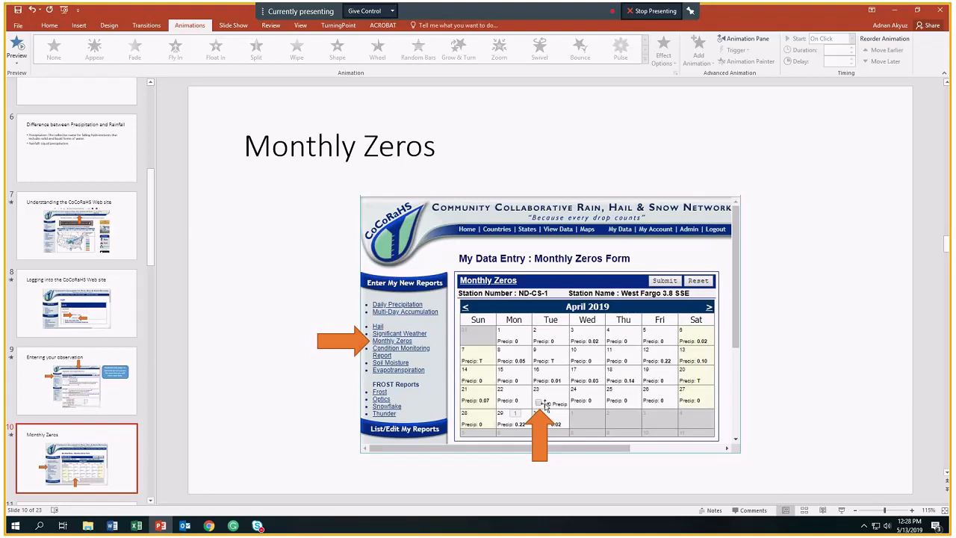
mouse_move(555, 370)
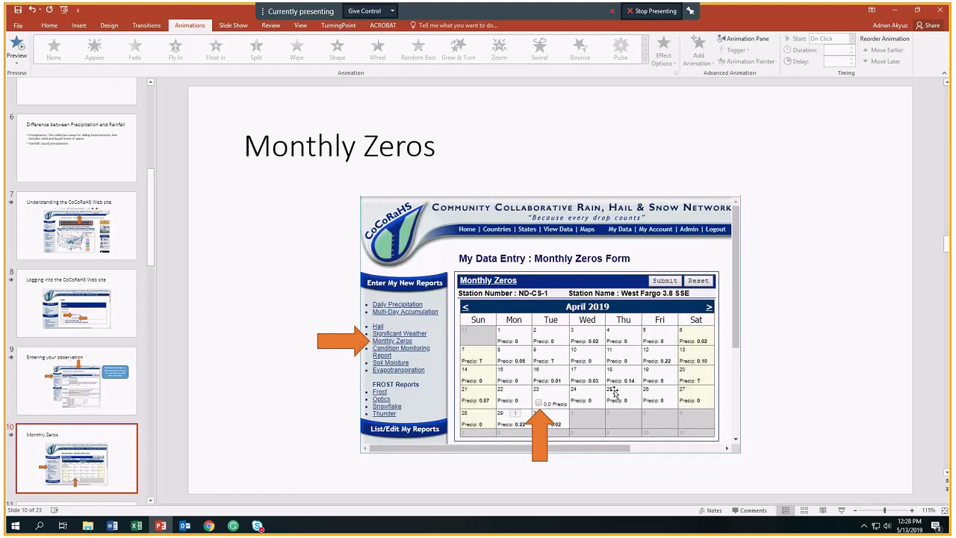
mouse_move(571, 409)
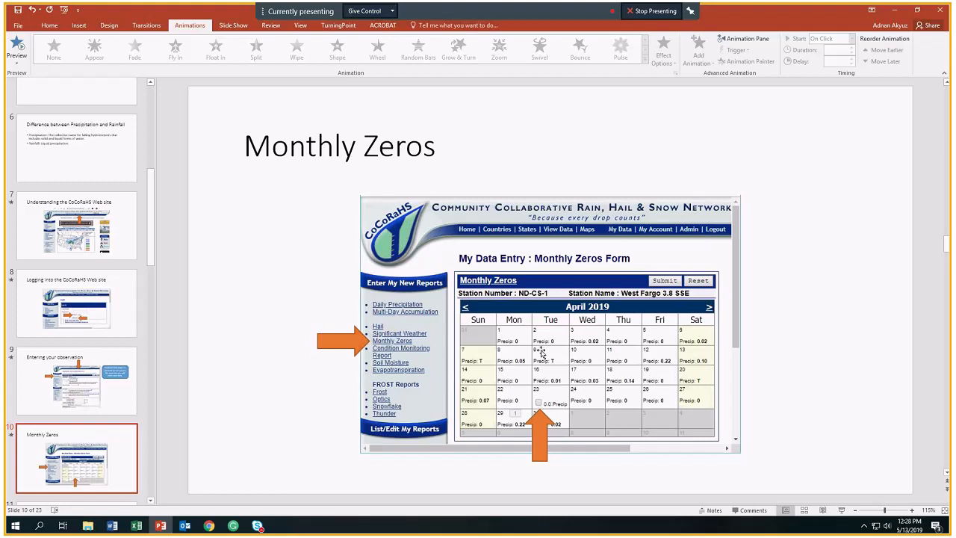
mouse_move(502, 316)
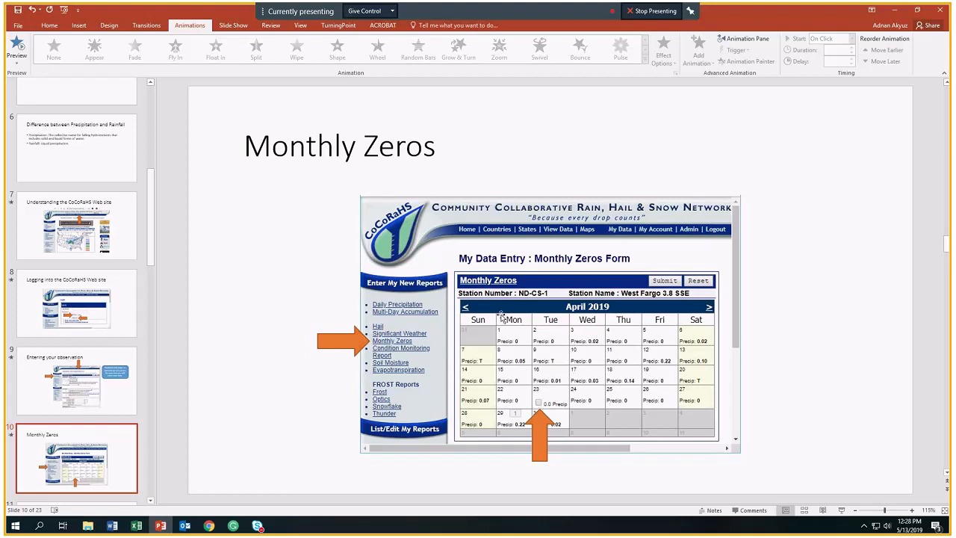
mouse_move(833, 375)
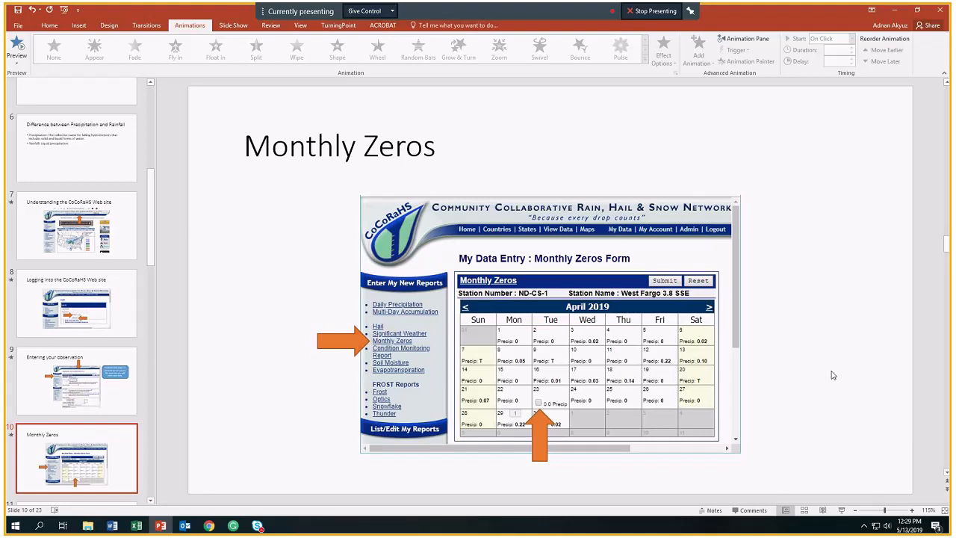
mouse_move(794, 325)
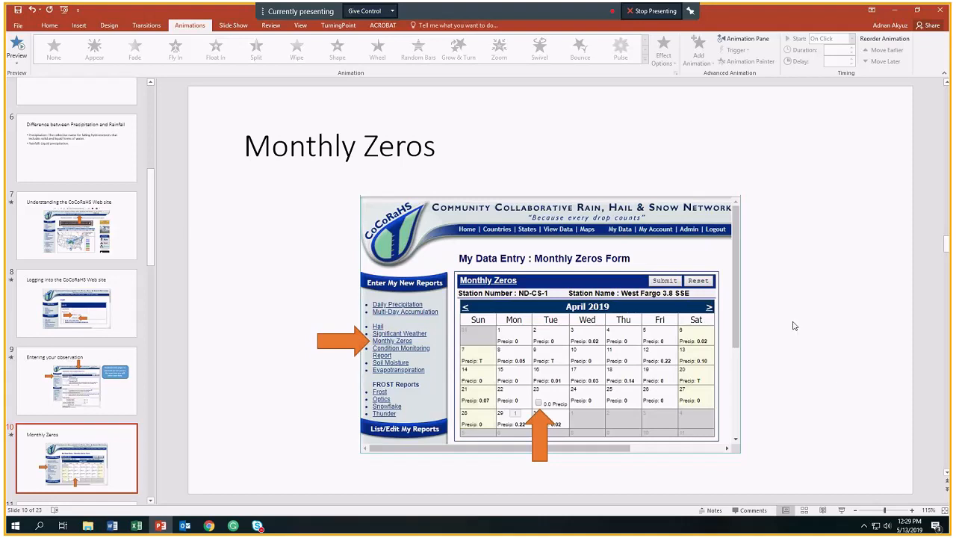
mouse_move(576, 397)
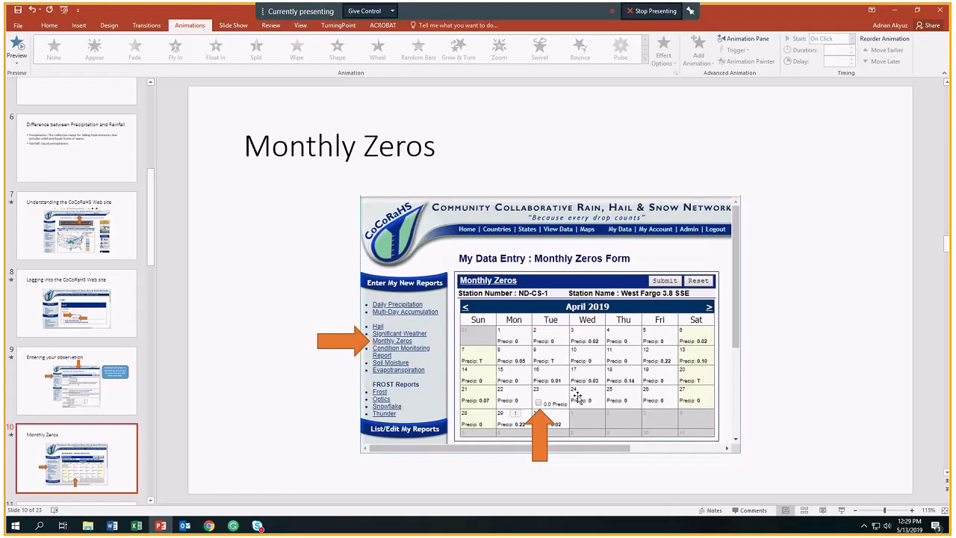
mouse_move(287, 518)
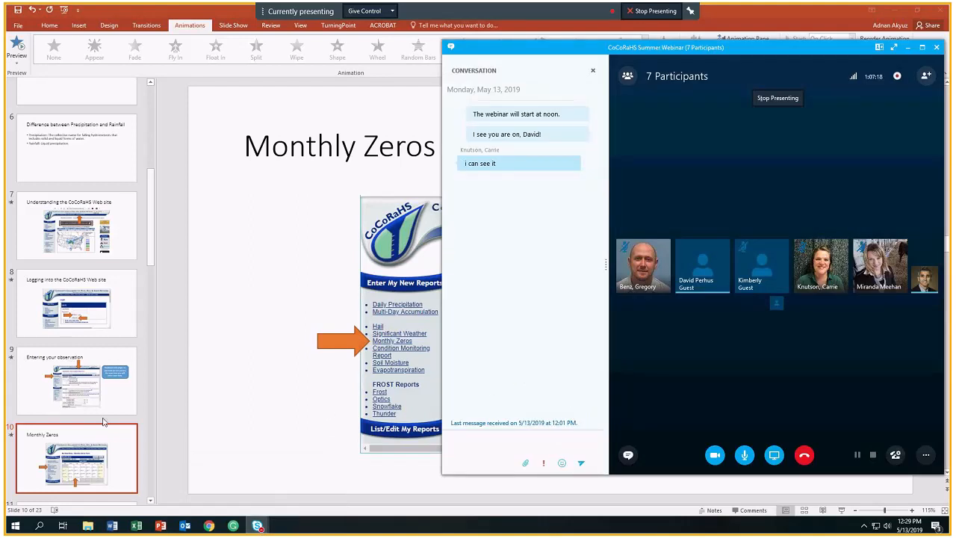
Scroll the thumbnail pane down to slide 12, Multi-day Accumulation.
scroll(down, 3)
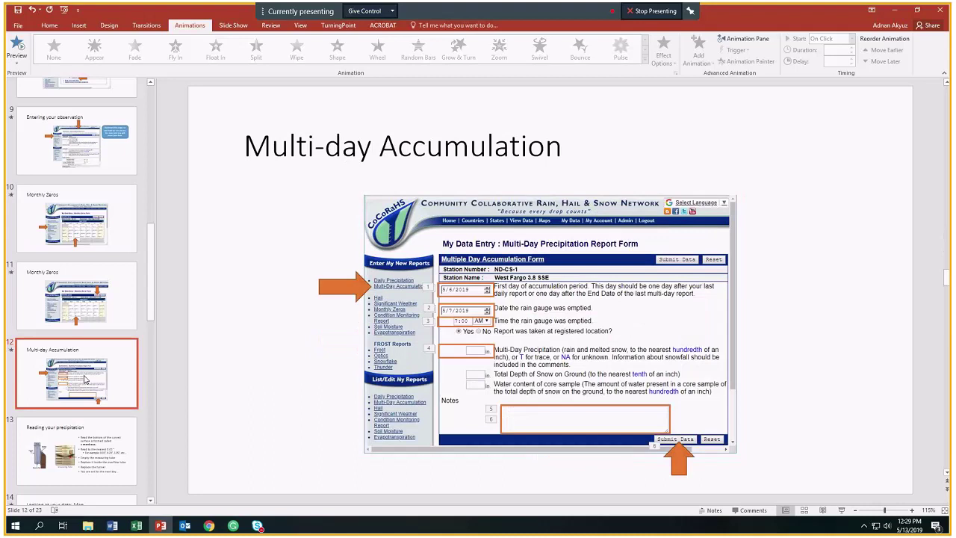
mouse_move(97, 354)
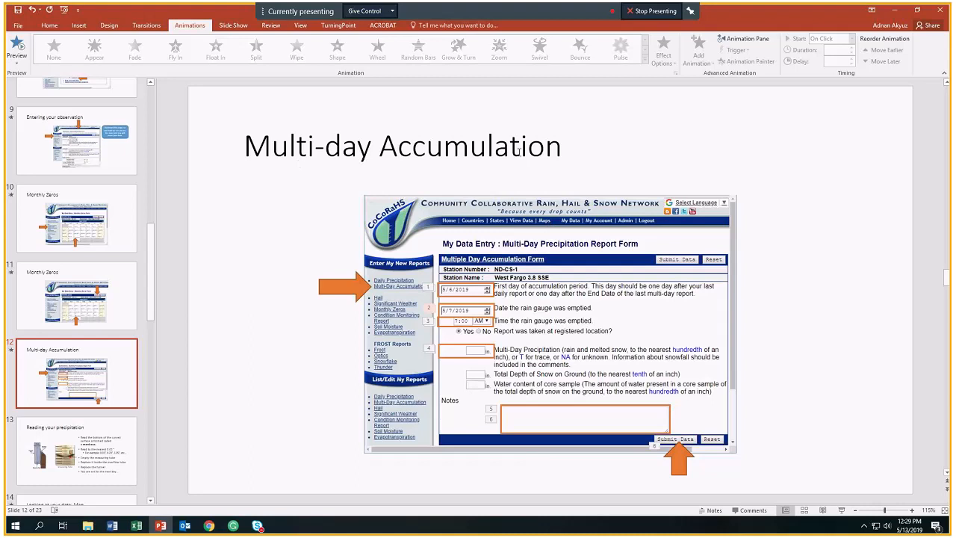
mouse_move(528, 233)
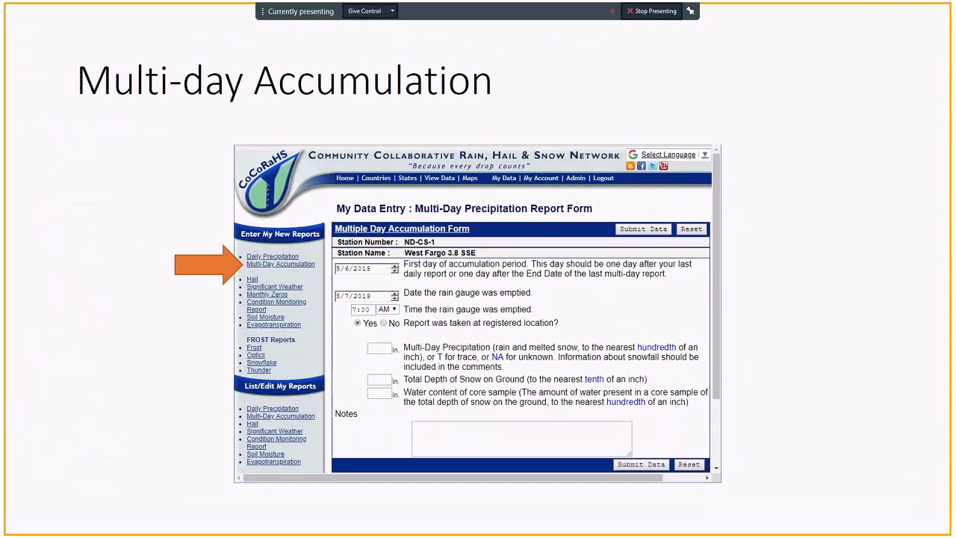
Highlight the first day of accumulation date, then the gauge-emptied date field.
click(366, 269)
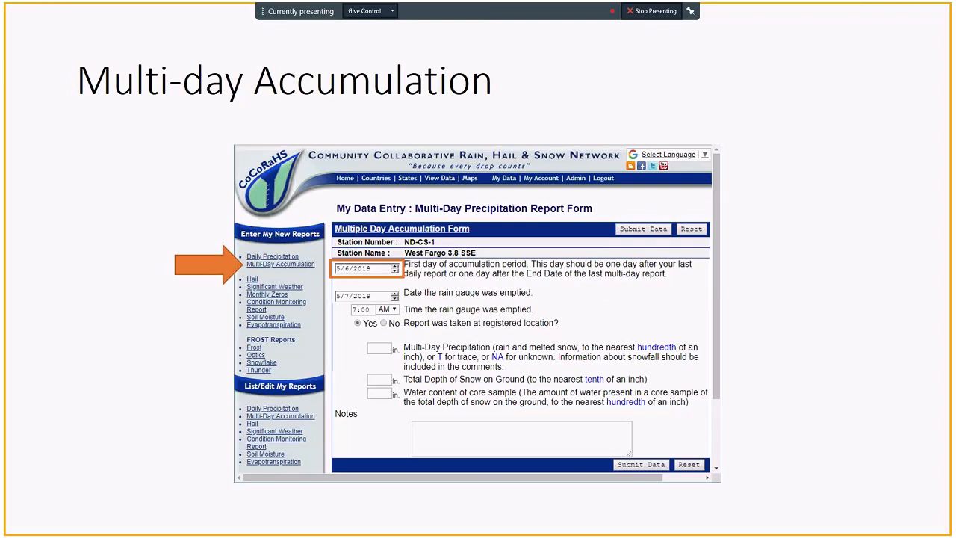
click(366, 295)
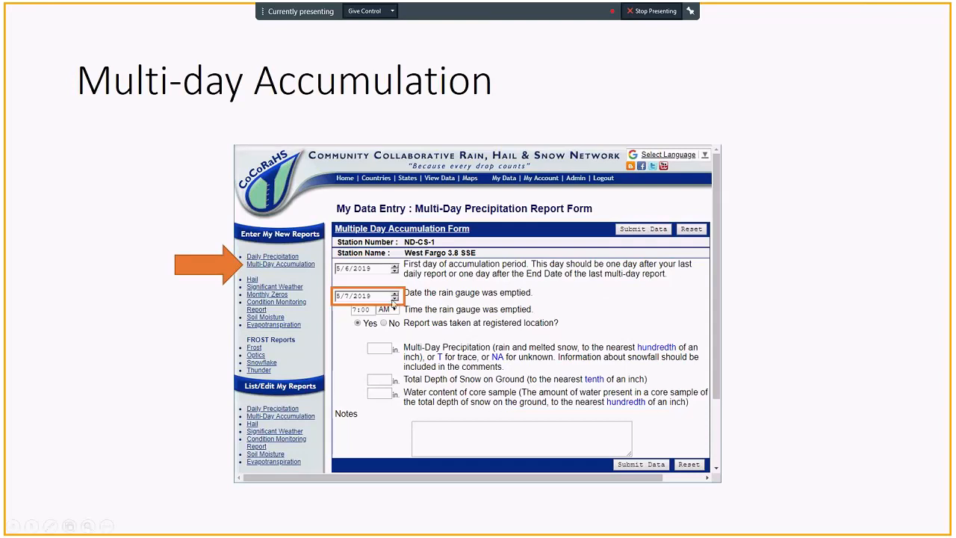
mouse_move(344, 302)
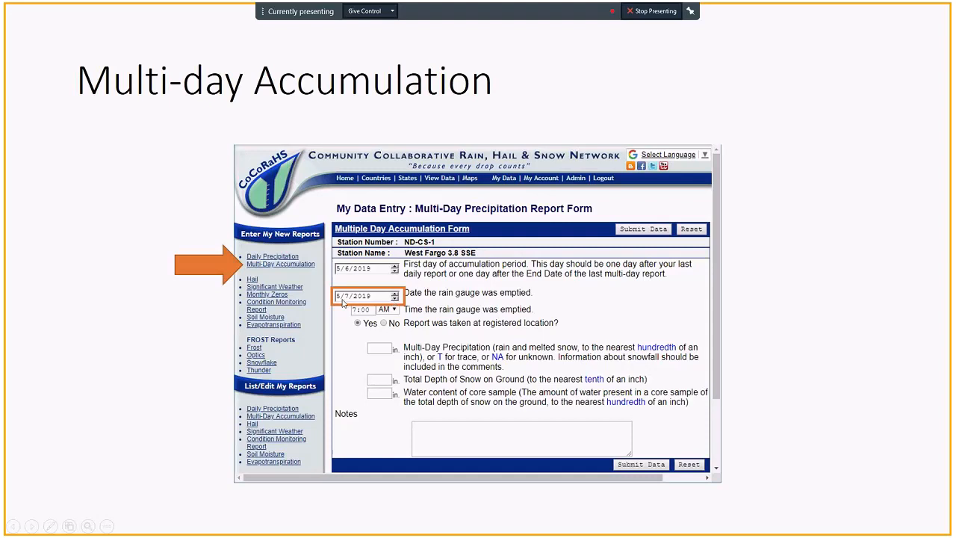
mouse_move(366, 292)
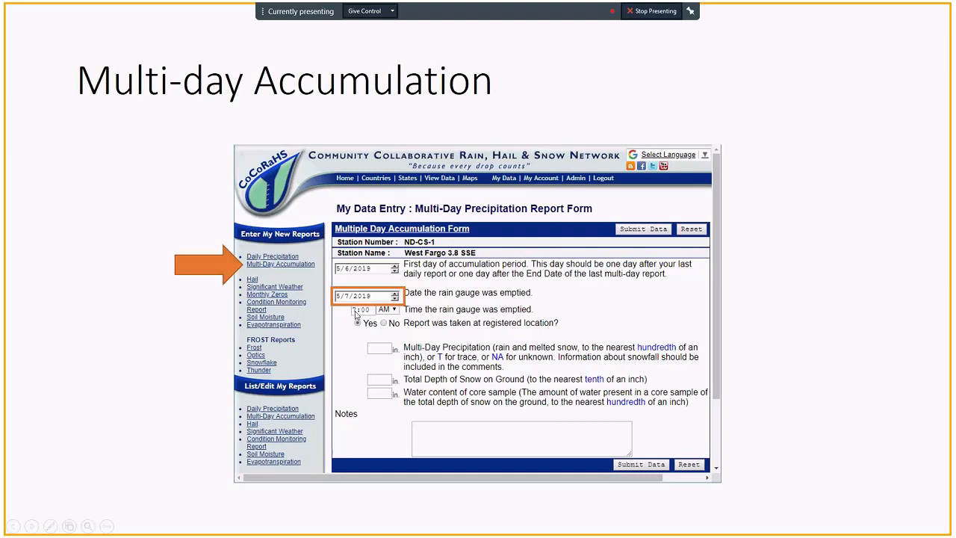
mouse_move(382, 355)
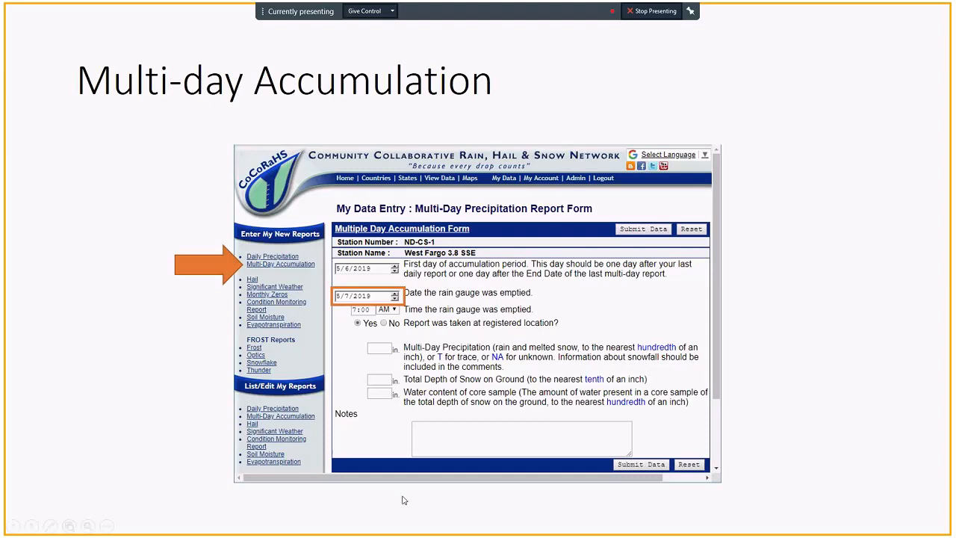
mouse_move(409, 496)
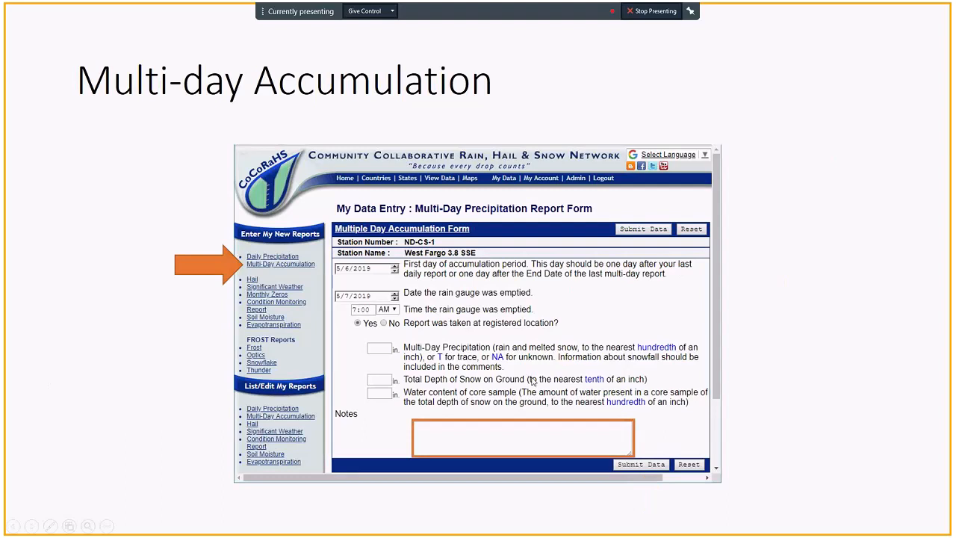
mouse_move(469, 440)
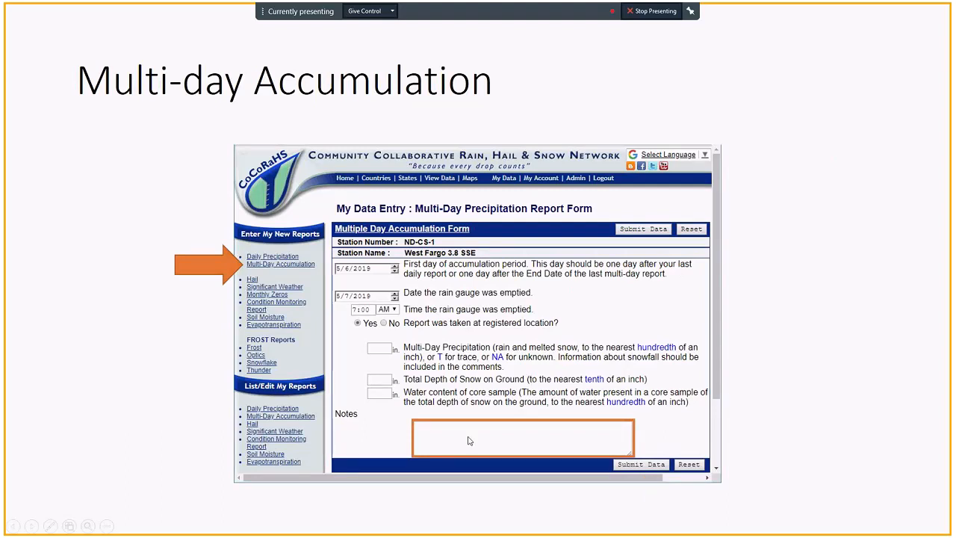
mouse_move(522, 445)
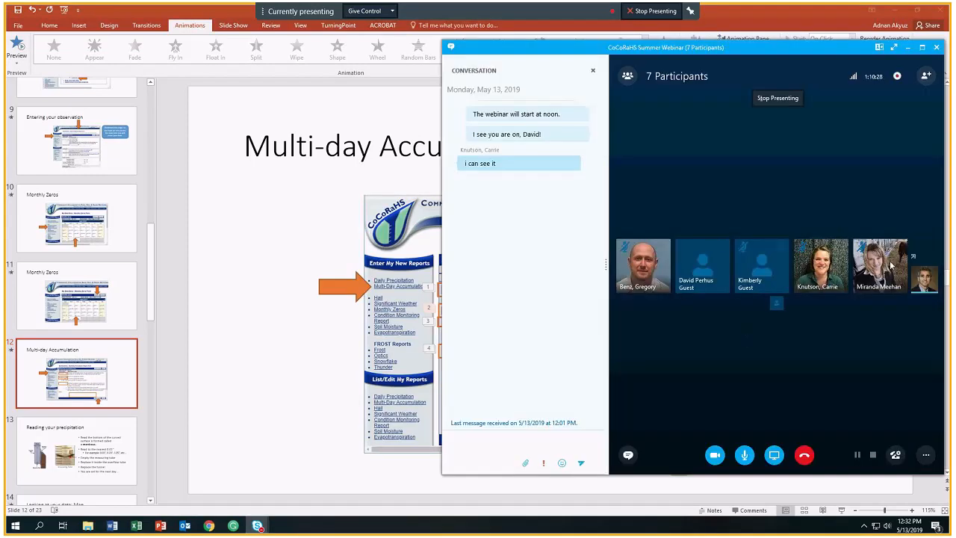
mouse_move(857, 388)
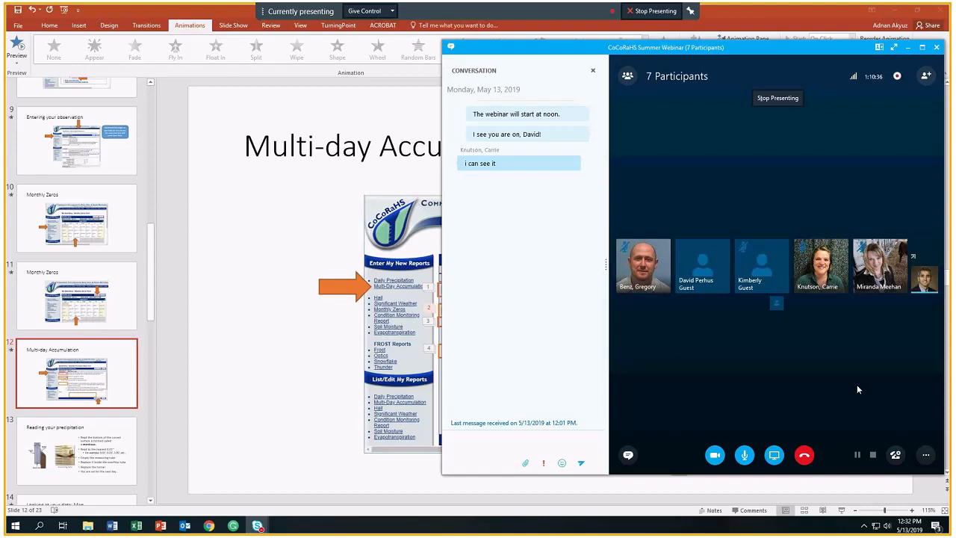
mouse_move(869, 403)
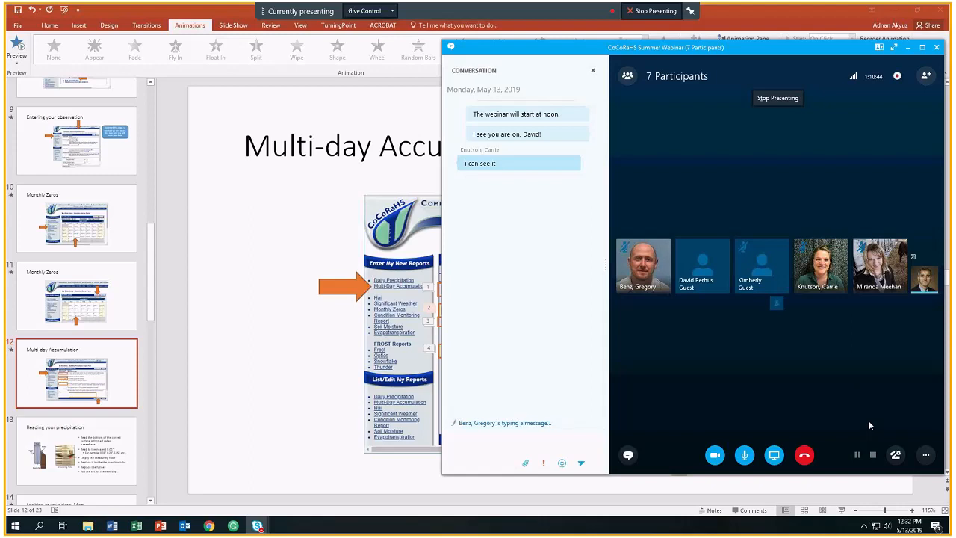
Show the meeting's More Options menu with its recording controls.
click(926, 454)
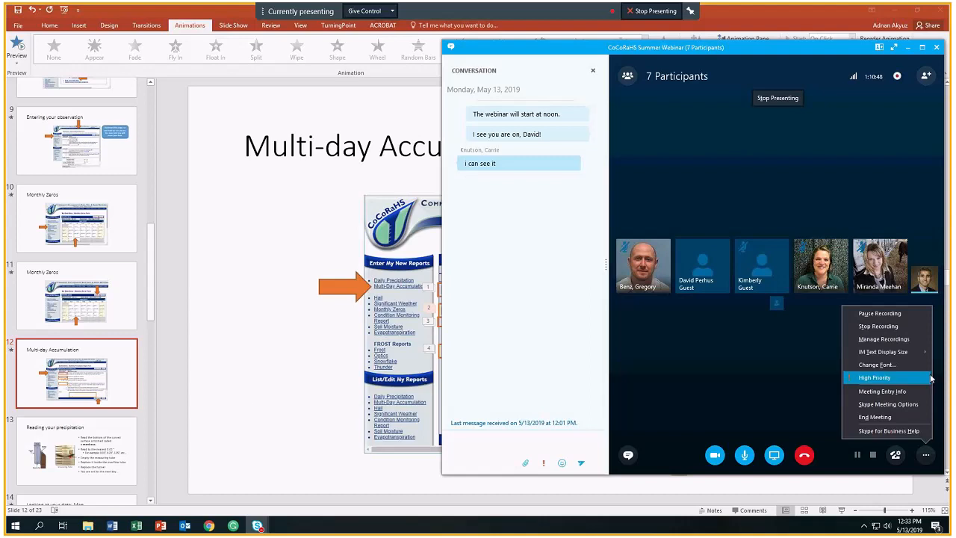
mouse_move(887, 326)
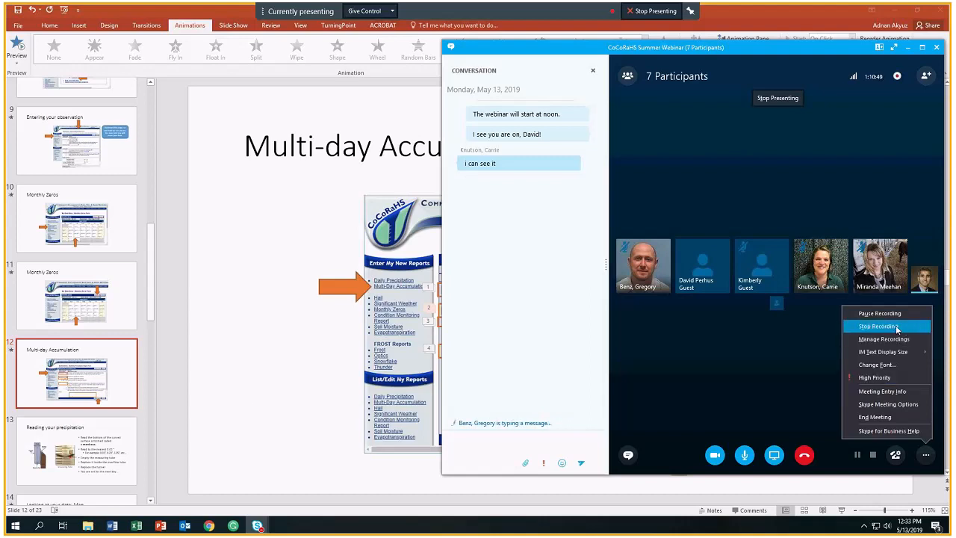